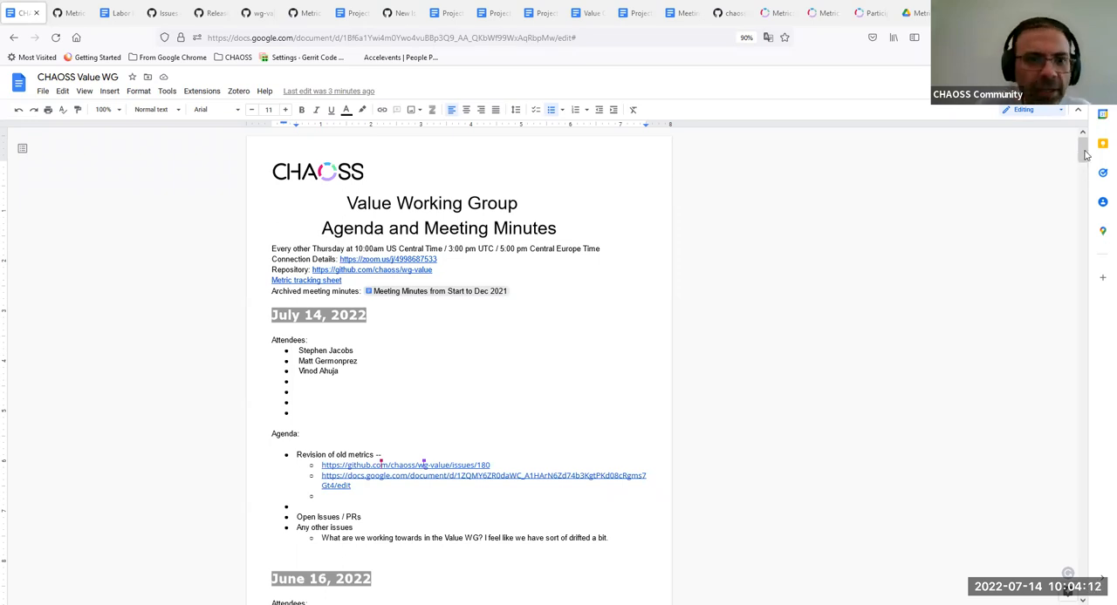
- Glance back at GitHub issue #180, then return to the Labor Investment-Review document
scroll("down", 3)
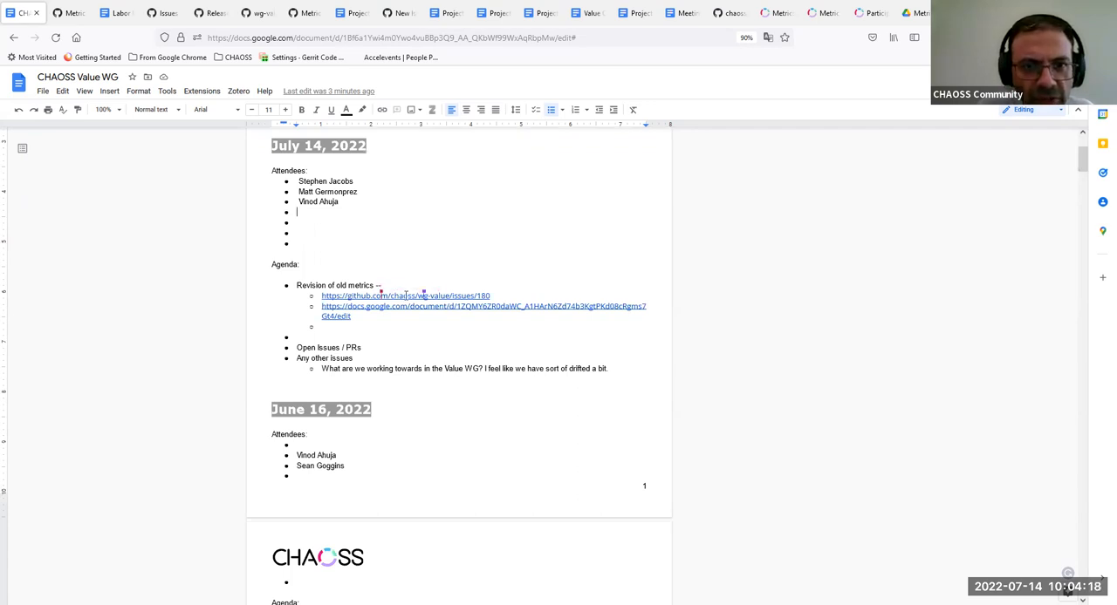
mouse_move(404, 296)
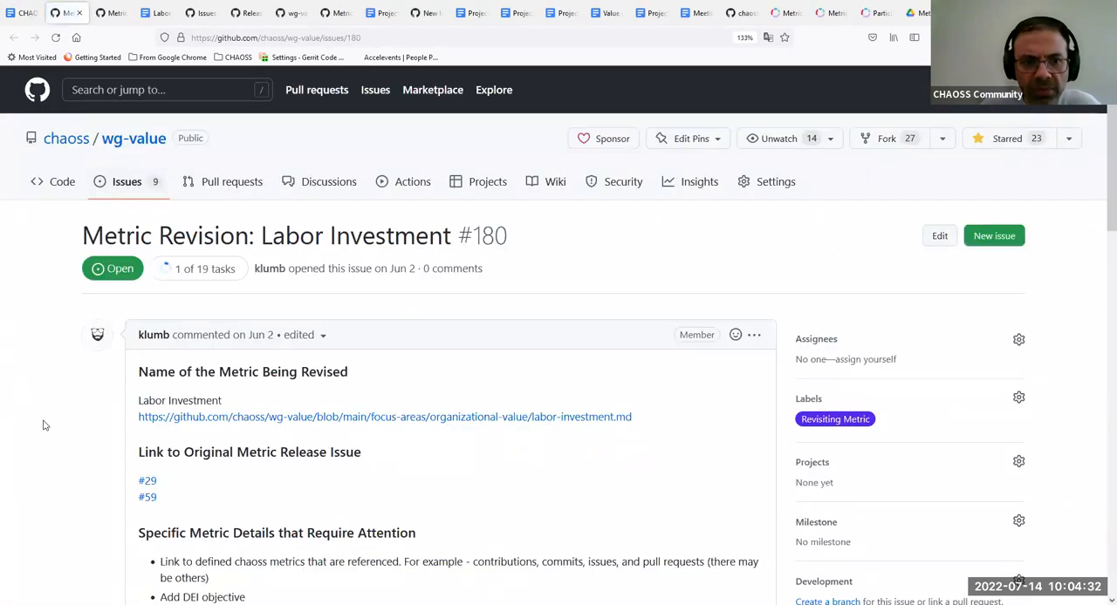
scroll("down", 3)
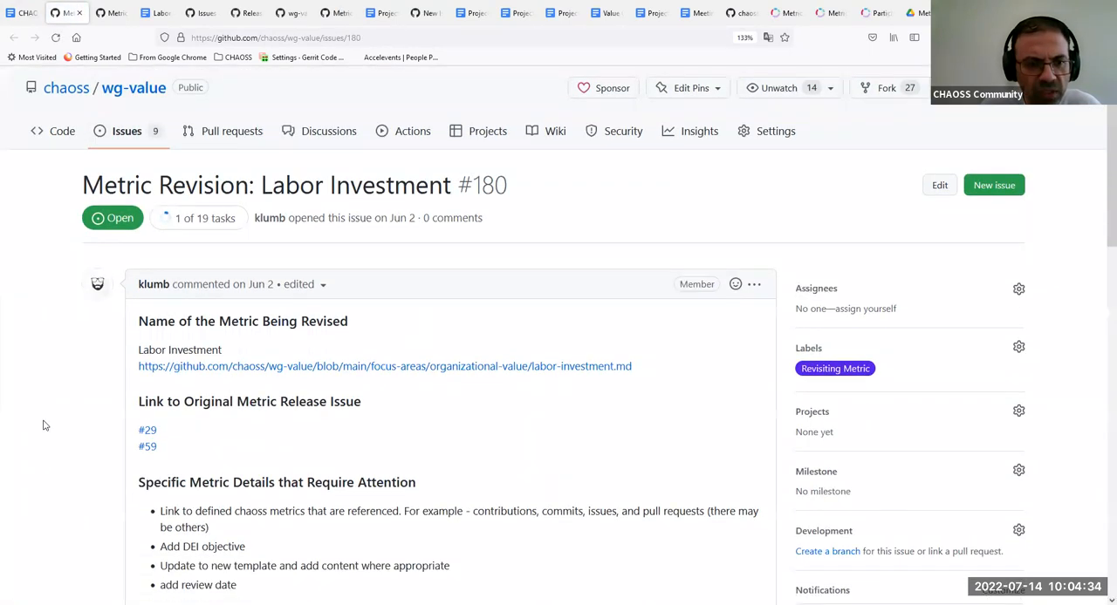
scroll("down", 3)
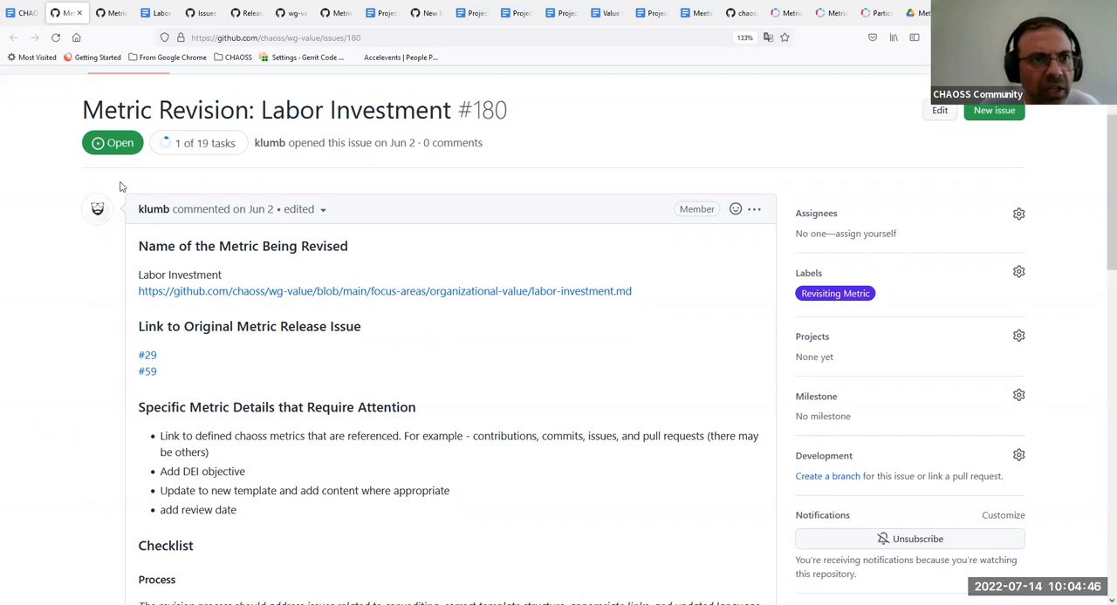
left_click(155, 12)
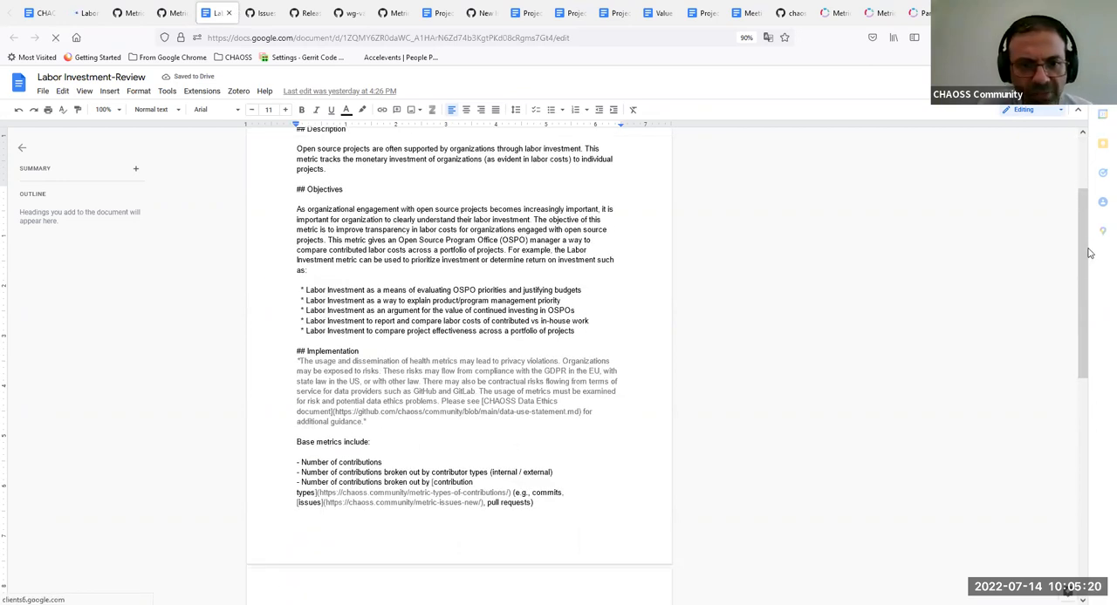
scroll("down", 3)
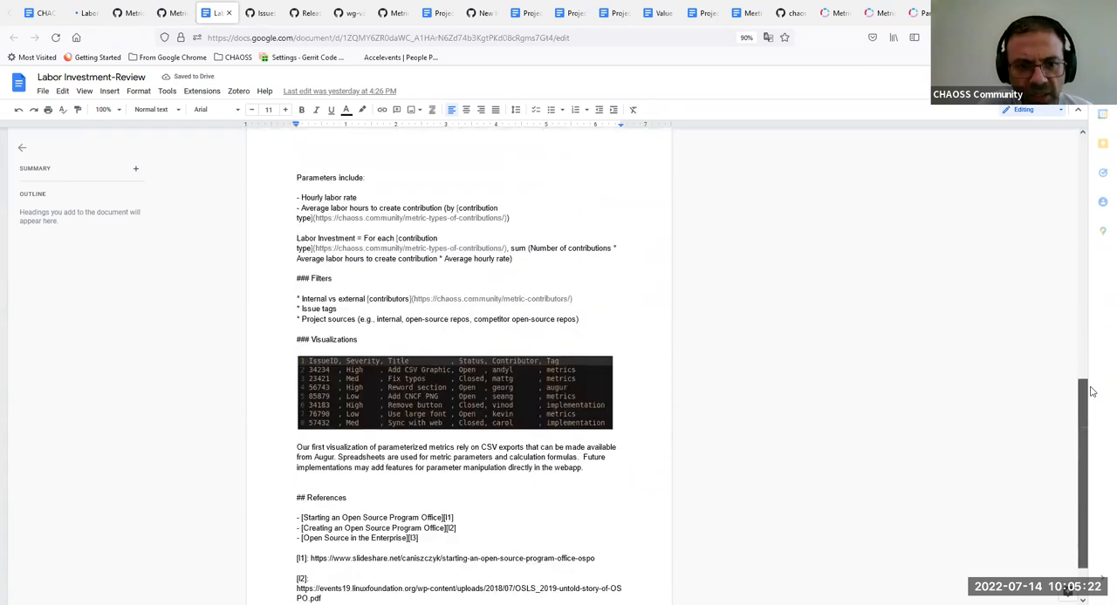
scroll("down", 3)
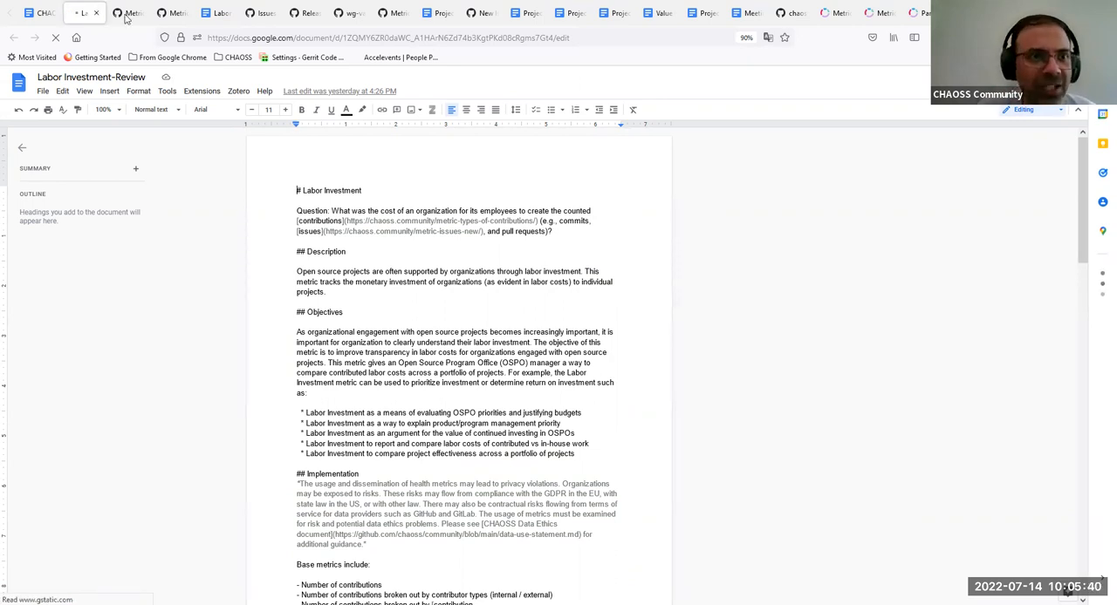
left_click(122, 12)
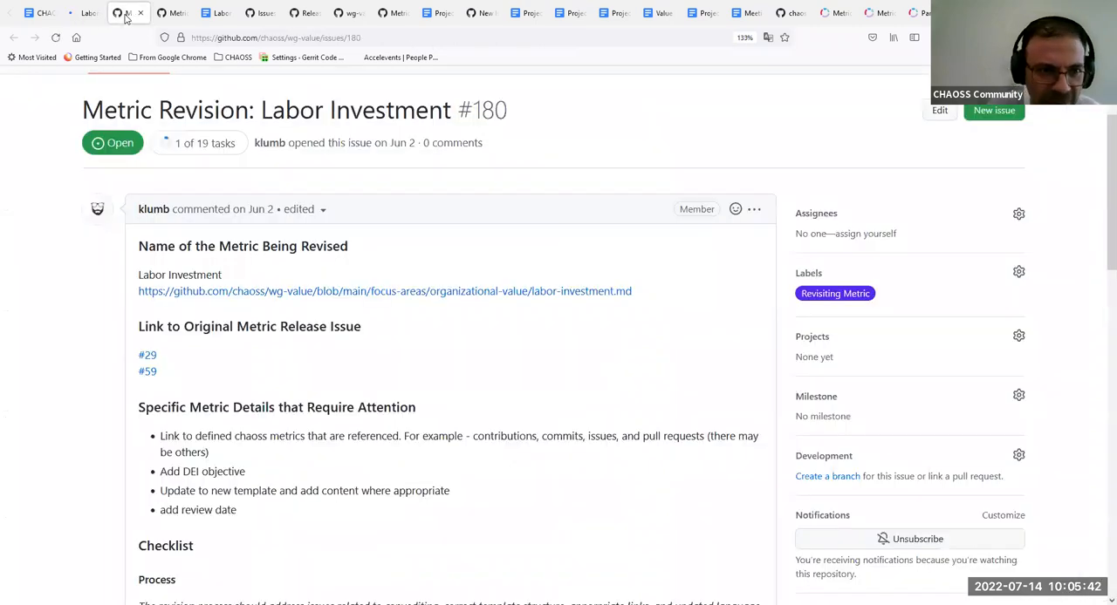
mouse_move(729, 366)
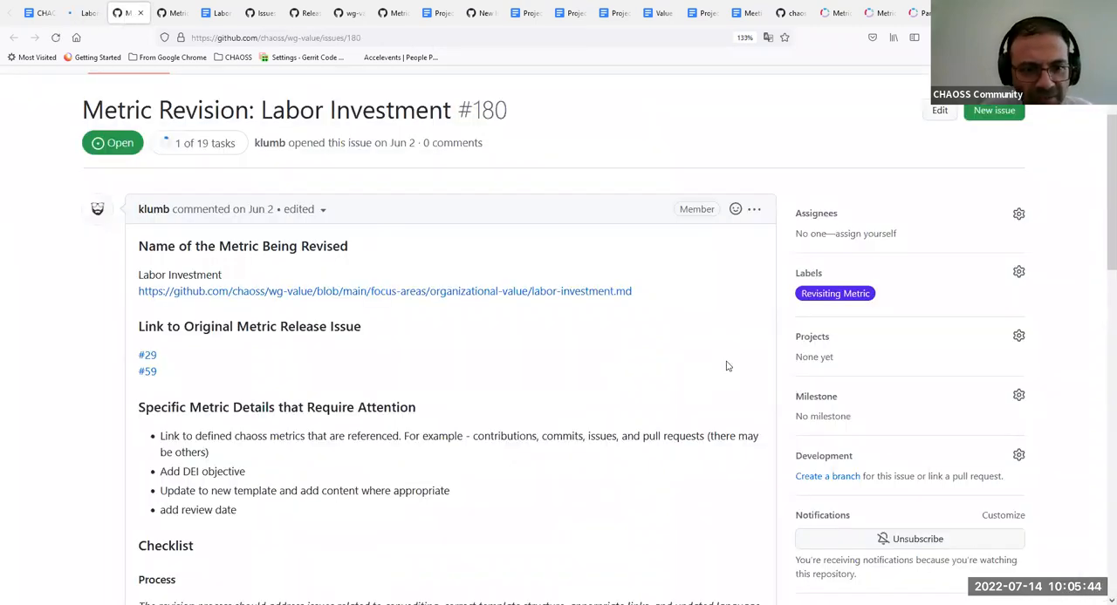
mouse_move(1104, 267)
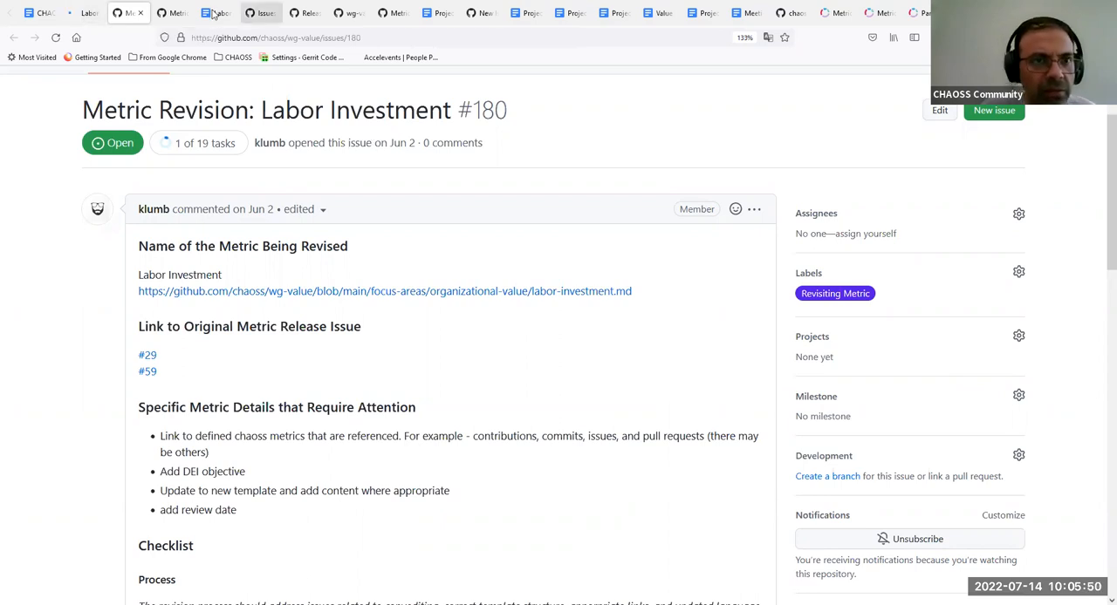
left_click(214, 12)
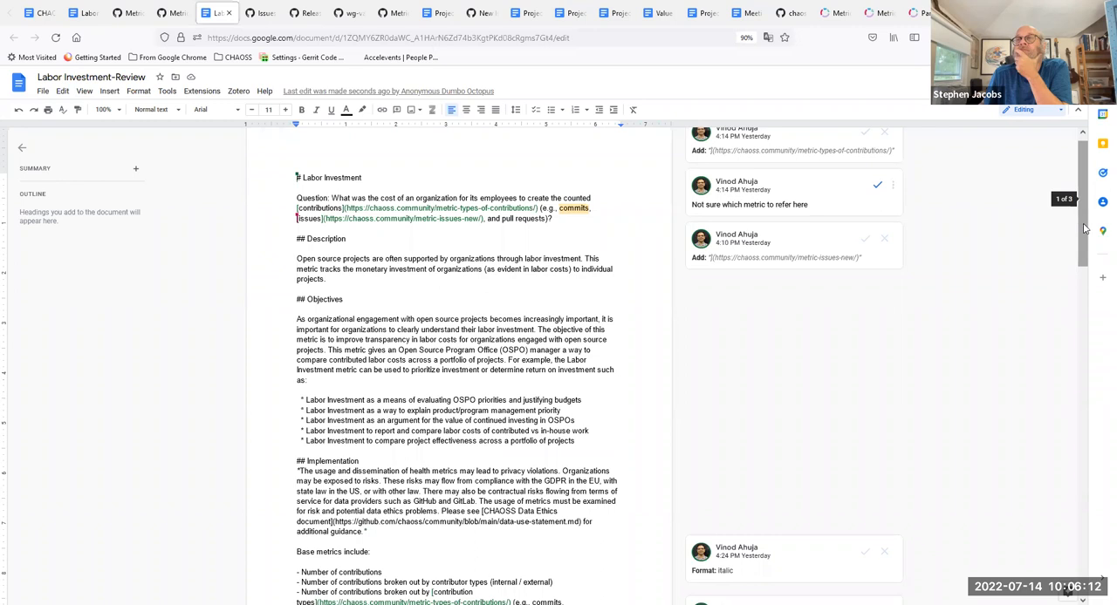
scroll("down", 3)
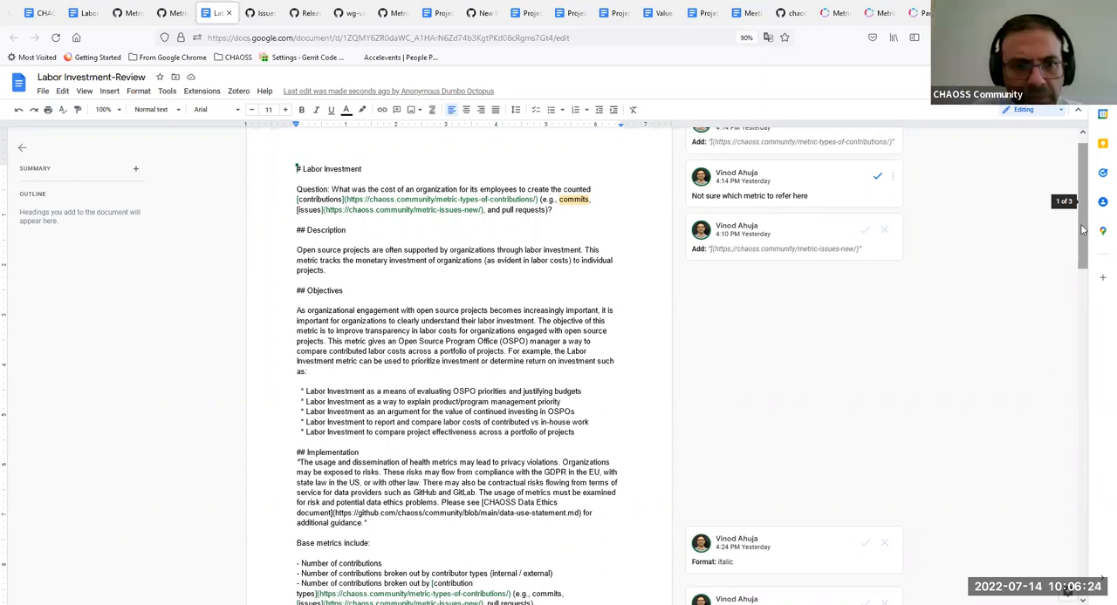
scroll("down", 3)
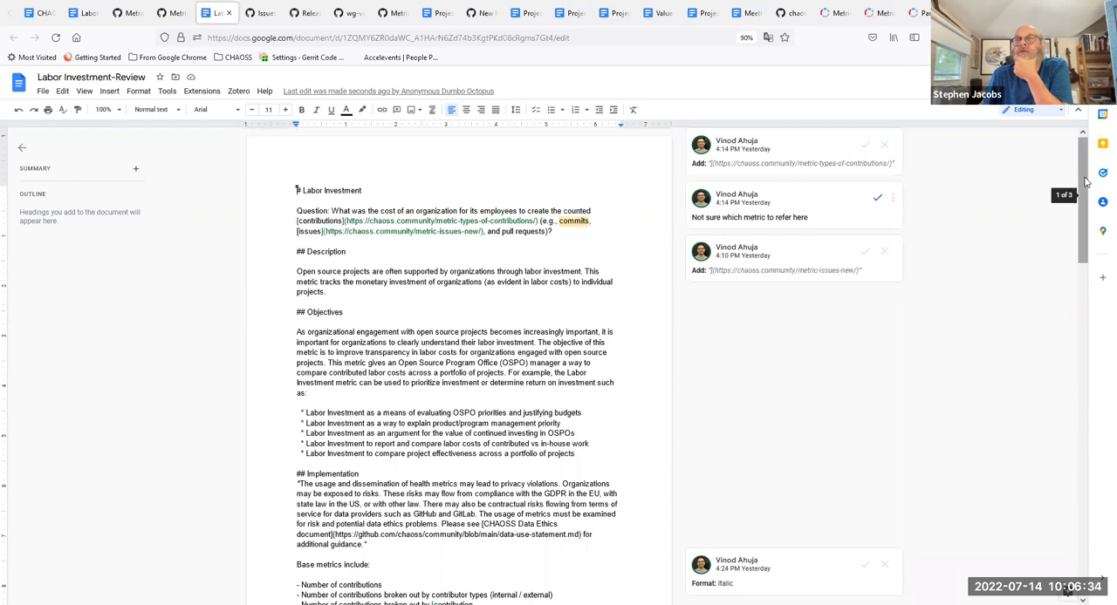
mouse_move(647, 286)
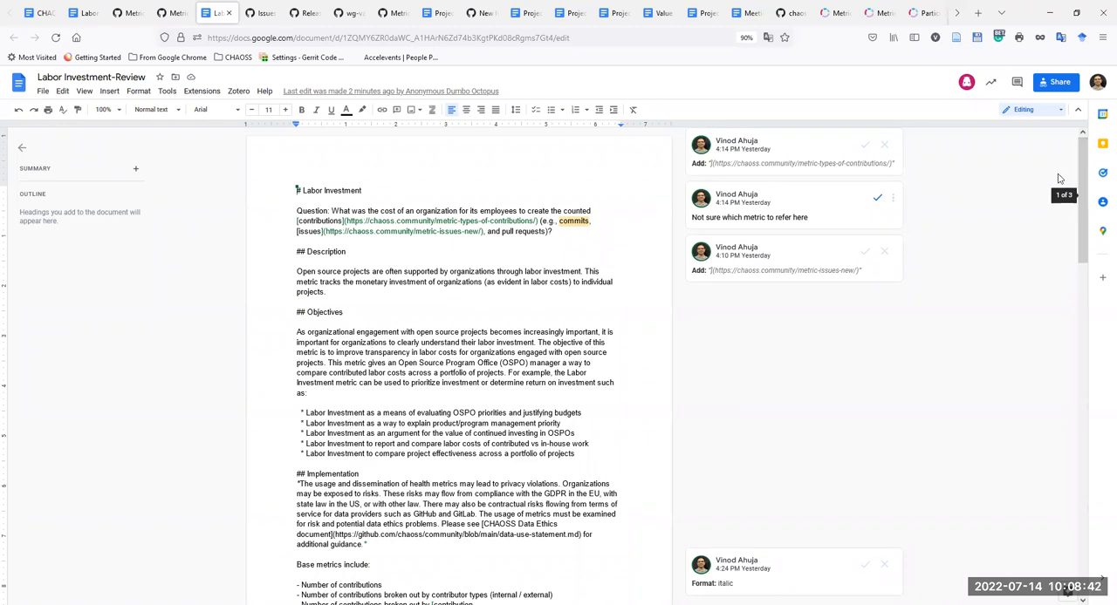
mouse_move(1059, 178)
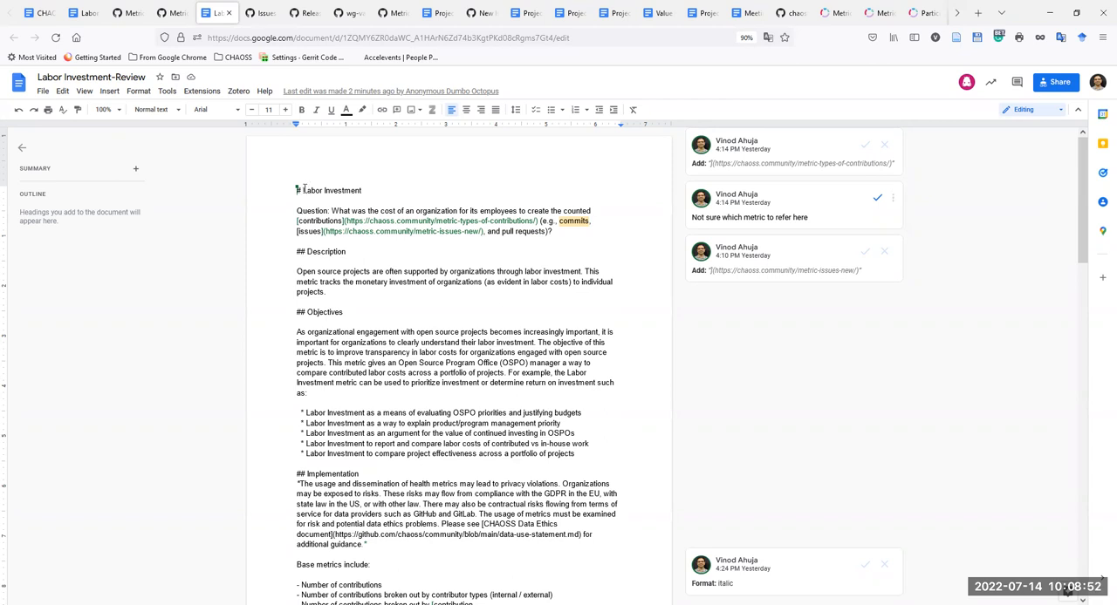
mouse_move(617, 237)
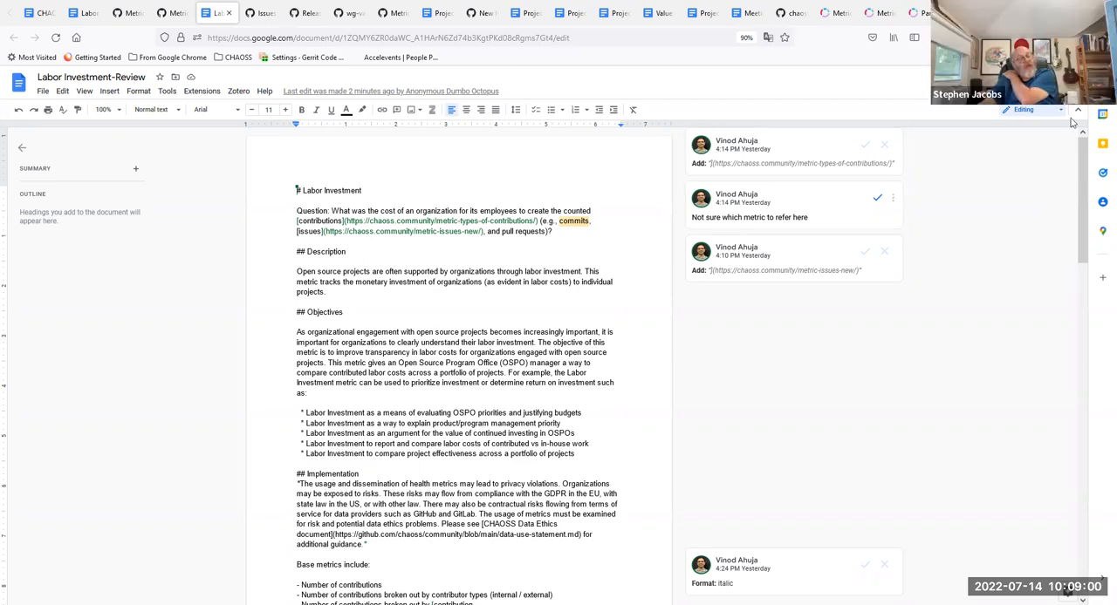
- Switch the document from Editing to Suggesting mode
left_click(1022, 109)
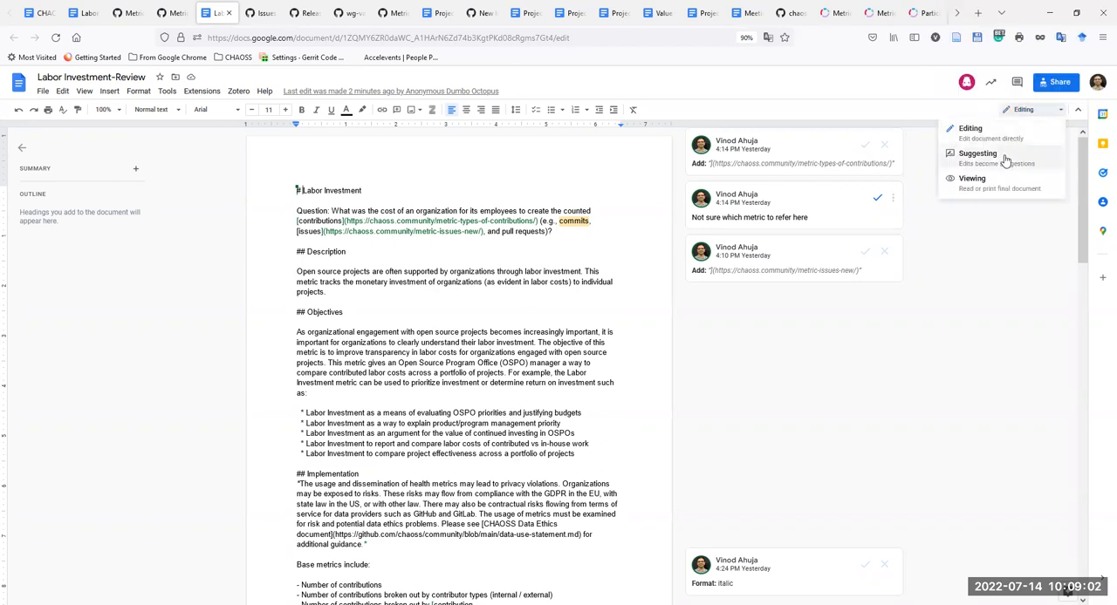
left_click(978, 154)
type(" number")
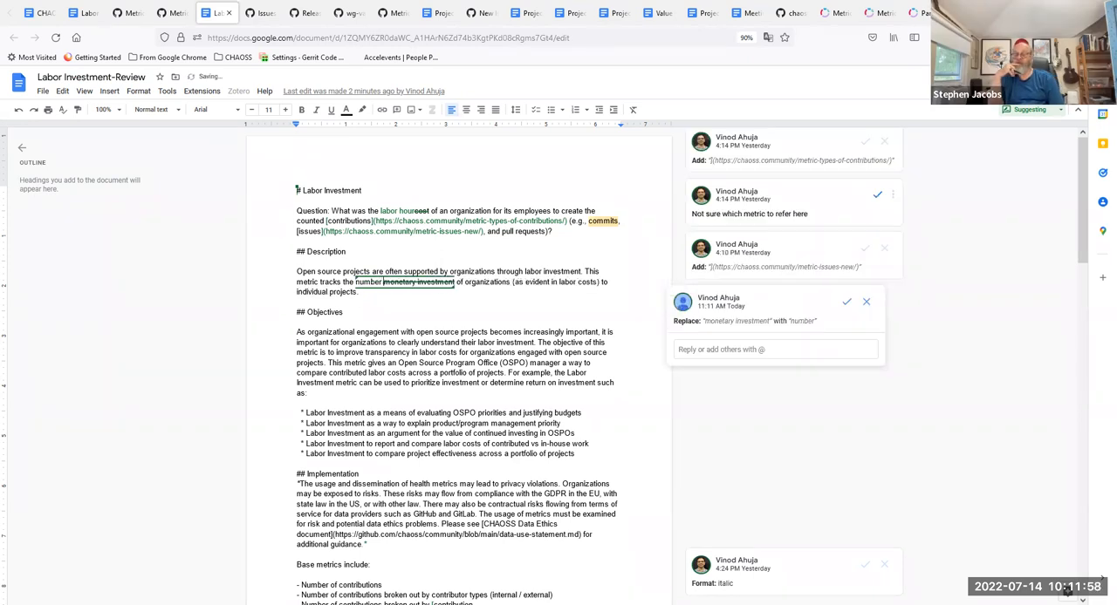
- Suggest 'number of hours invested by an organization', removing '(as evident in labor costs)'
type("of hours")
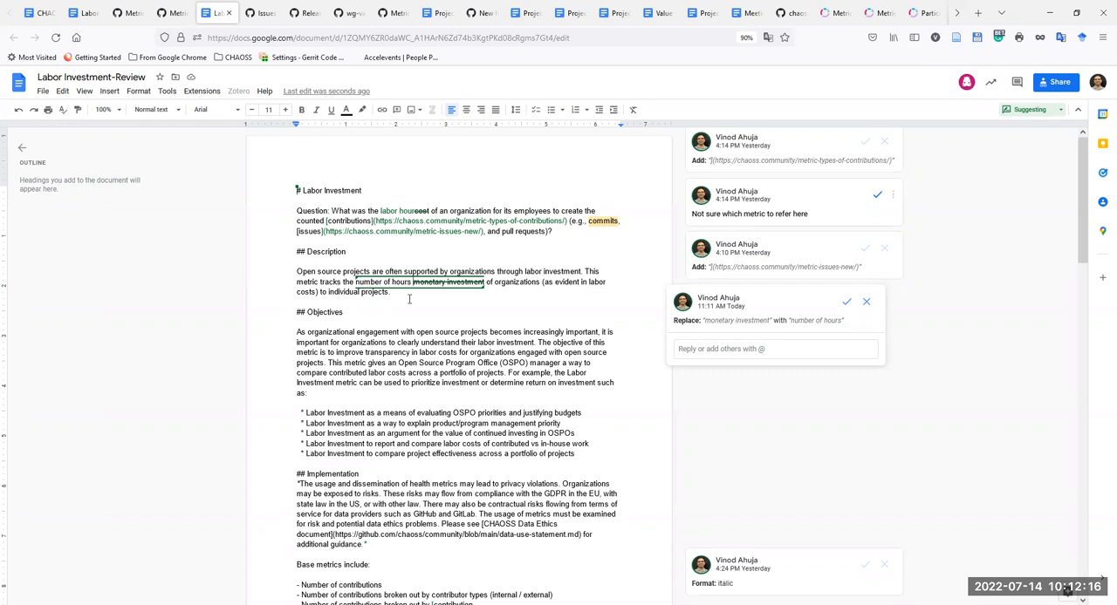
left_click(846, 301)
type("F")
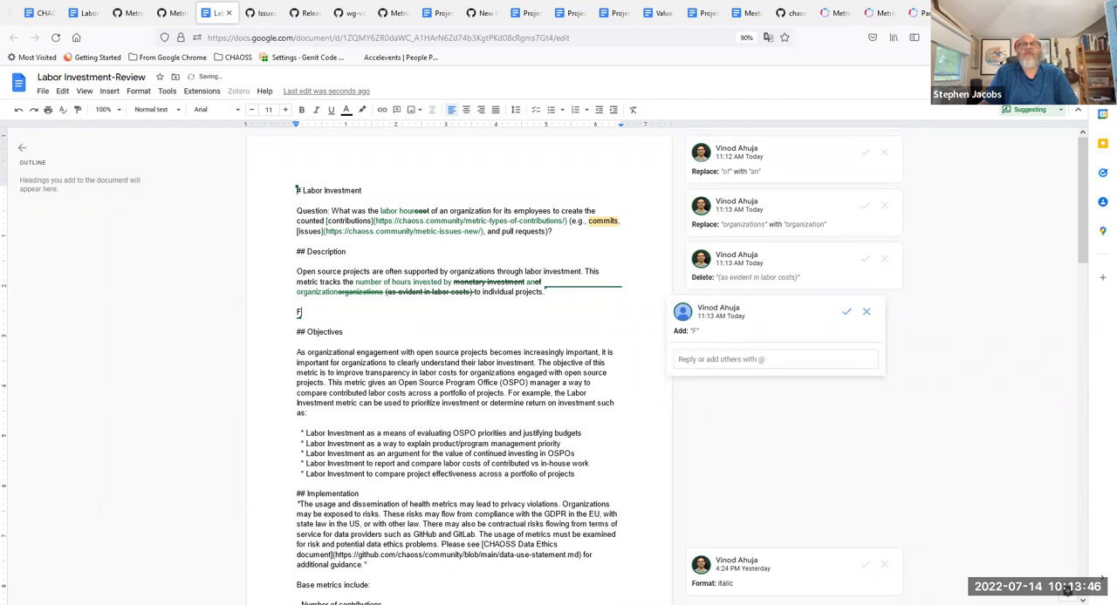
- Type the suggested sentence 'From the number of labour hours an organization can calculate cost.'
type("rom")
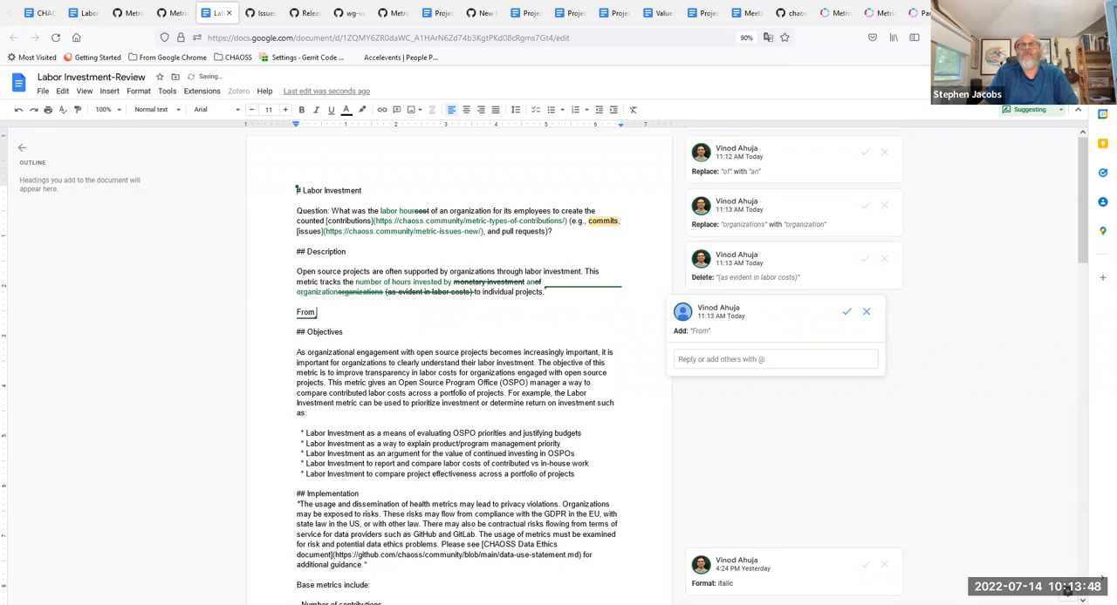
type("the")
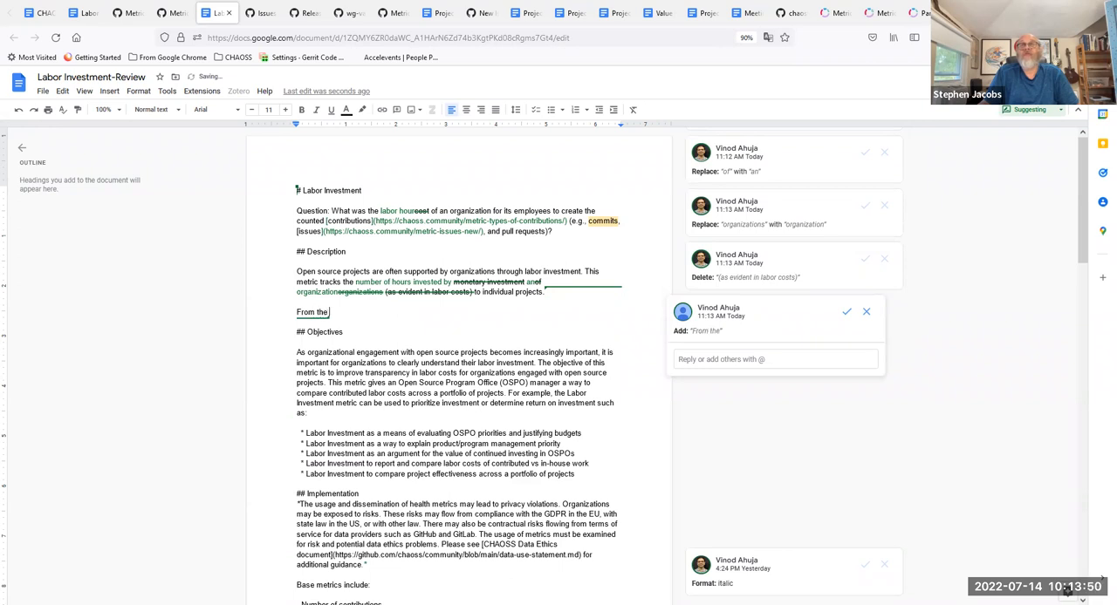
type("labour b")
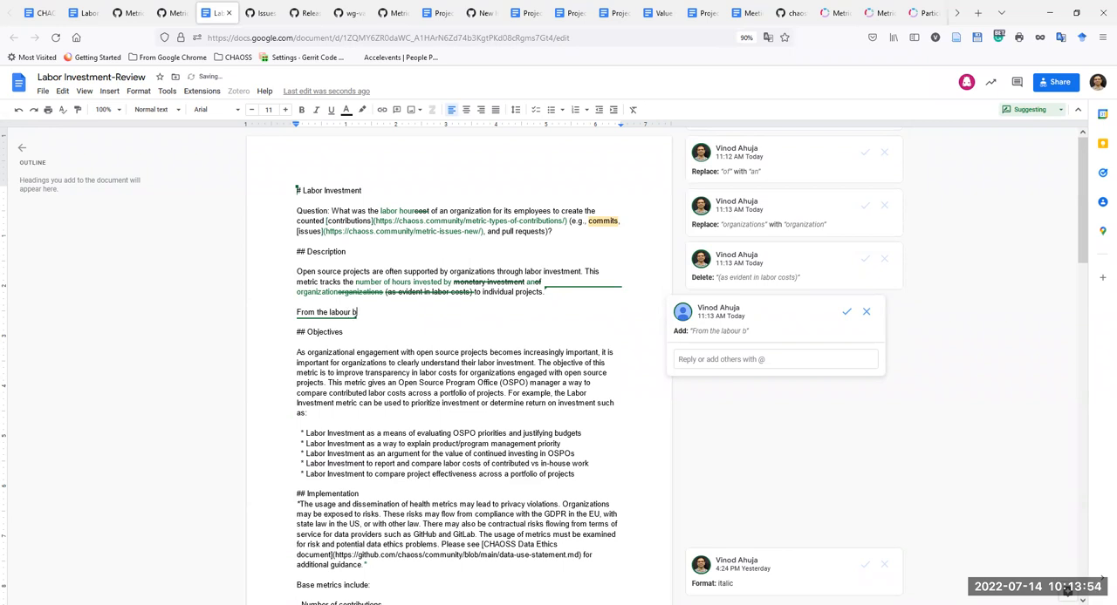
type("hours")
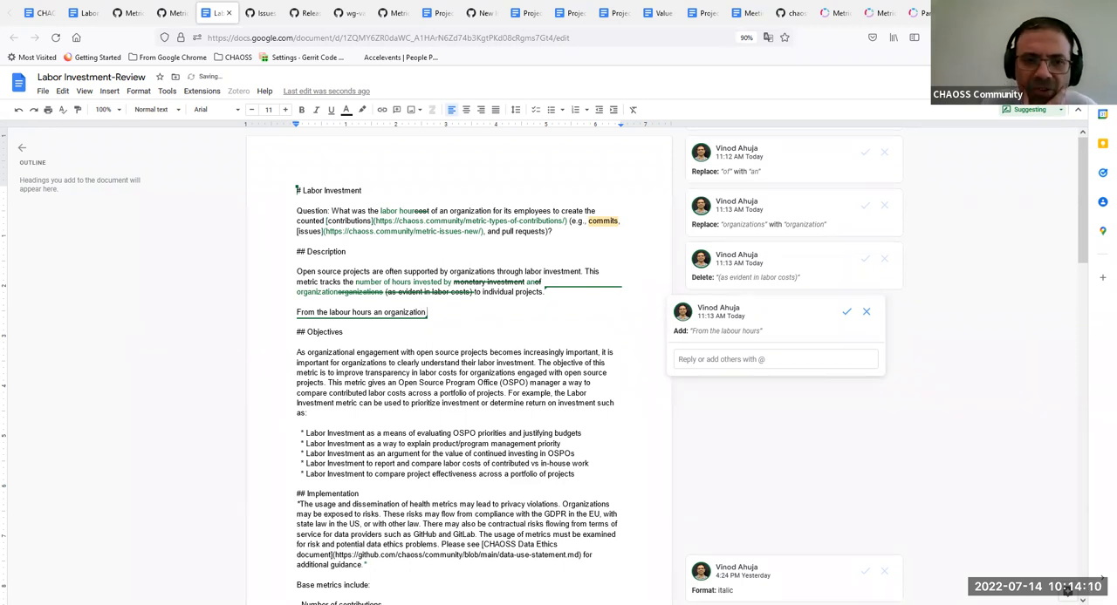
type("an organization")
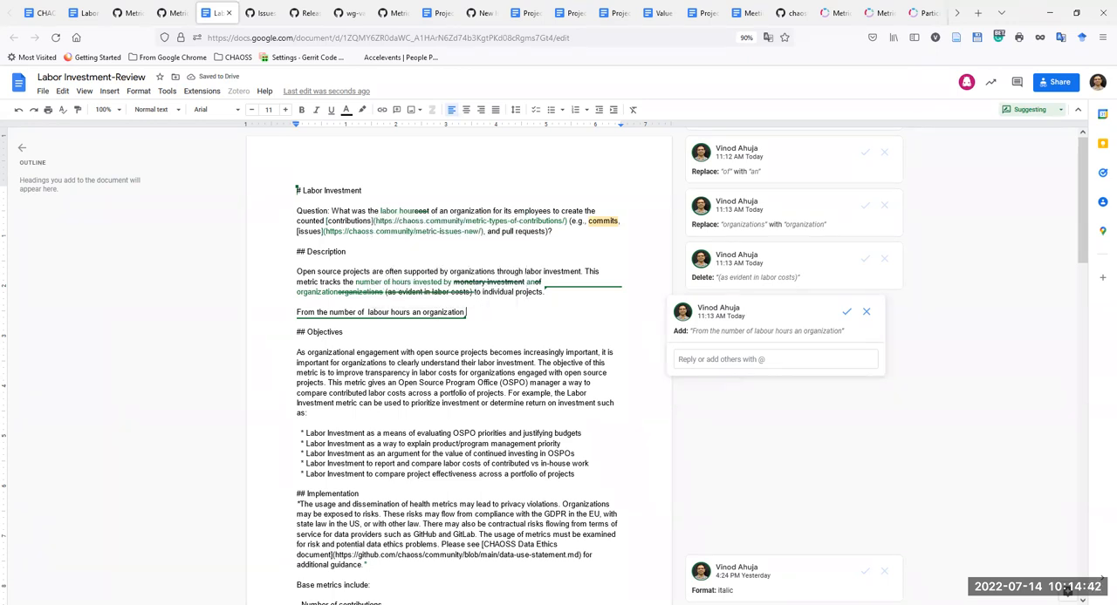
type("can claulate c")
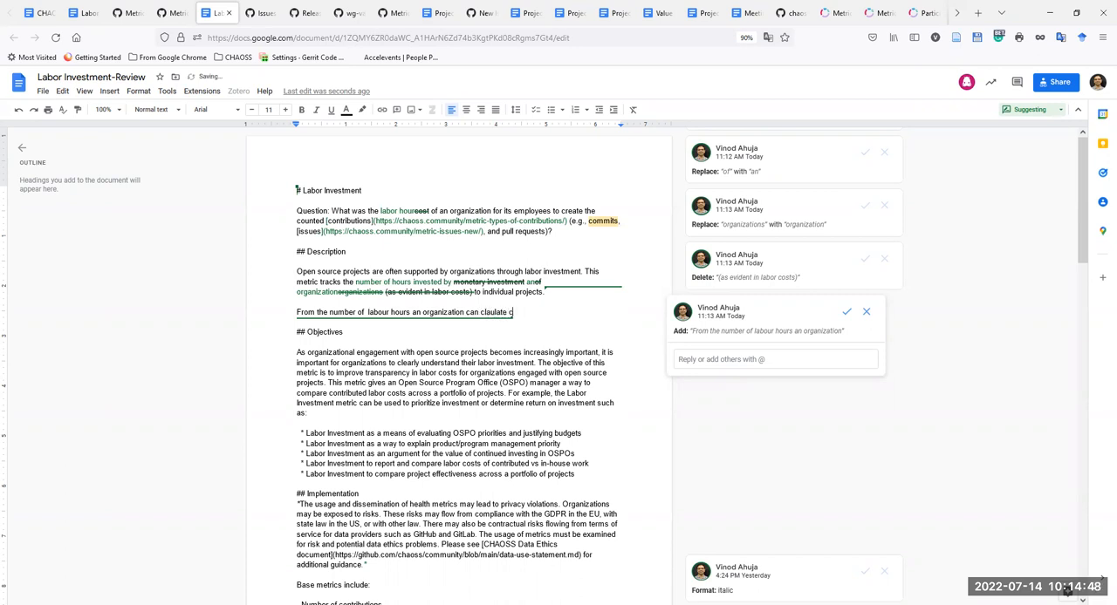
type("ost")
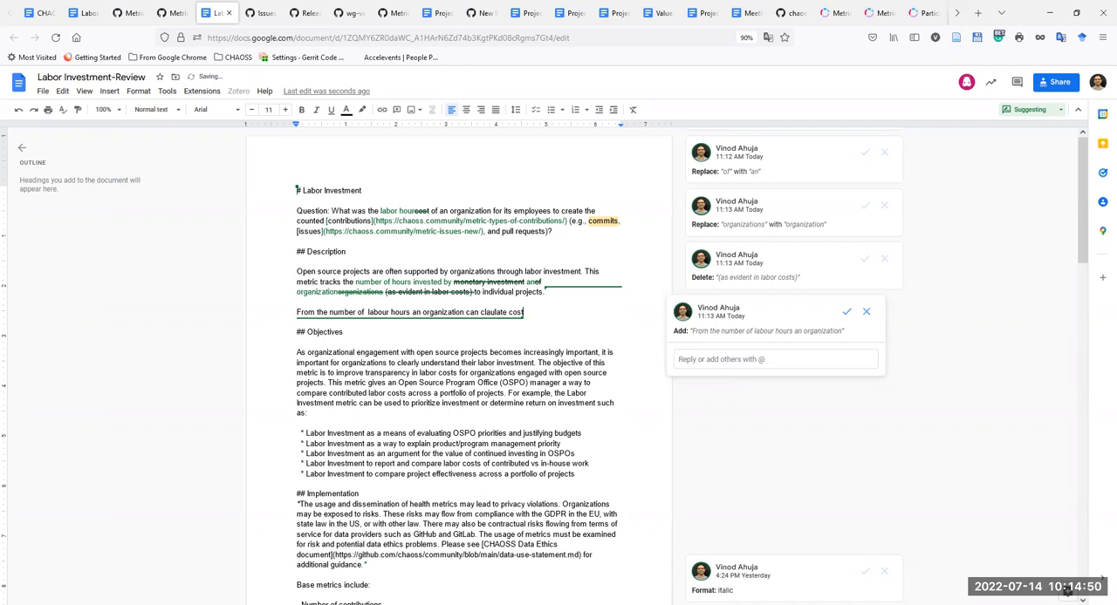
type("can claulate cost")
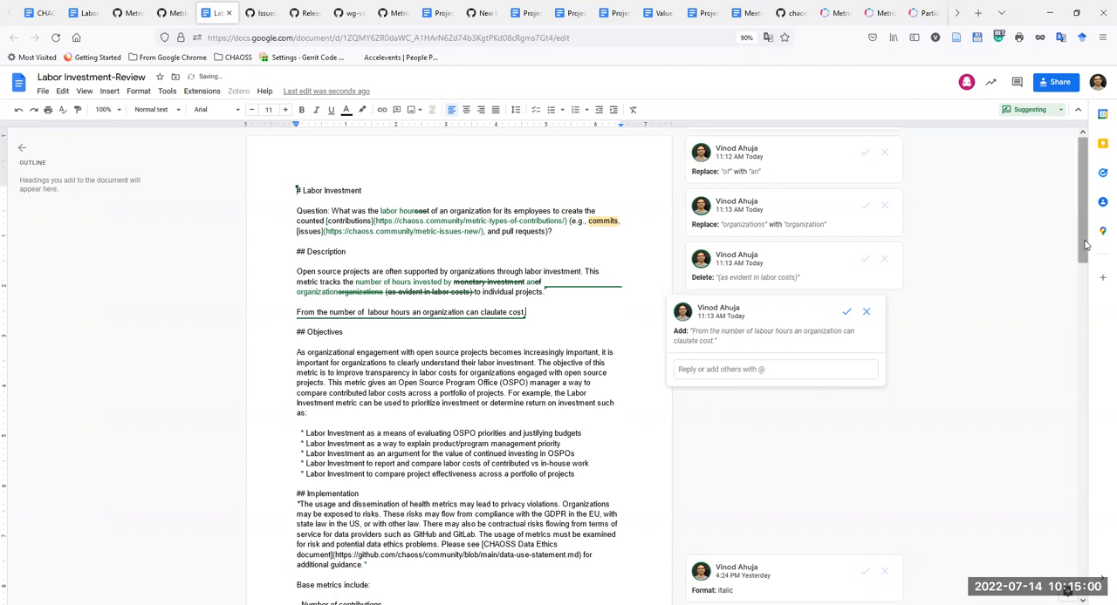
- Under Base metrics, suggest 'hours contributed' for 'contributions' and strike the contributor-type bullet
scroll("down", 3)
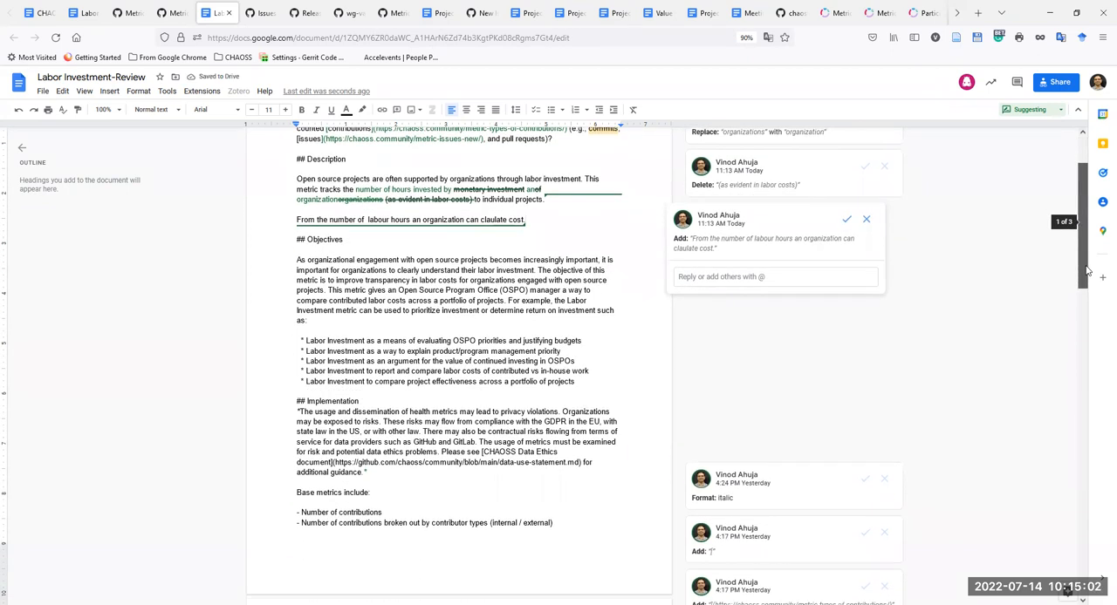
scroll("down", 3)
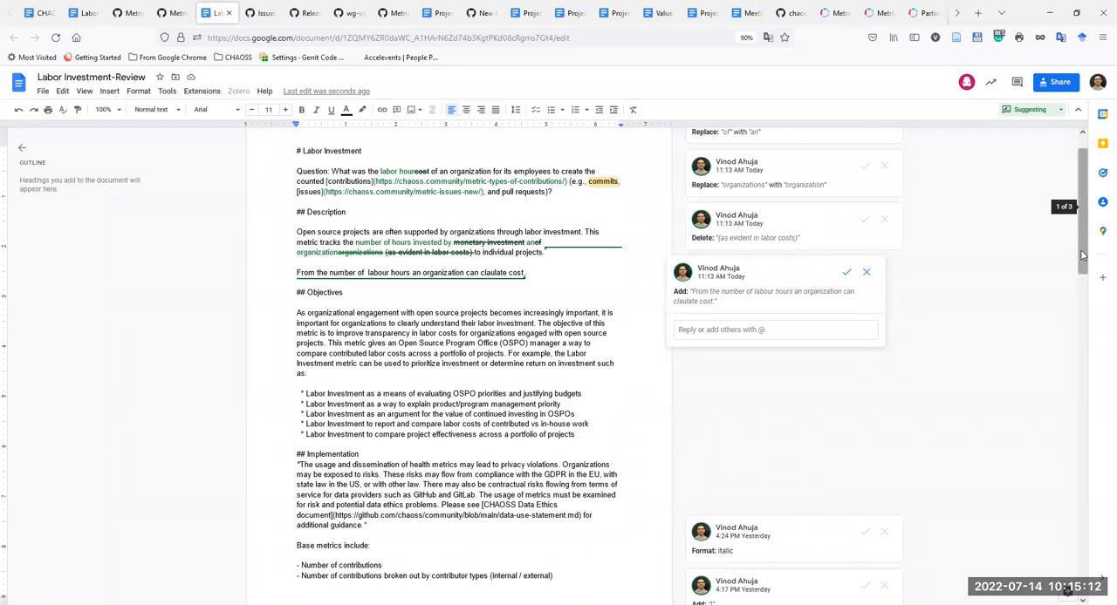
scroll("down", 3)
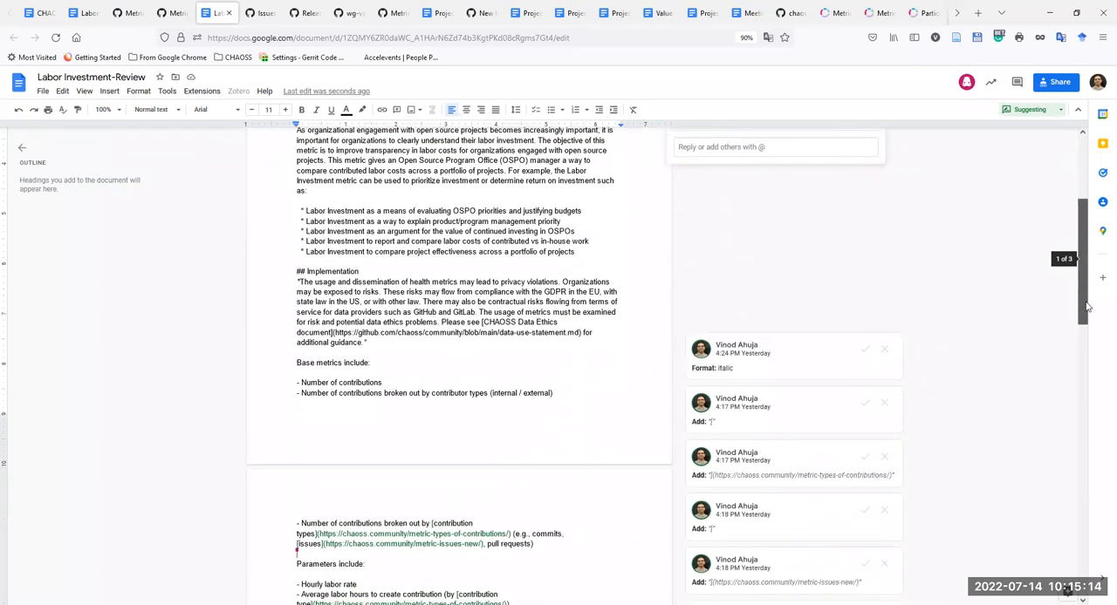
scroll("down", 3)
type(" hours")
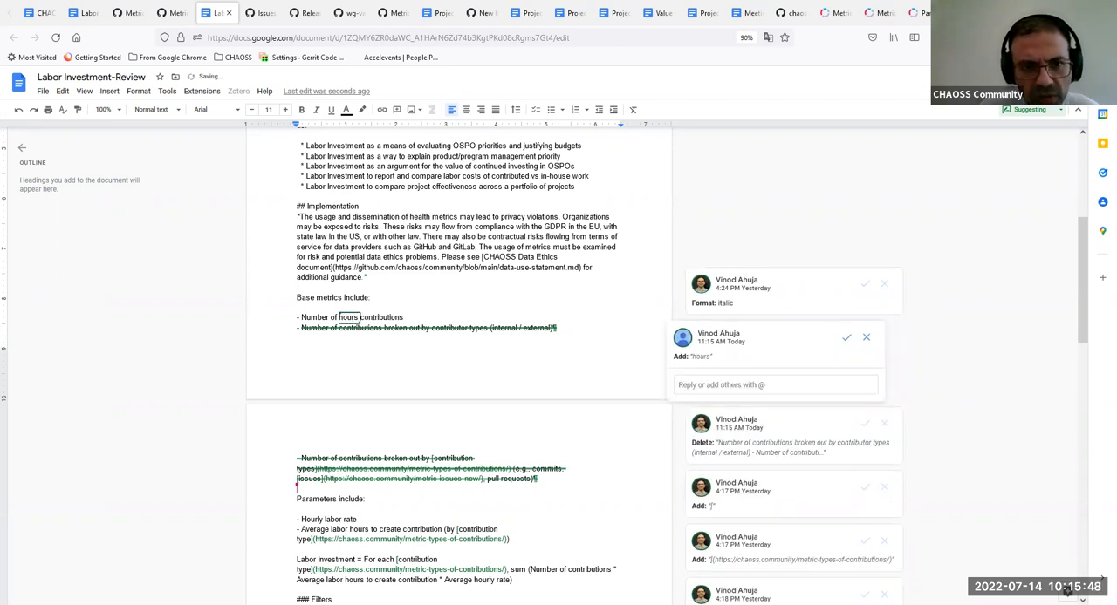
type("contribut")
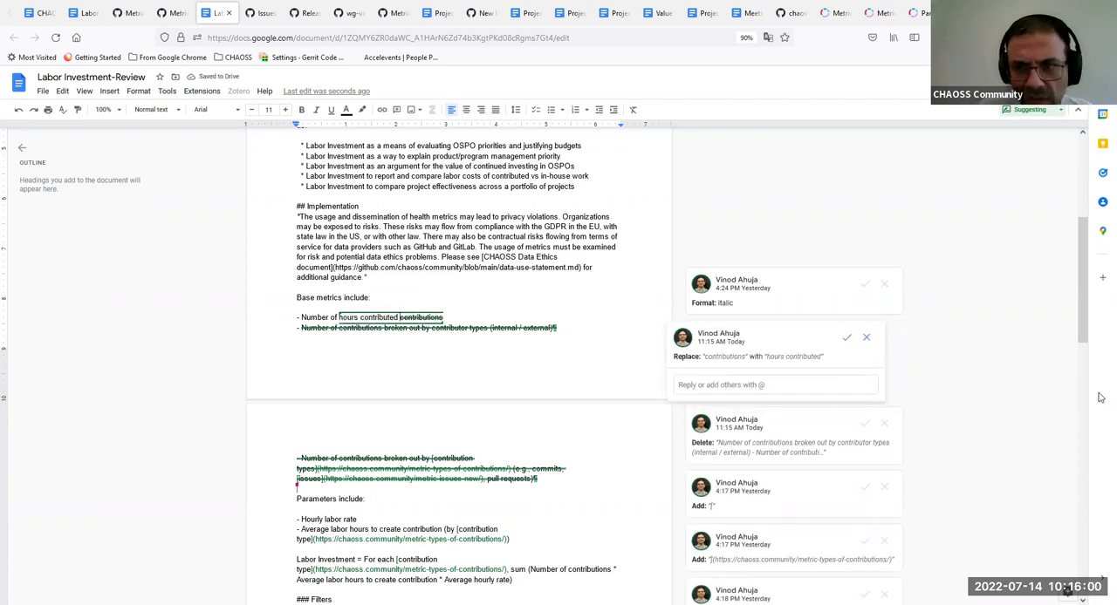
scroll("down", 3)
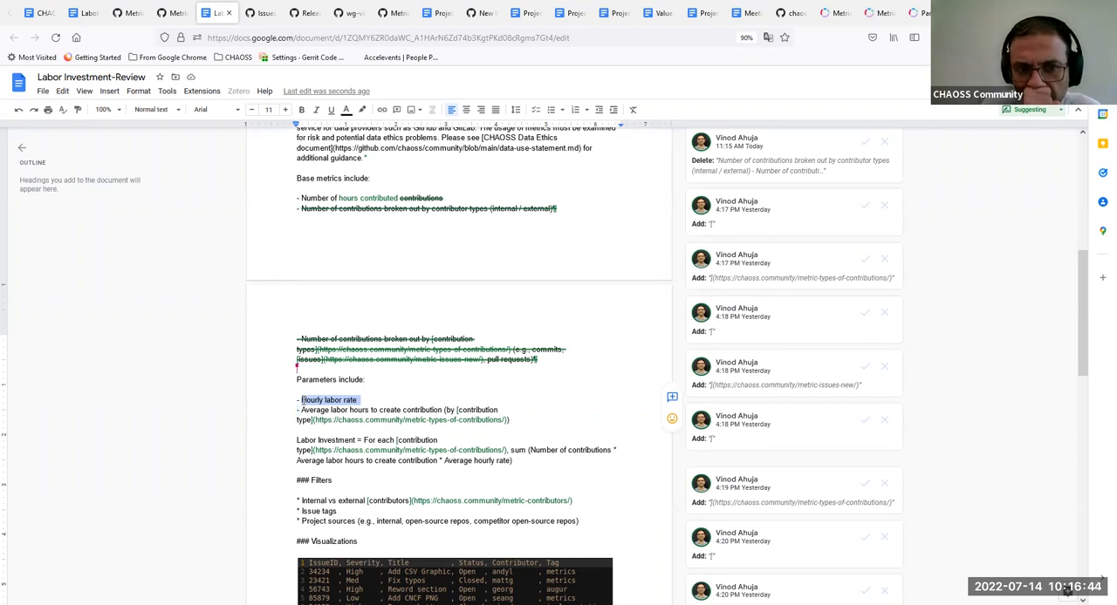
- Suggest deleting 'Hourly labor rate' and retitling the metric 'Employee hours worked on open source projects'
left_click(329, 400)
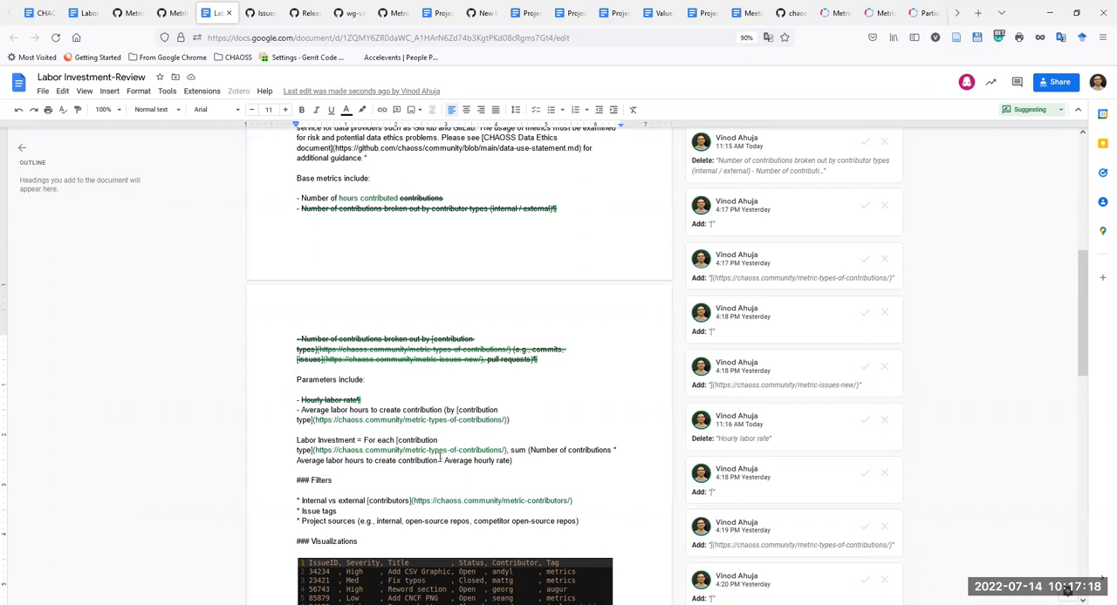
double_click(455, 460)
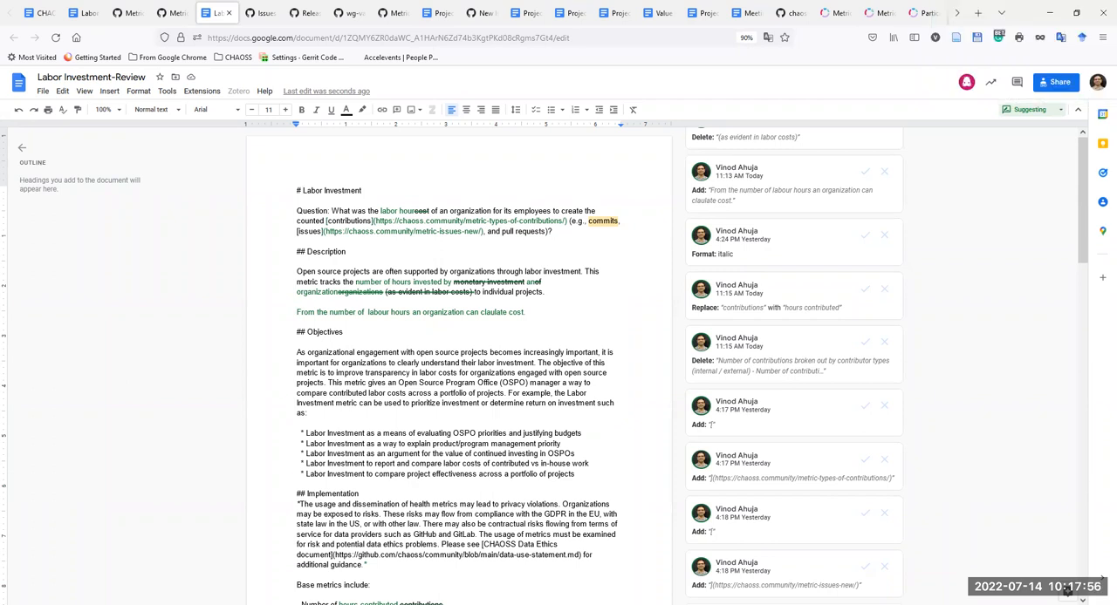
type("Employee")
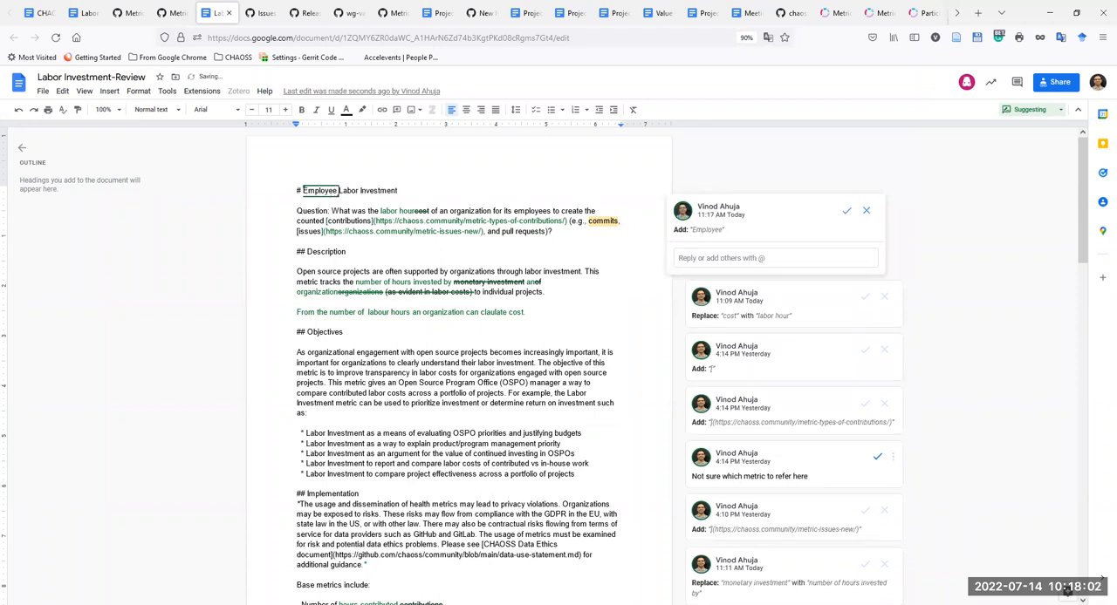
type("Hour")
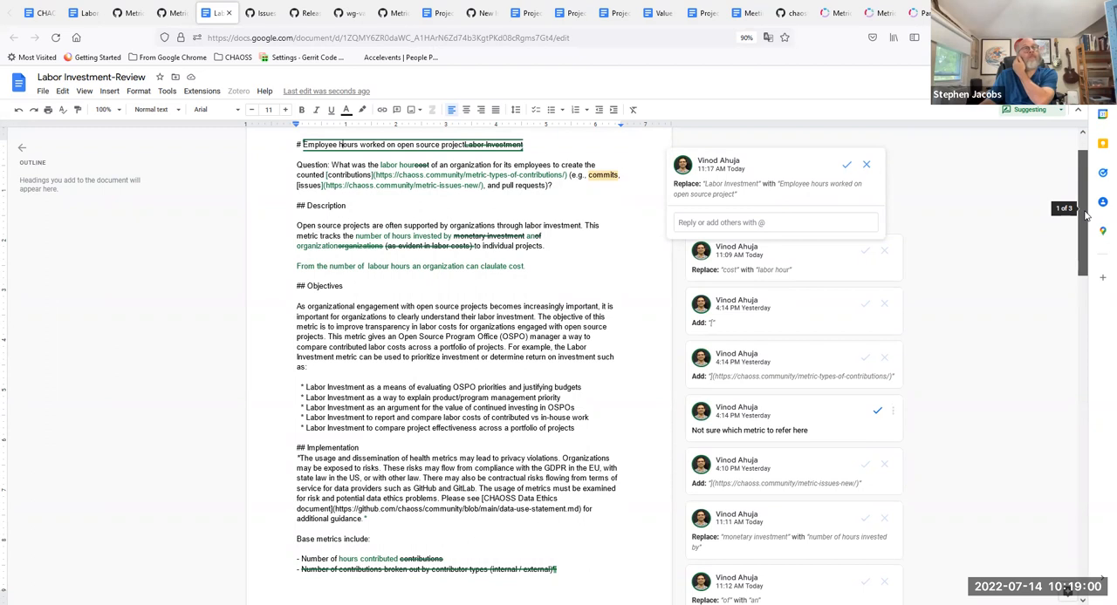
scroll("down", 3)
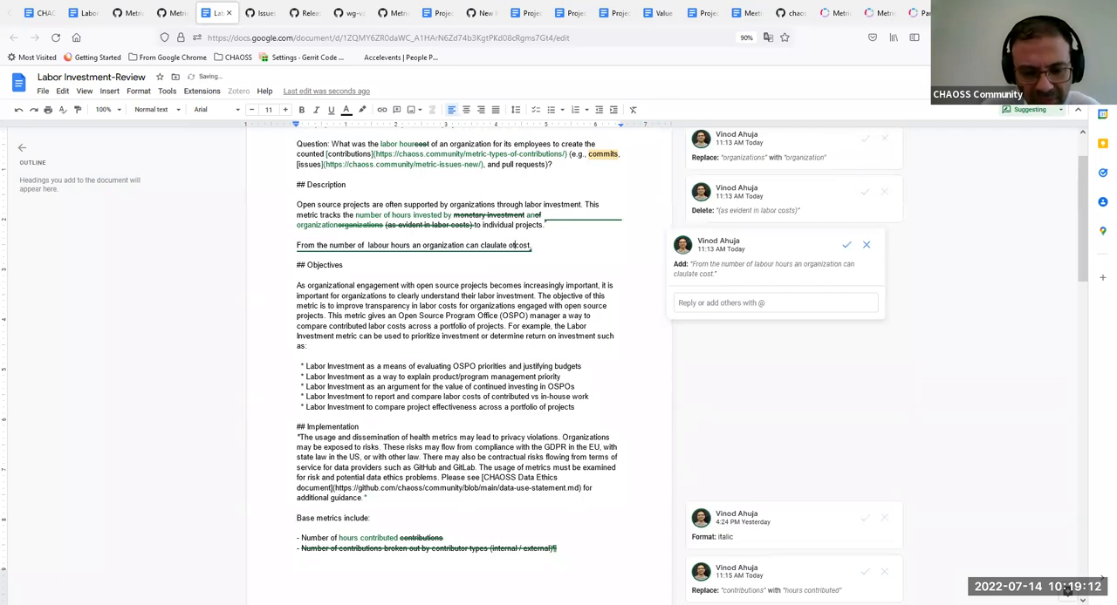
- Type 'other' and 'thing' before 'cost' in the labour-hours sentence
type("other")
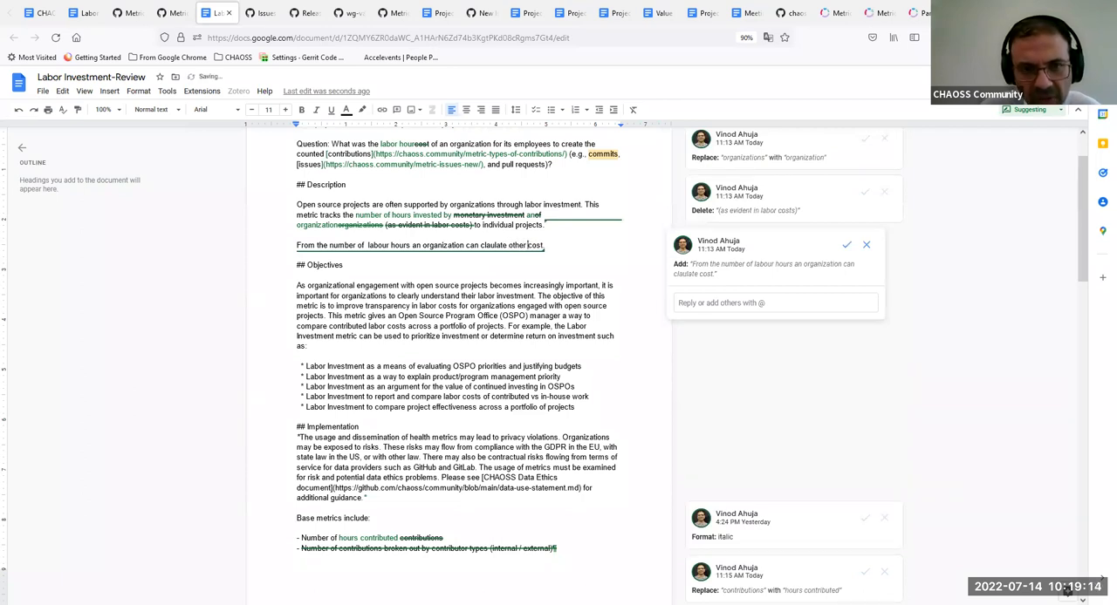
type("thing")
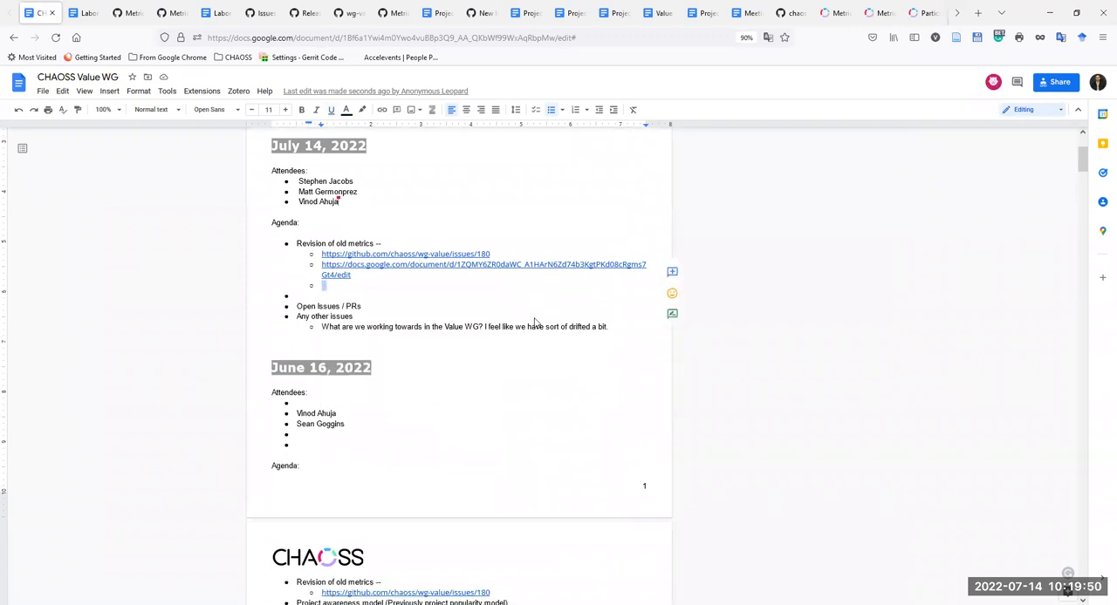
- Type the action item 'AI: Vinod will take look at Labor investment and revise this.'
type("AI:")
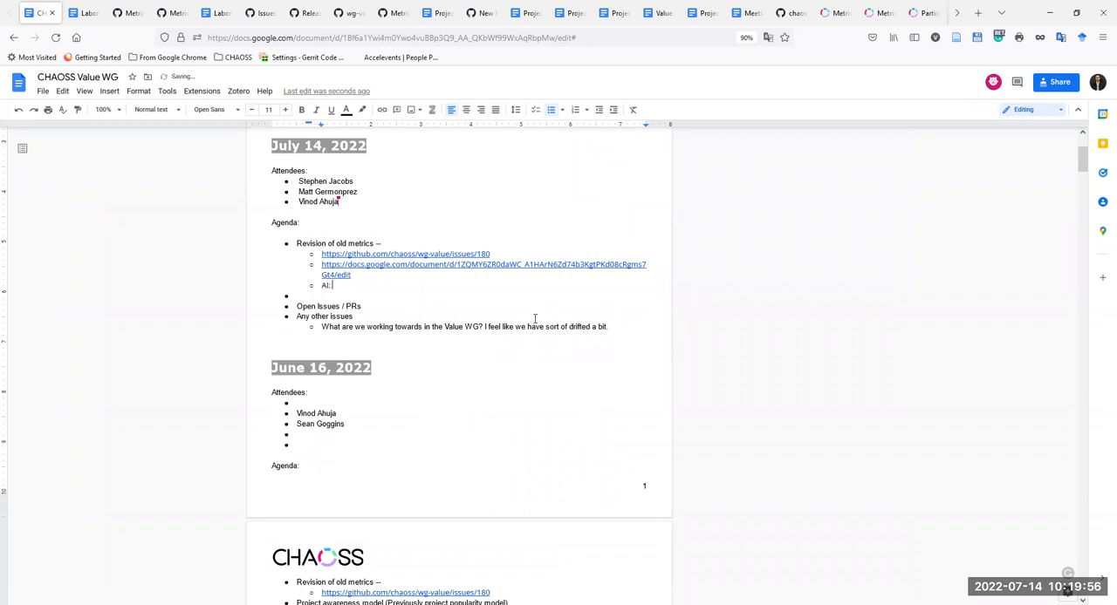
type("Vinod will tka")
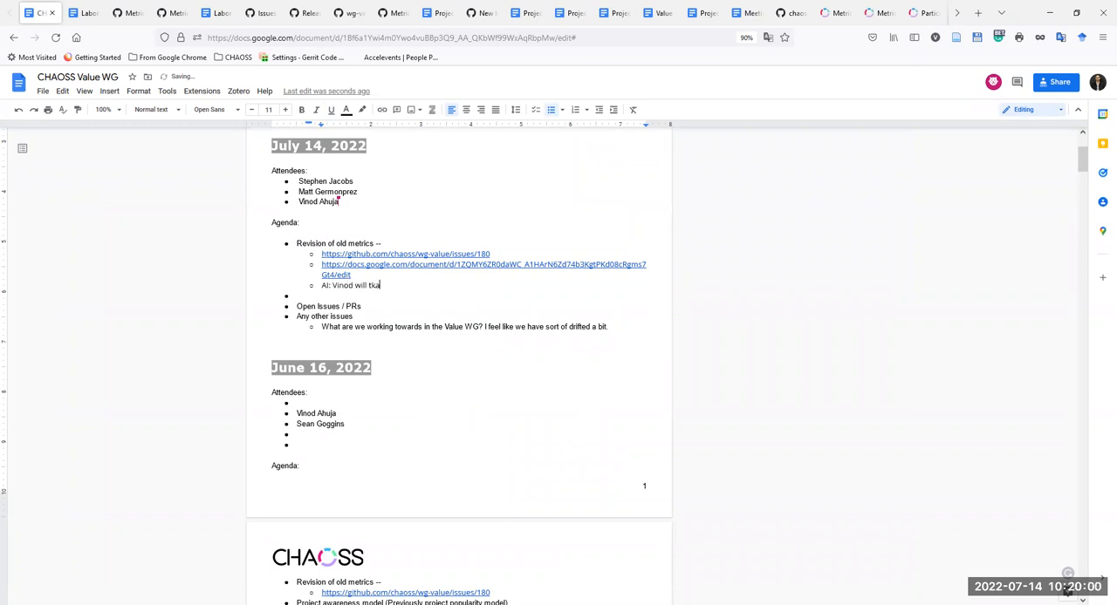
type("look at")
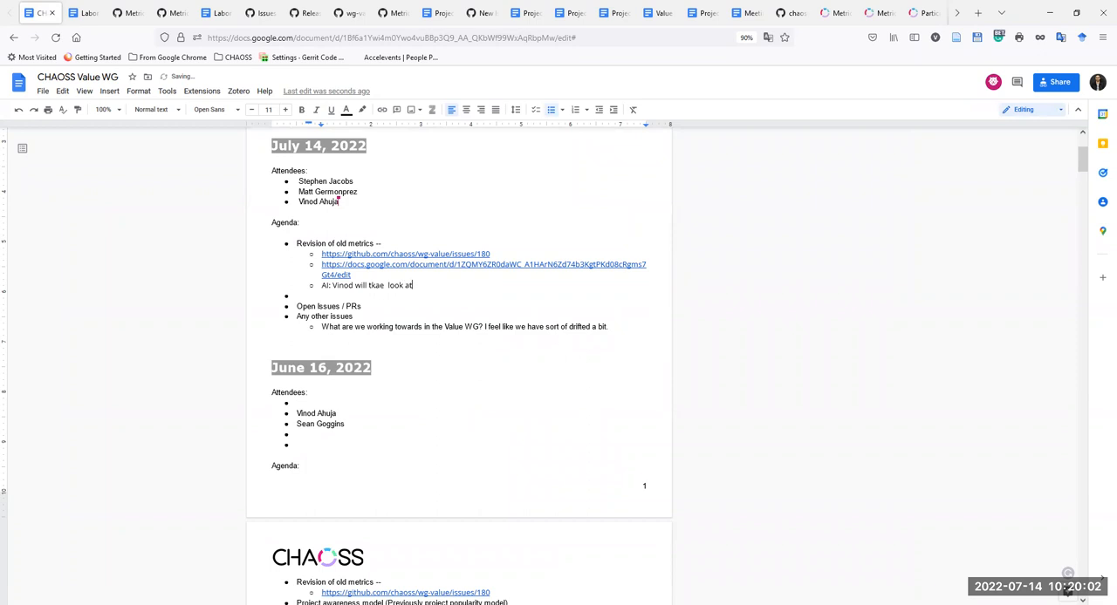
type("L")
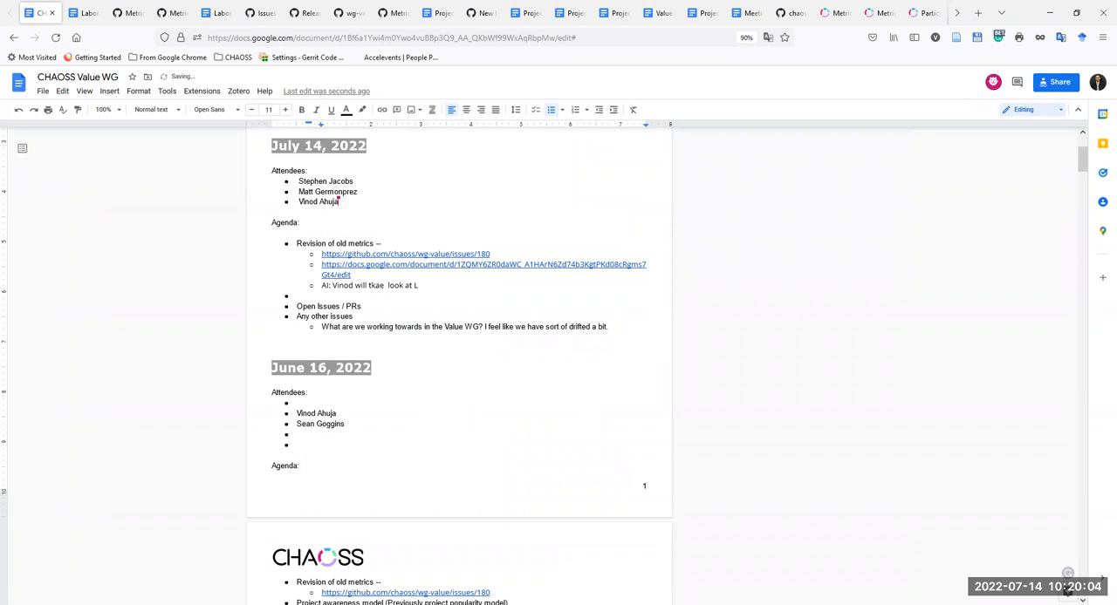
type("baor in")
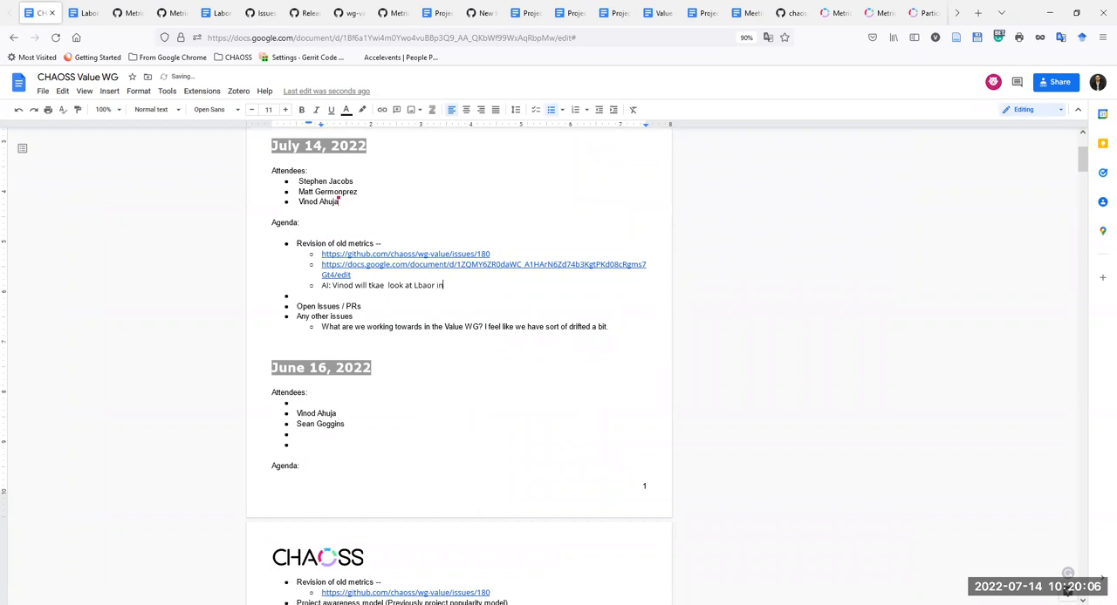
type("investment to revise this.")
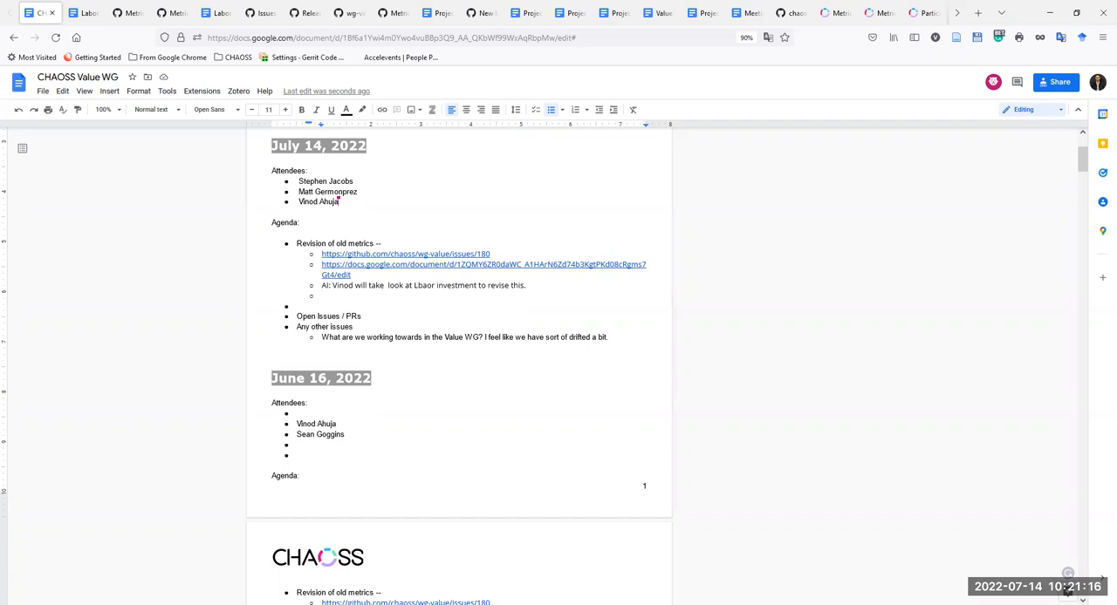
mouse_move(667, 311)
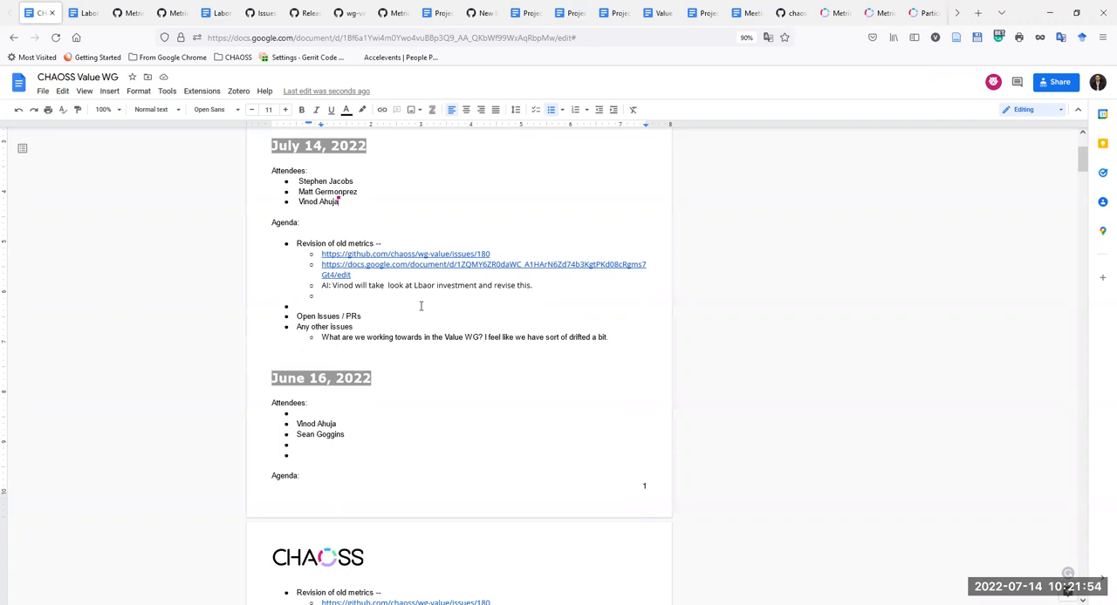
mouse_move(98, 57)
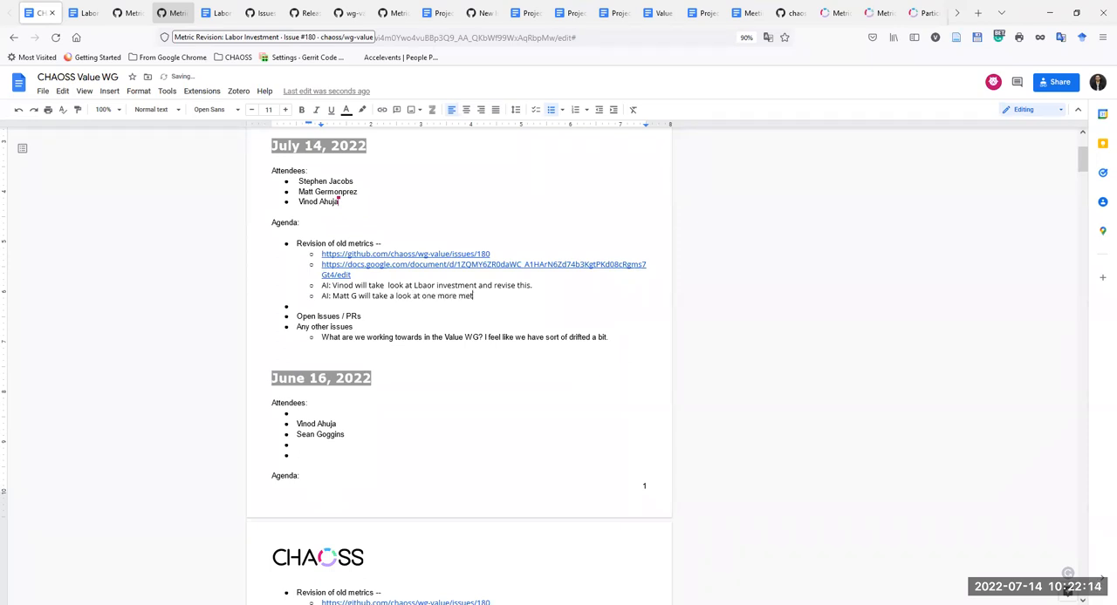
type("ric")
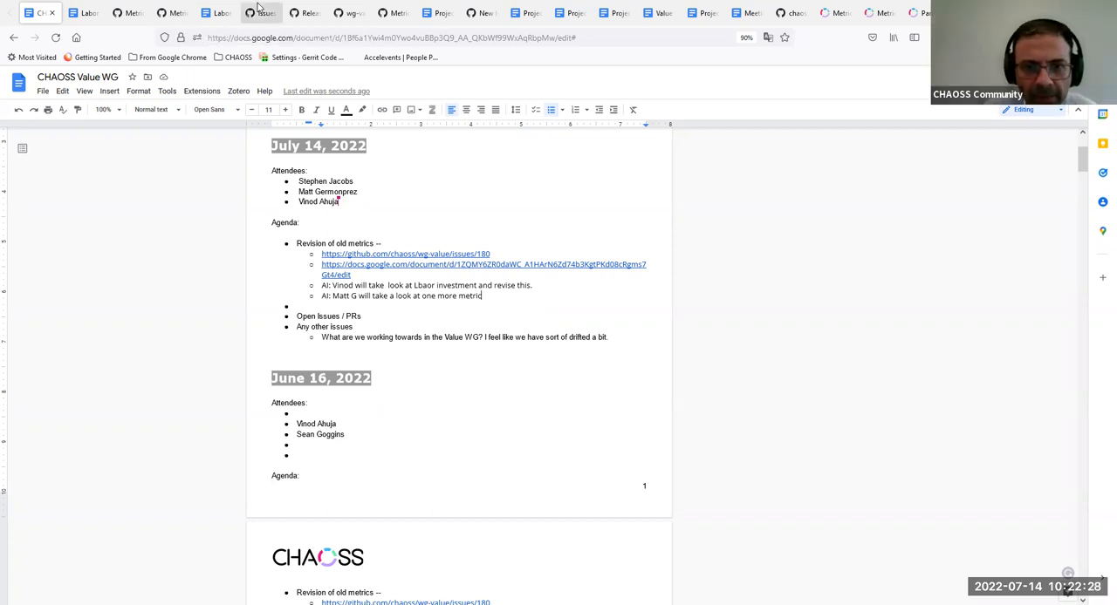
type("Oganizational")
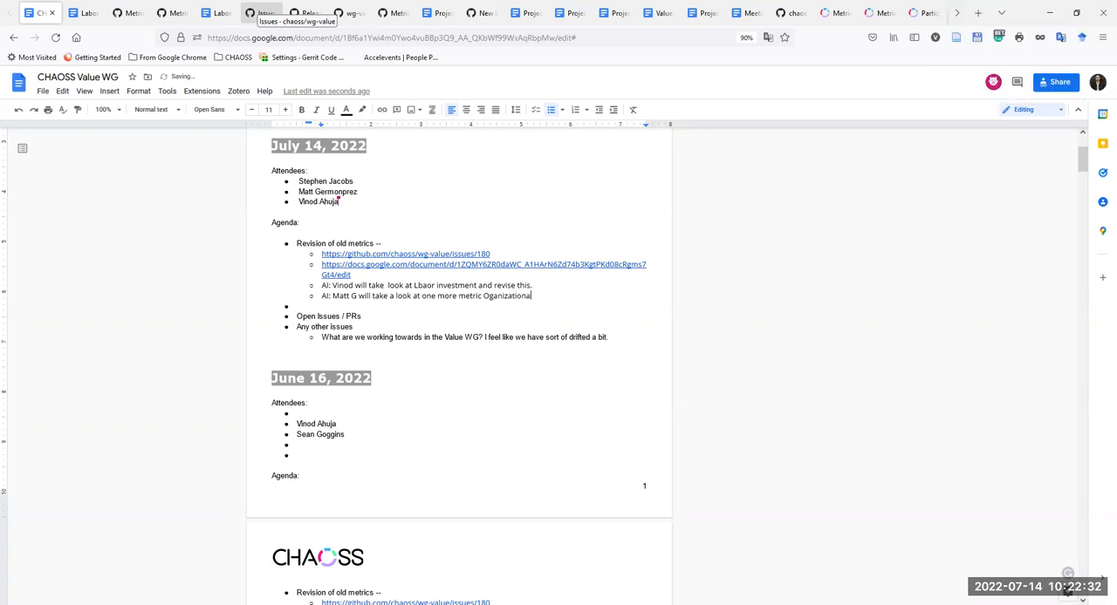
type("Influence")
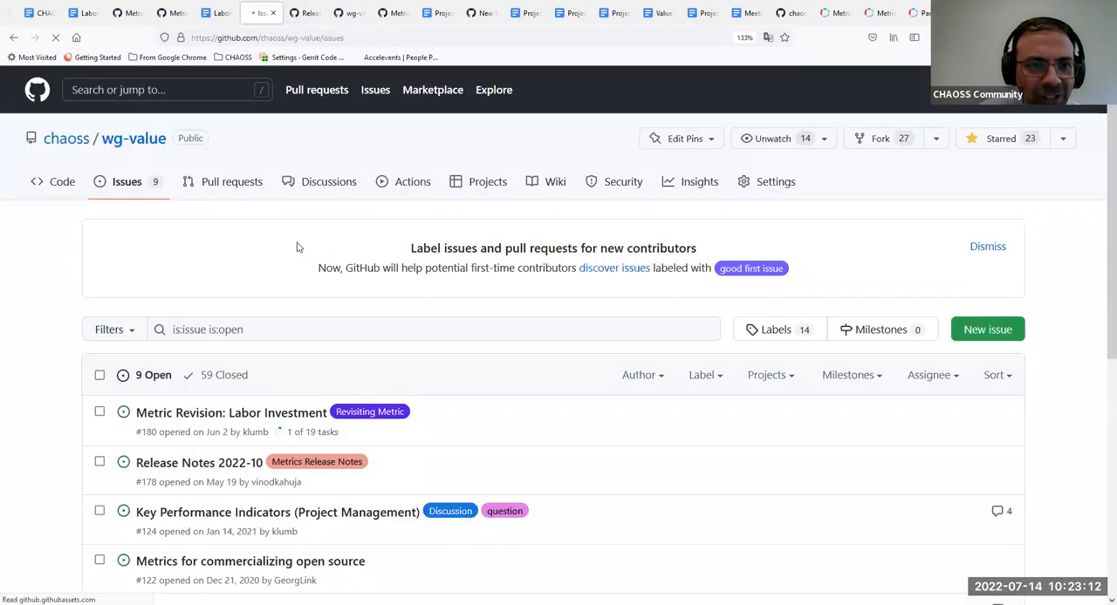
- Open wg-value issue #79 on DevRel & OSPO community value metrics and scroll through it
scroll("down", 3)
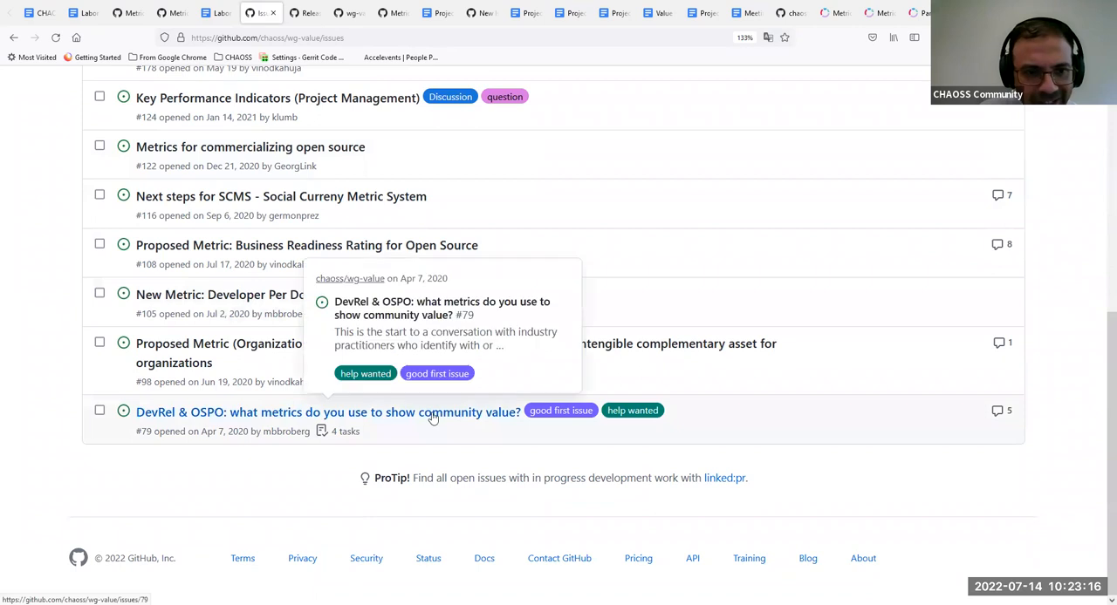
mouse_move(427, 418)
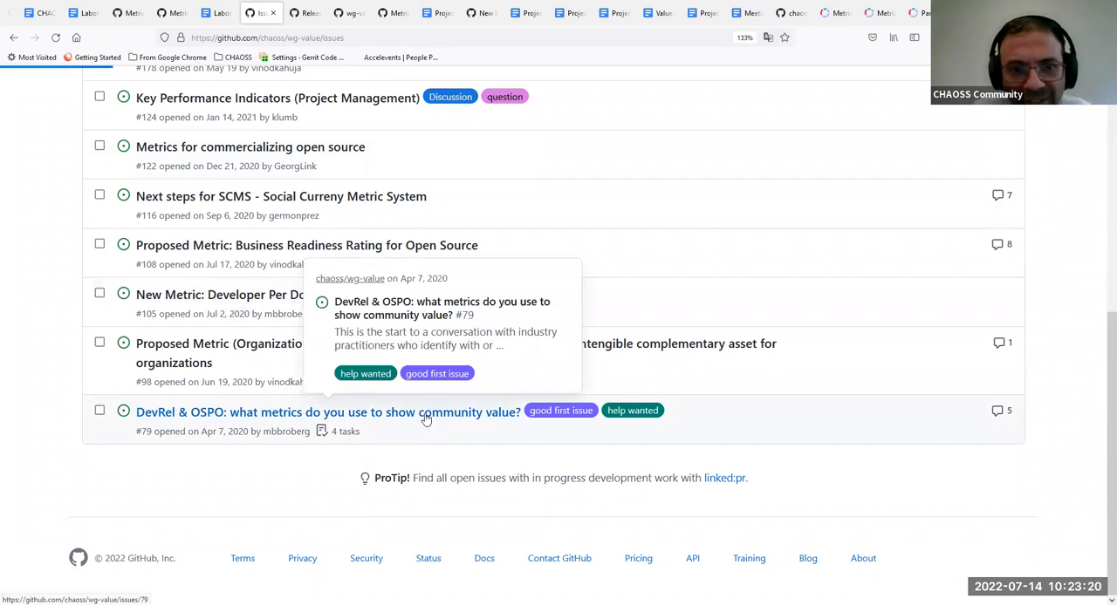
left_click(328, 412)
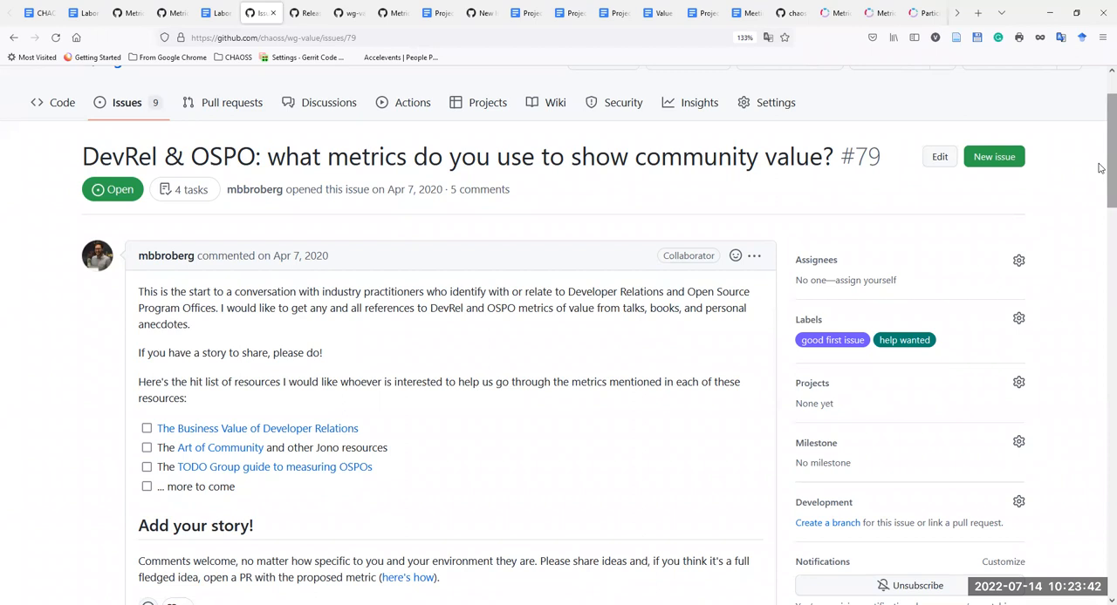
mouse_move(703, 394)
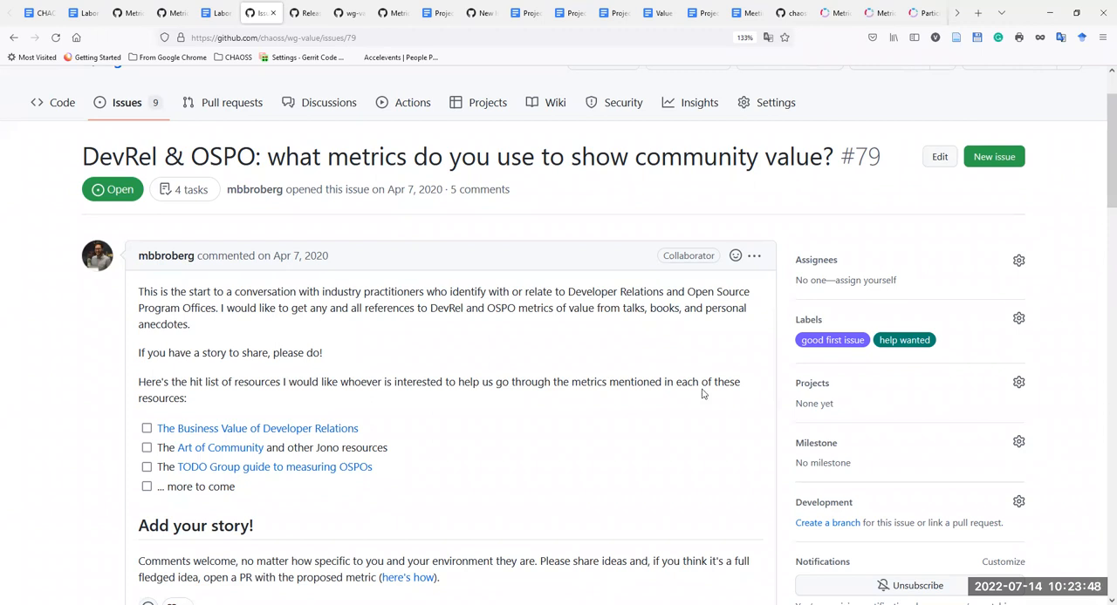
mouse_move(1086, 221)
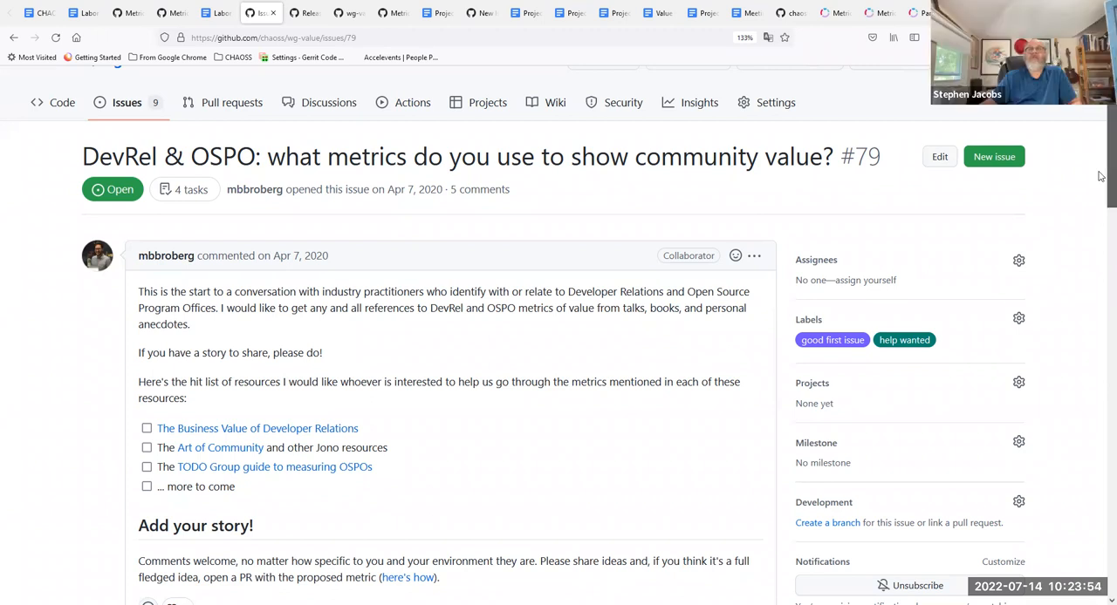
scroll("down", 3)
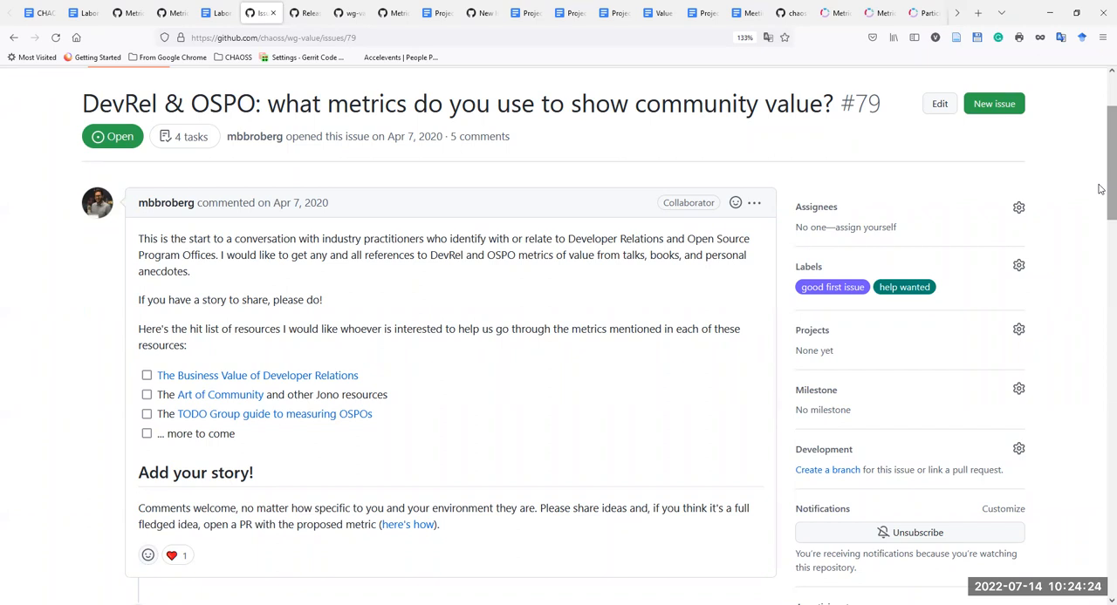
mouse_move(749, 298)
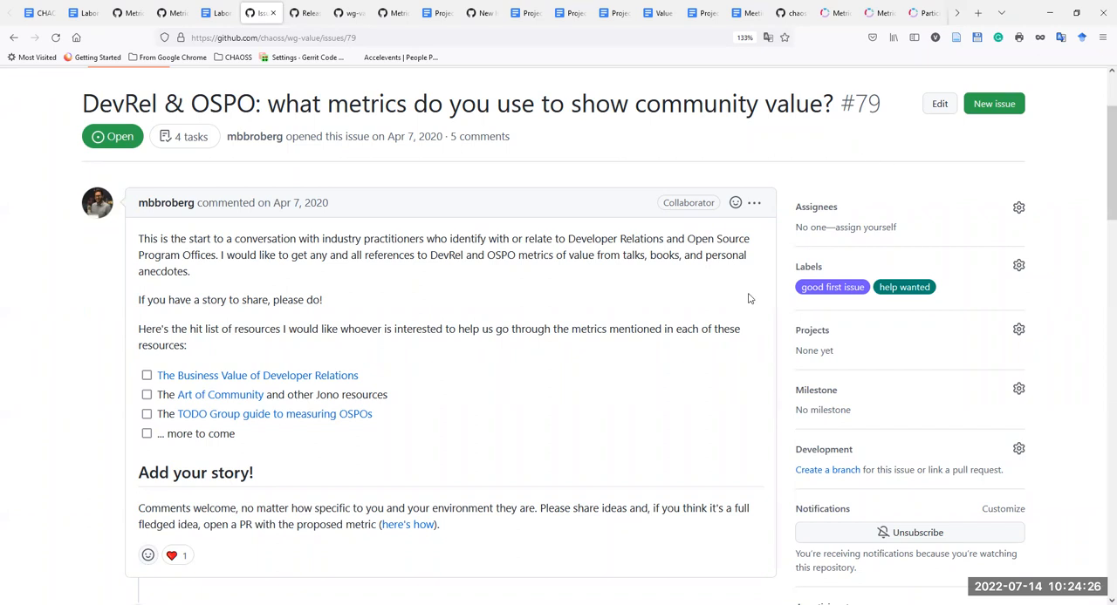
mouse_move(349, 171)
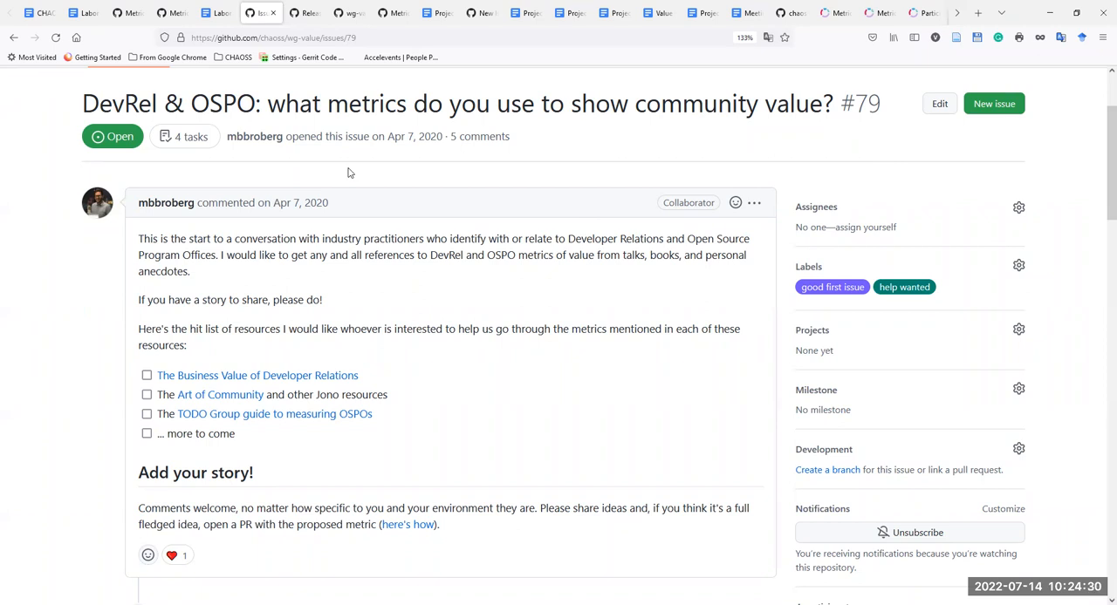
mouse_move(321, 133)
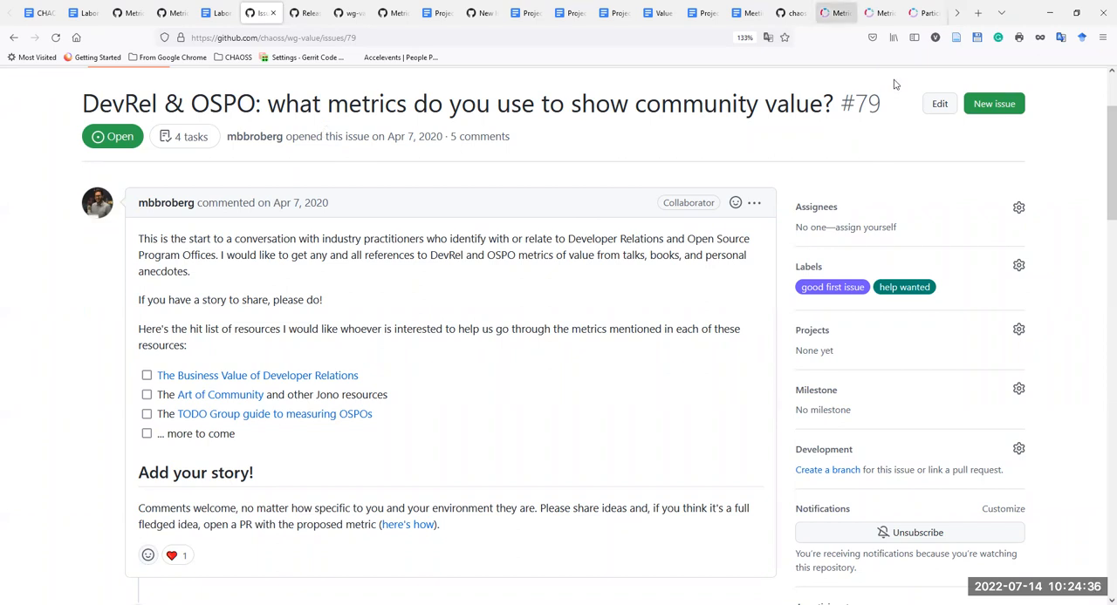
- Switch to the CHAOSS Metrics page and scroll down to the Academic, Communal and Individual Value areas
left_click(835, 12)
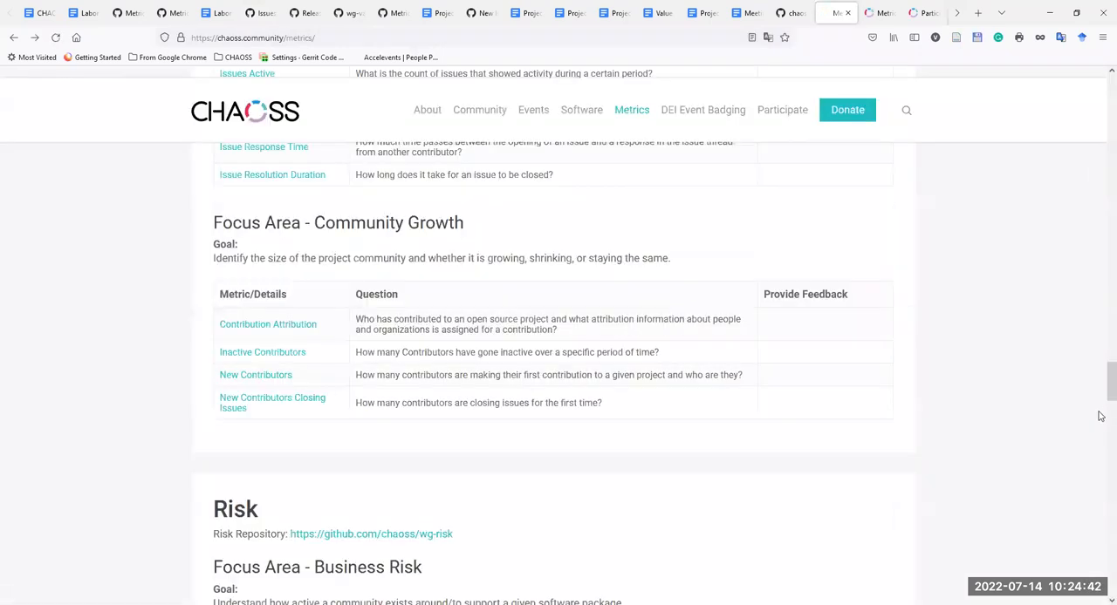
scroll("up", 3)
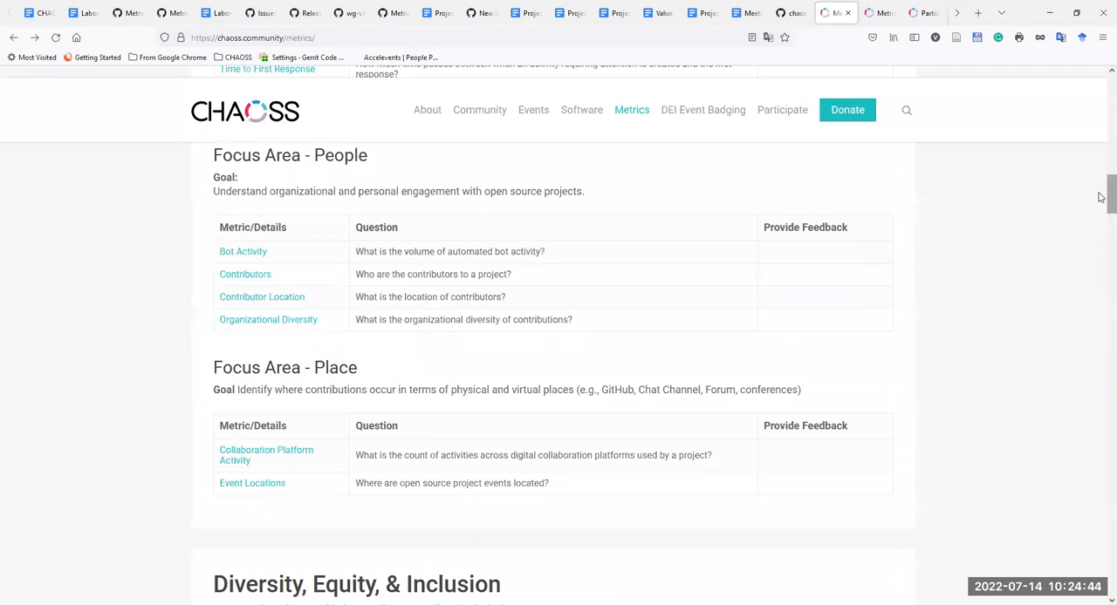
scroll("down", 3)
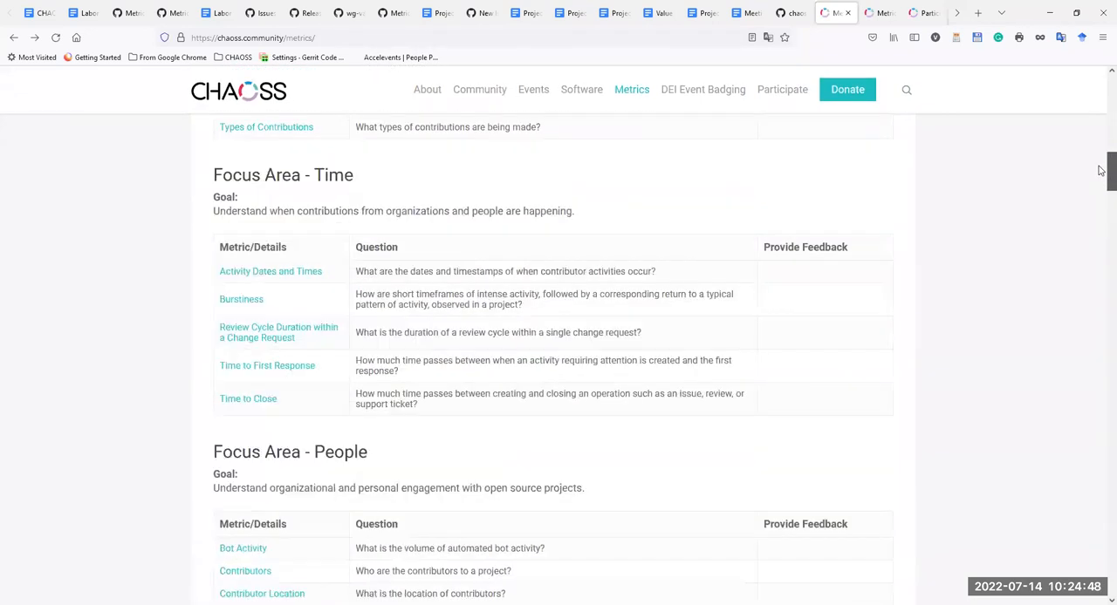
scroll("up", 3)
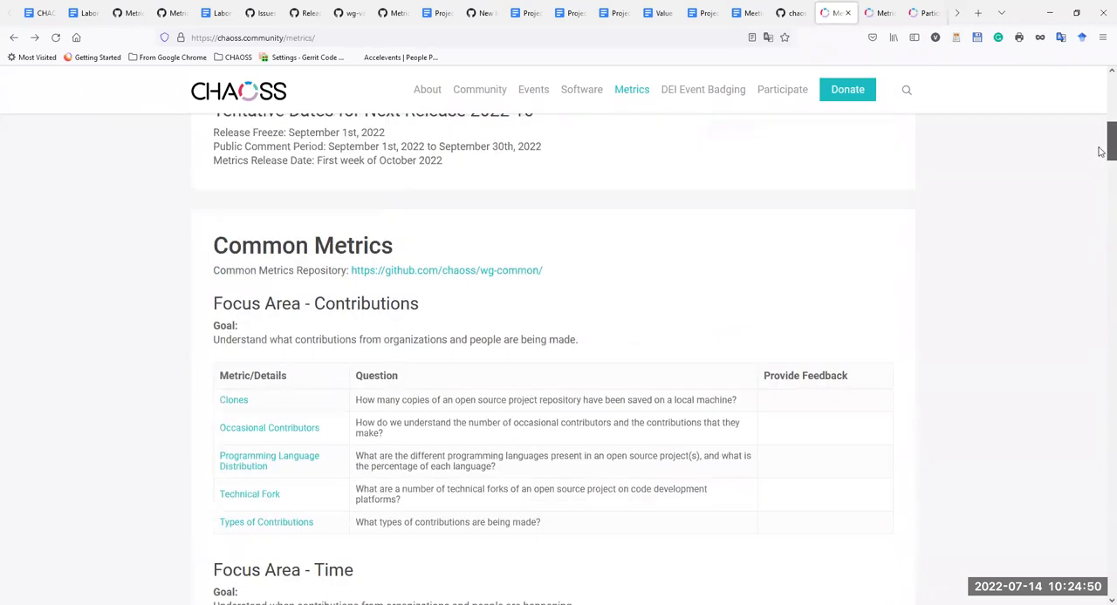
scroll("down", 3)
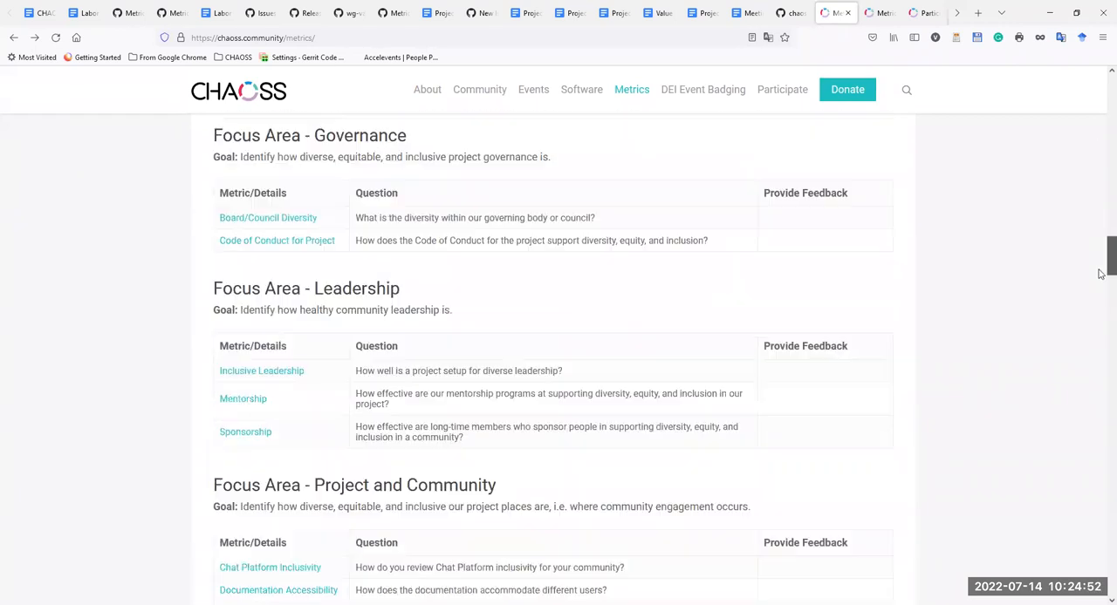
scroll("down", 3)
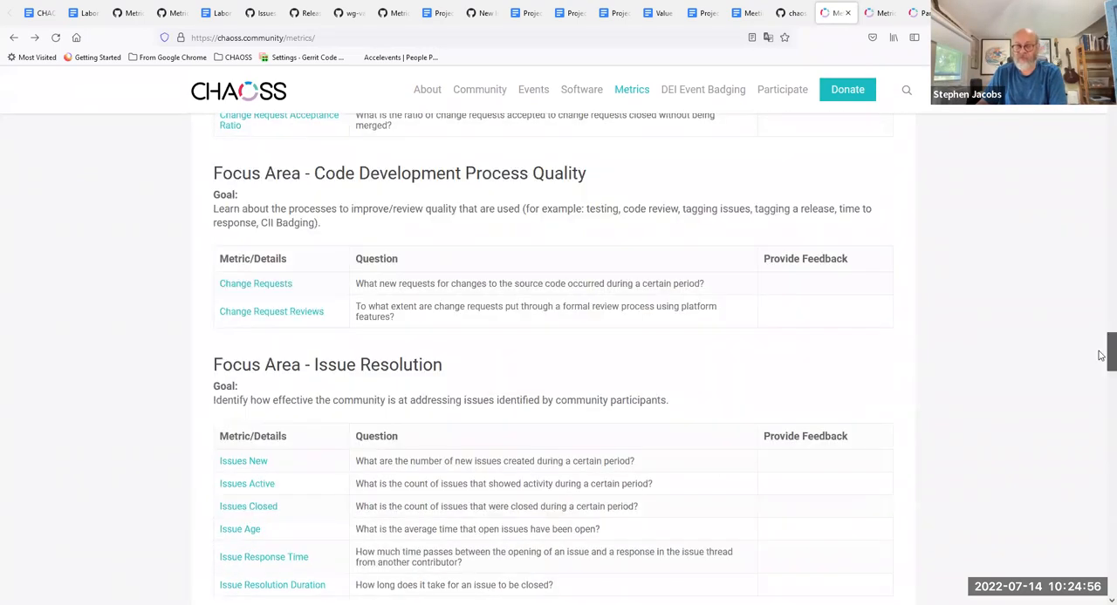
scroll("down", 3)
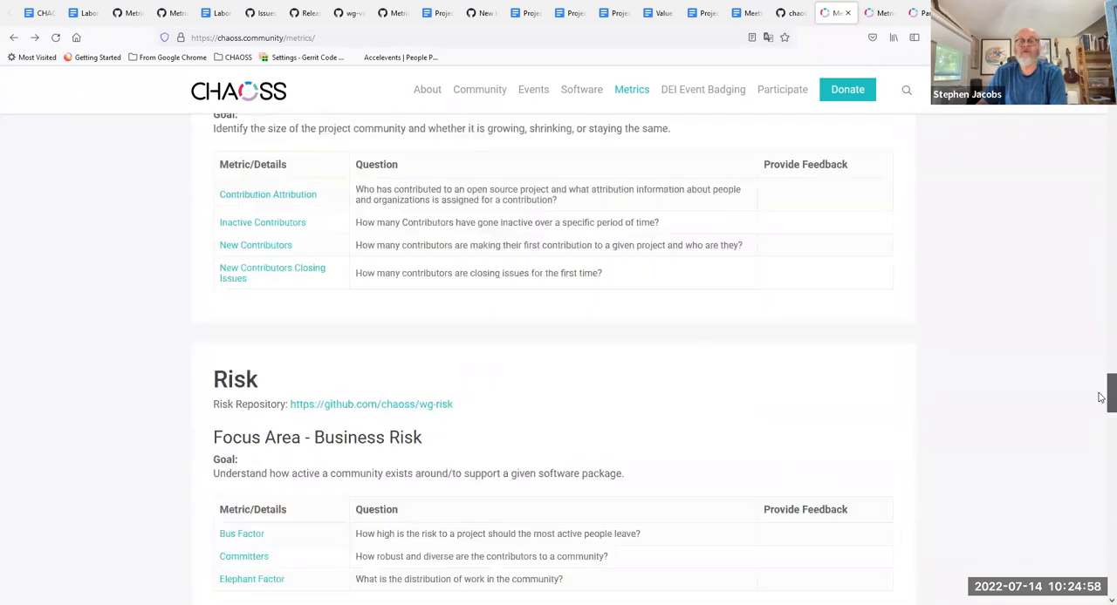
scroll("down", 3)
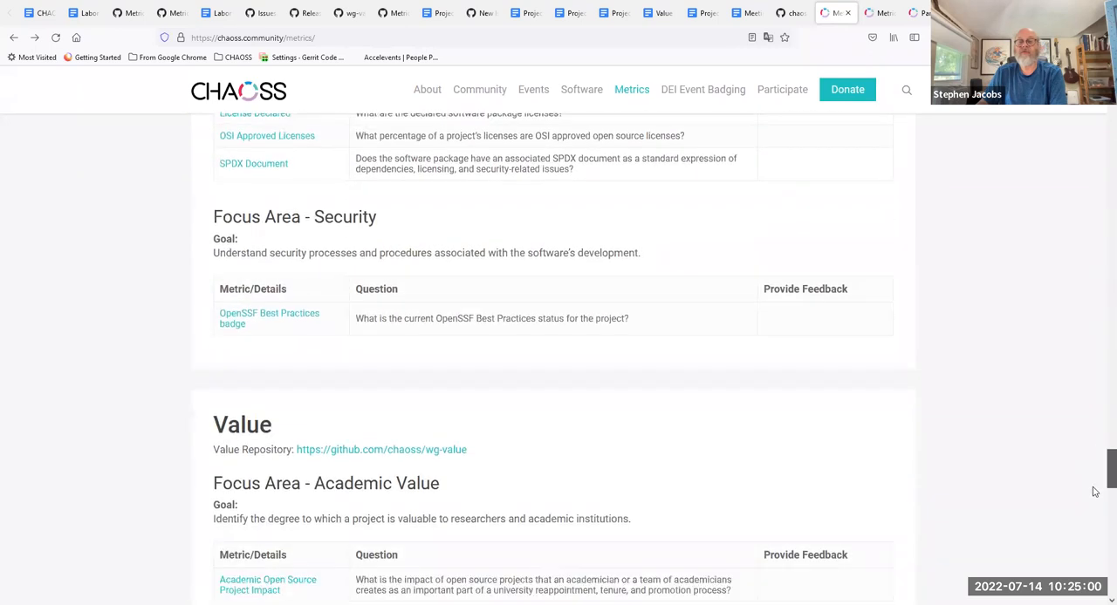
scroll("down", 3)
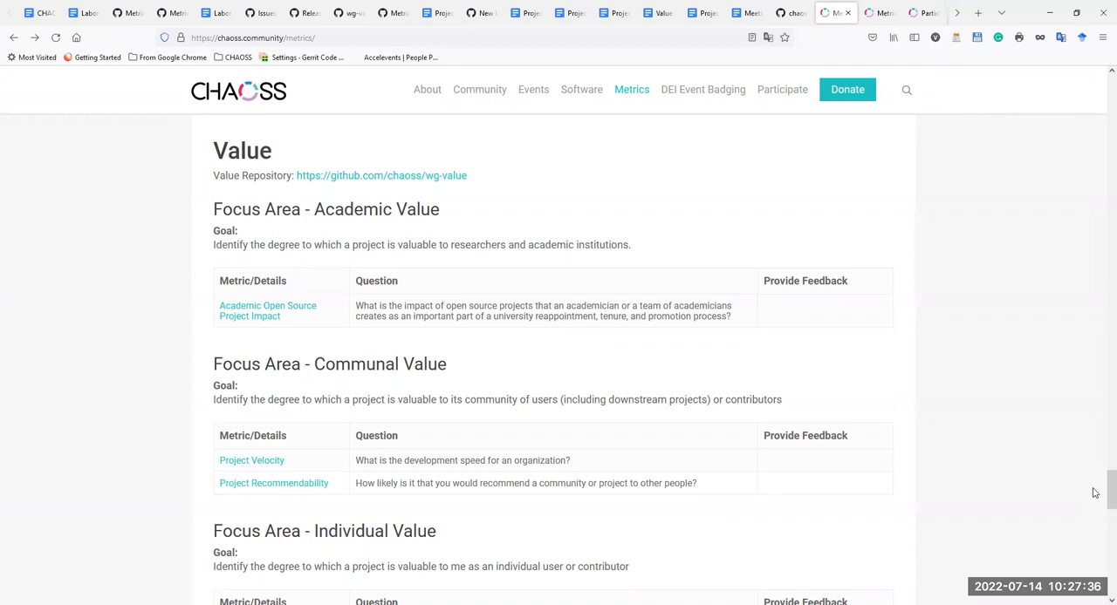
mouse_move(916, 80)
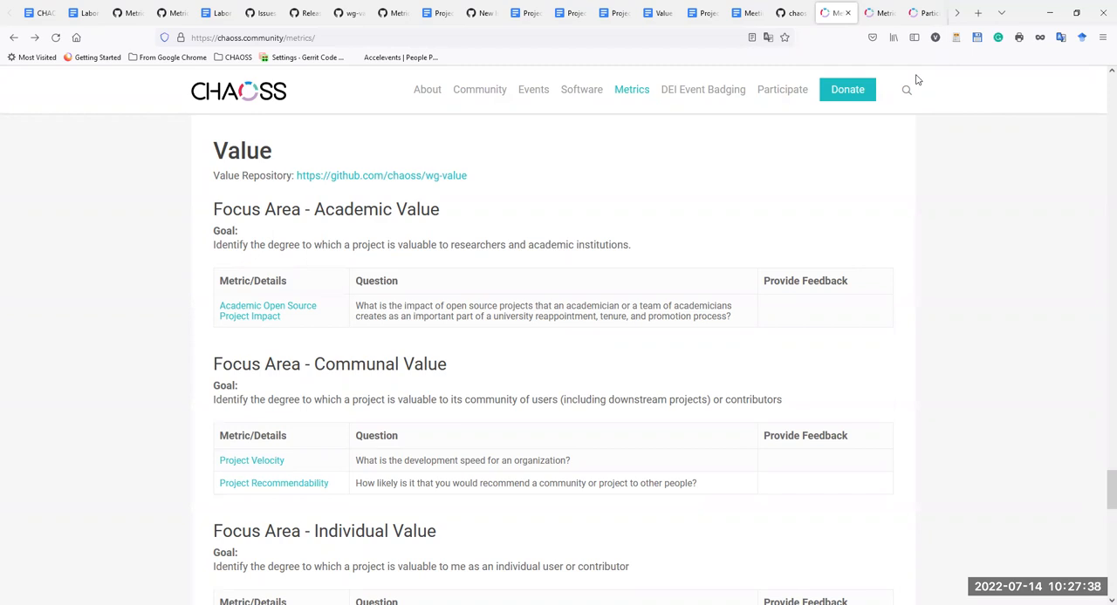
mouse_move(746, 156)
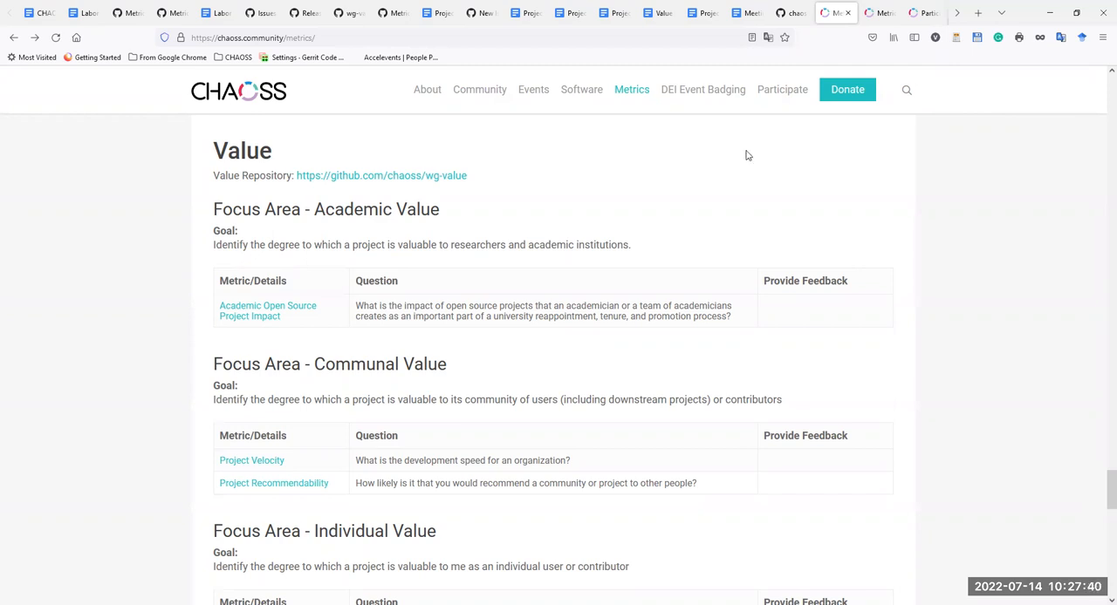
mouse_move(926, 149)
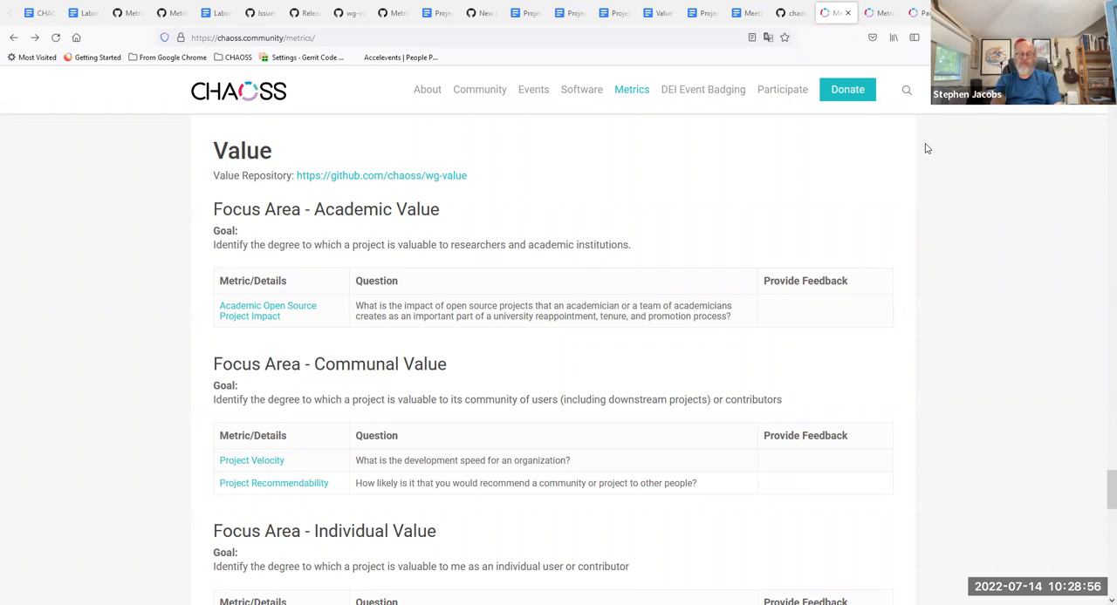
mouse_move(1033, 244)
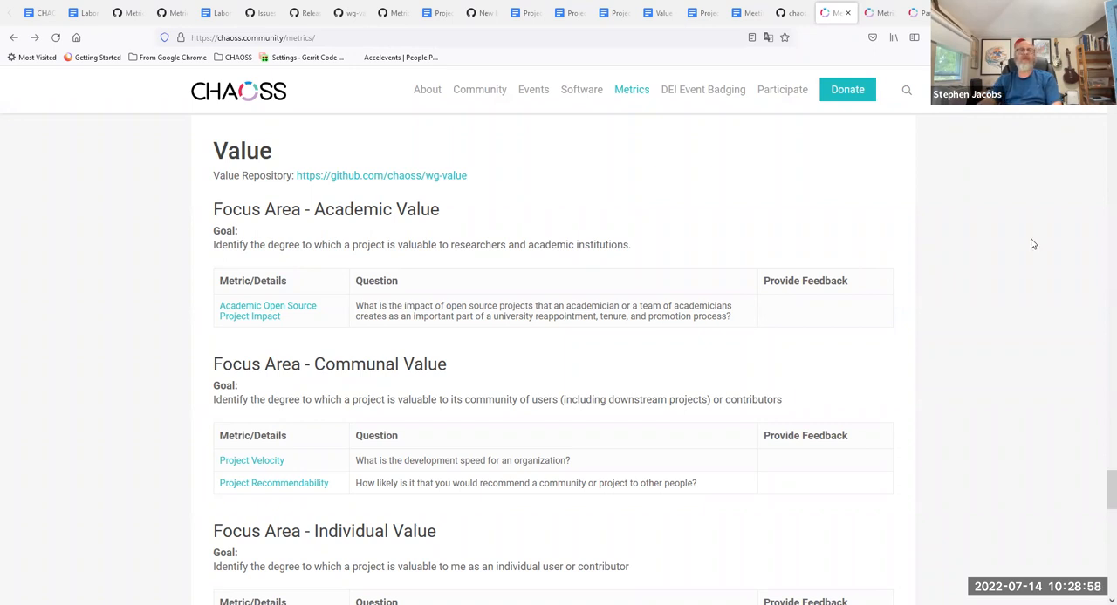
mouse_move(952, 253)
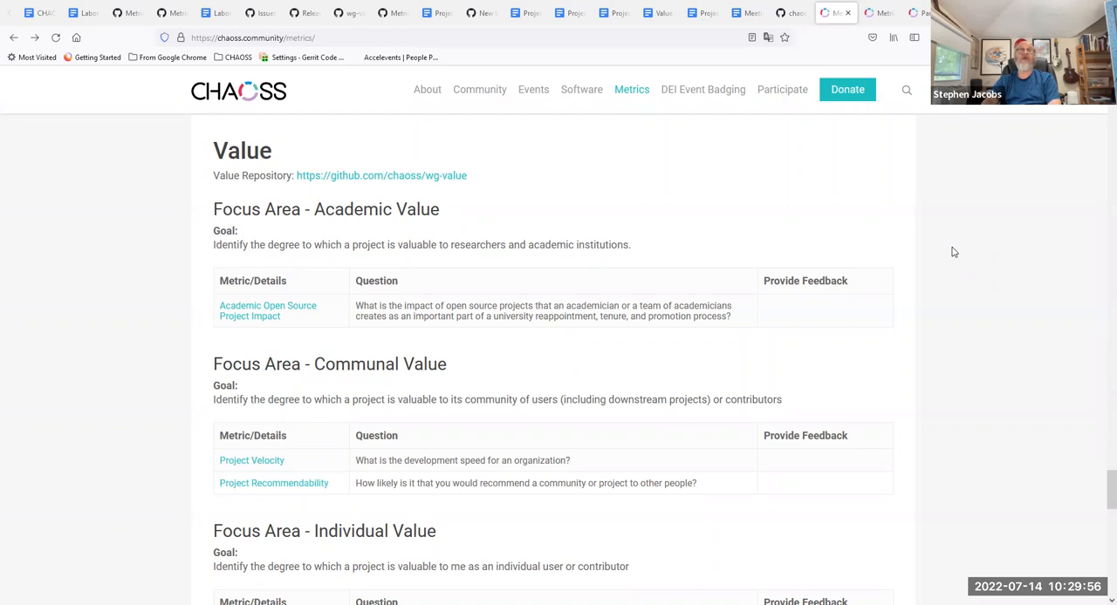
mouse_move(308, 145)
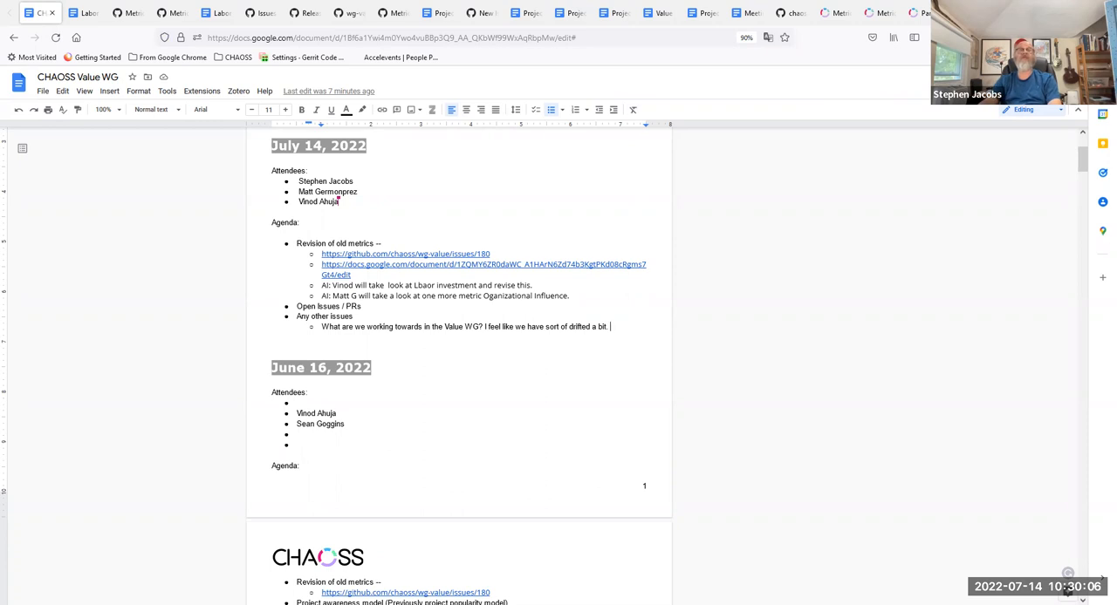
- Add bullets 'Focusing on OSPO in genral or Academic OSPO' and 'Amanda Casari's Credit work'
type("Focusing on")
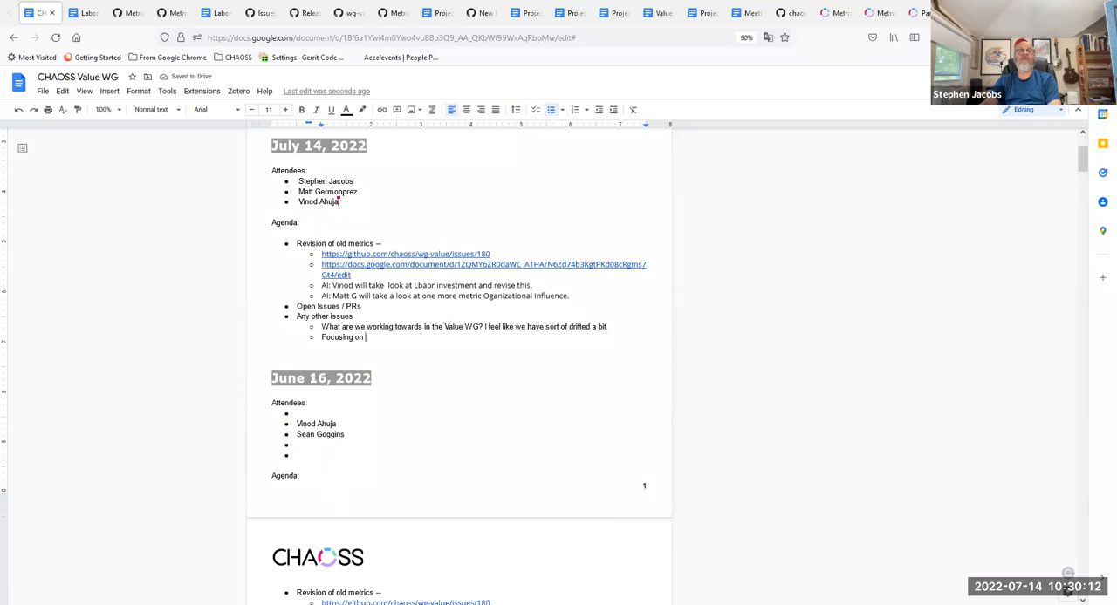
type("OSPO")
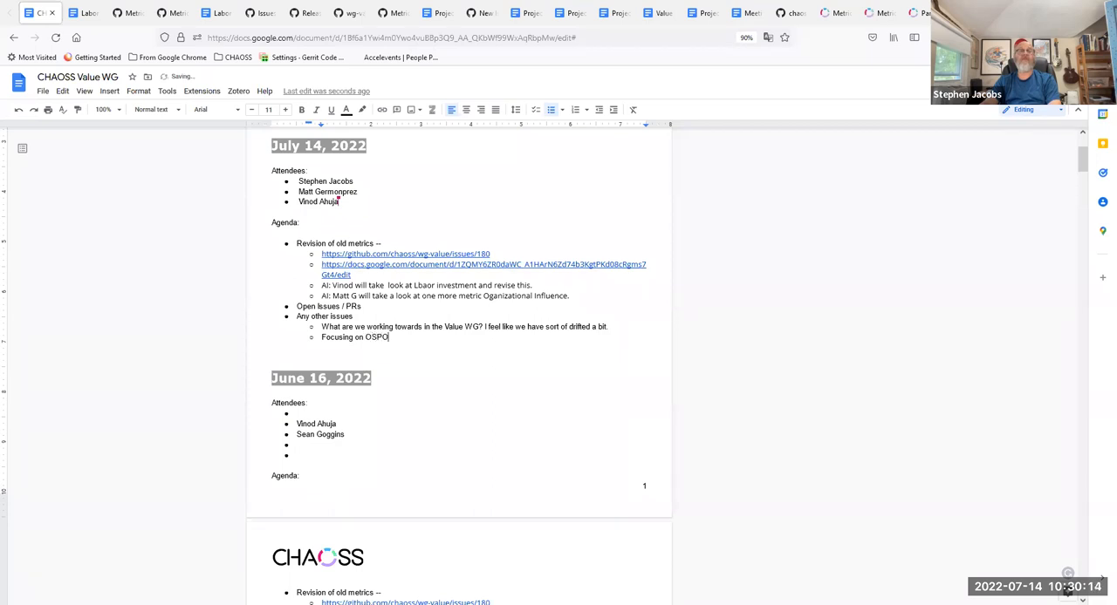
type("in genral or Academic OSPO.")
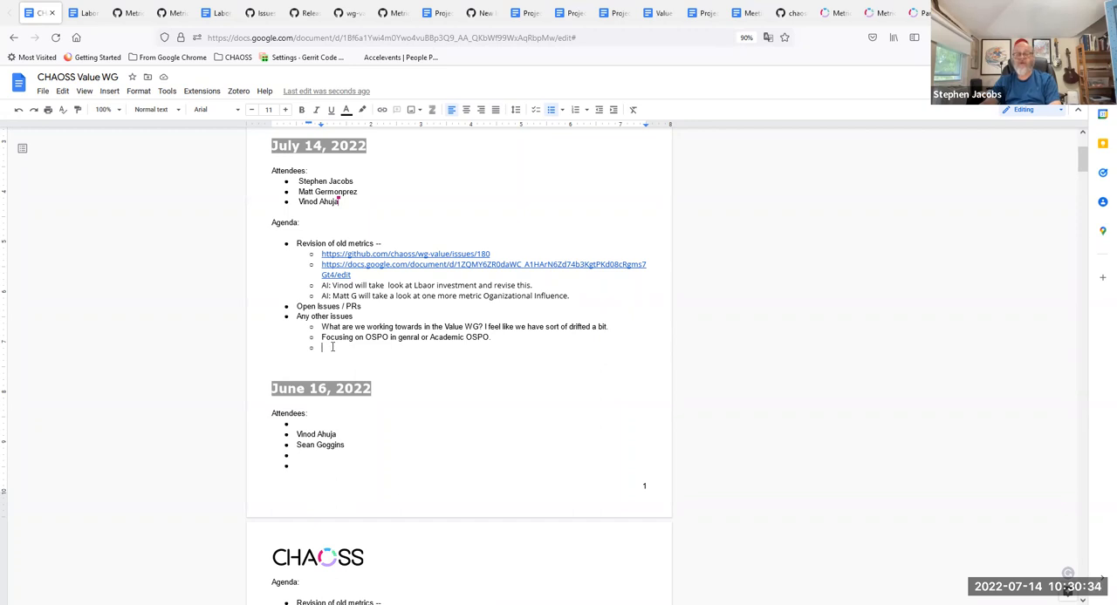
type("Amanda Casarri's Credit")
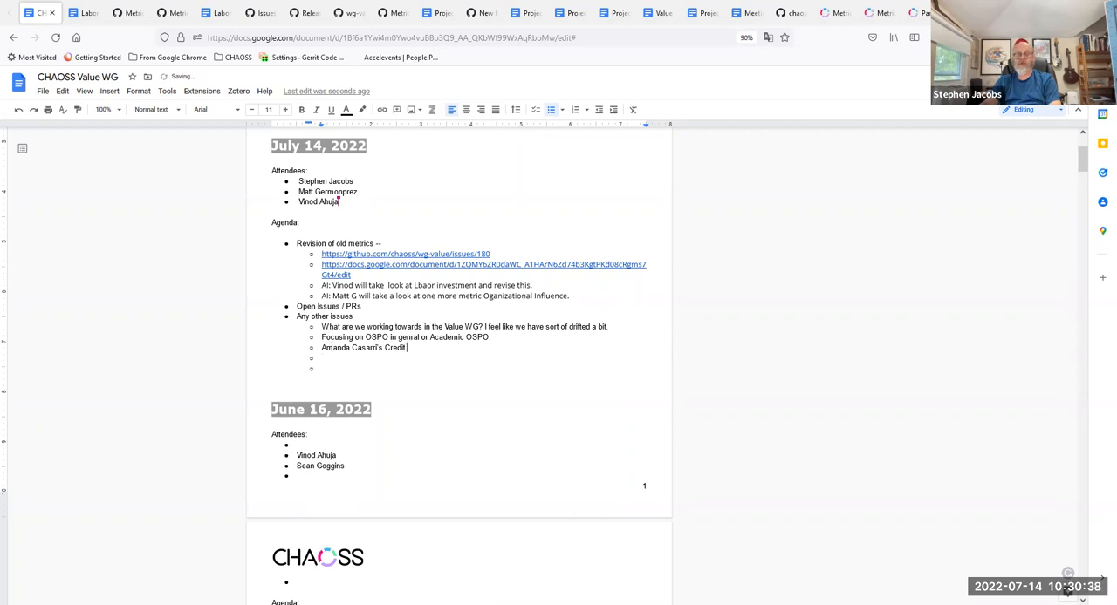
type("work")
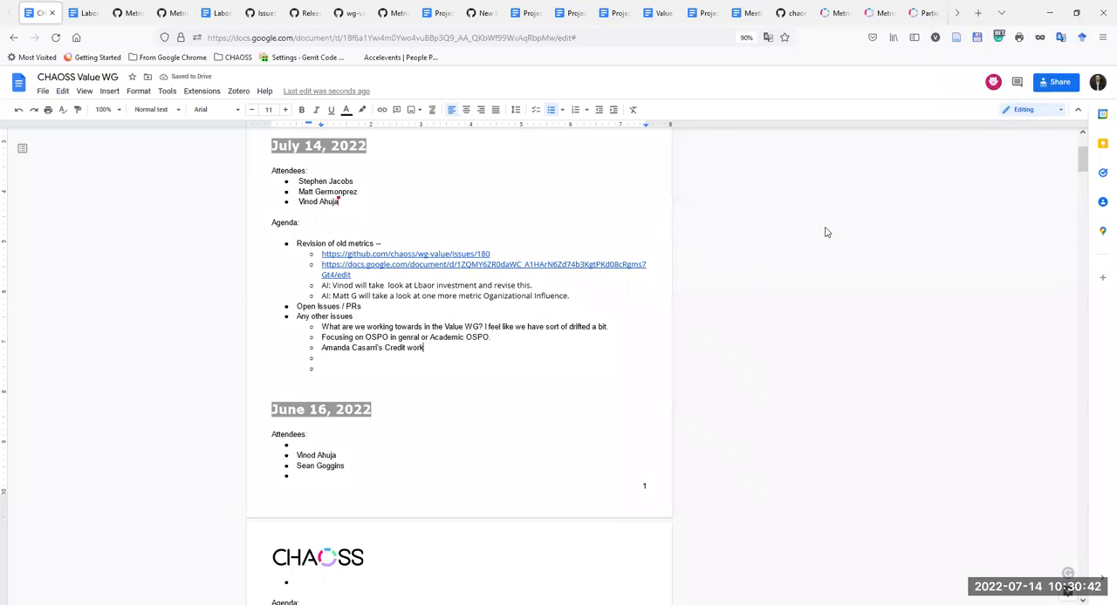
mouse_move(829, 229)
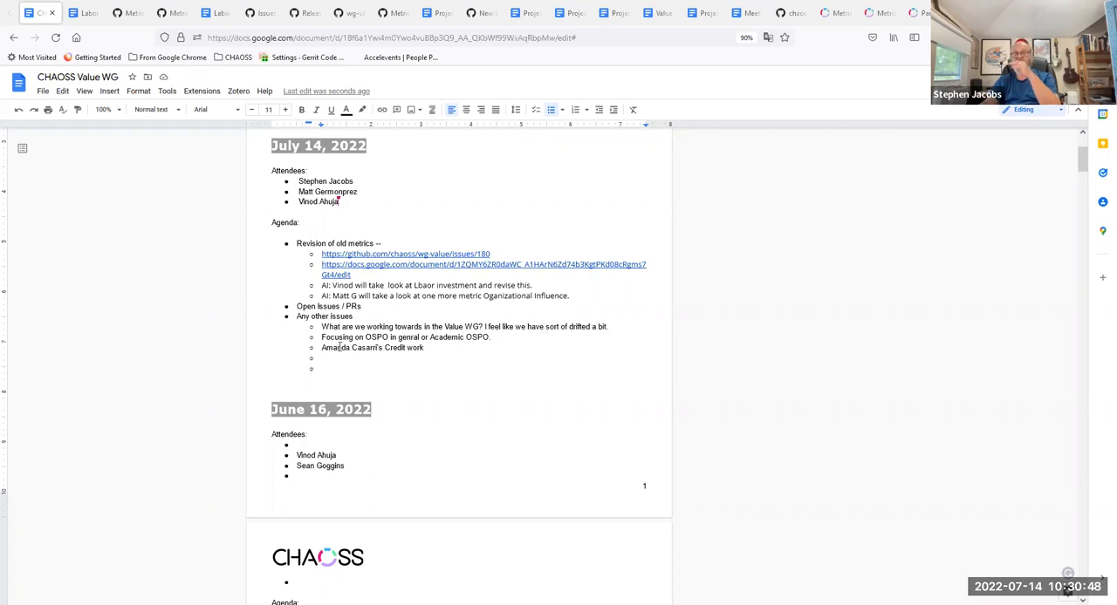
mouse_move(820, 260)
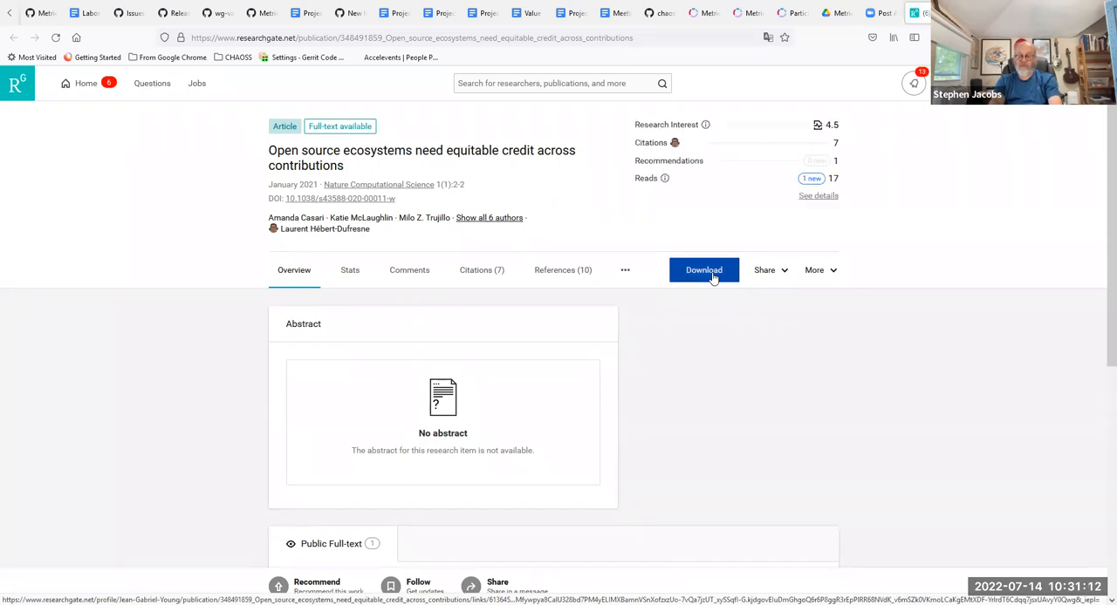
- Read the full-text PDF 'Open source ecosystems need equitable credit across contributions', then go back
left_click(703, 269)
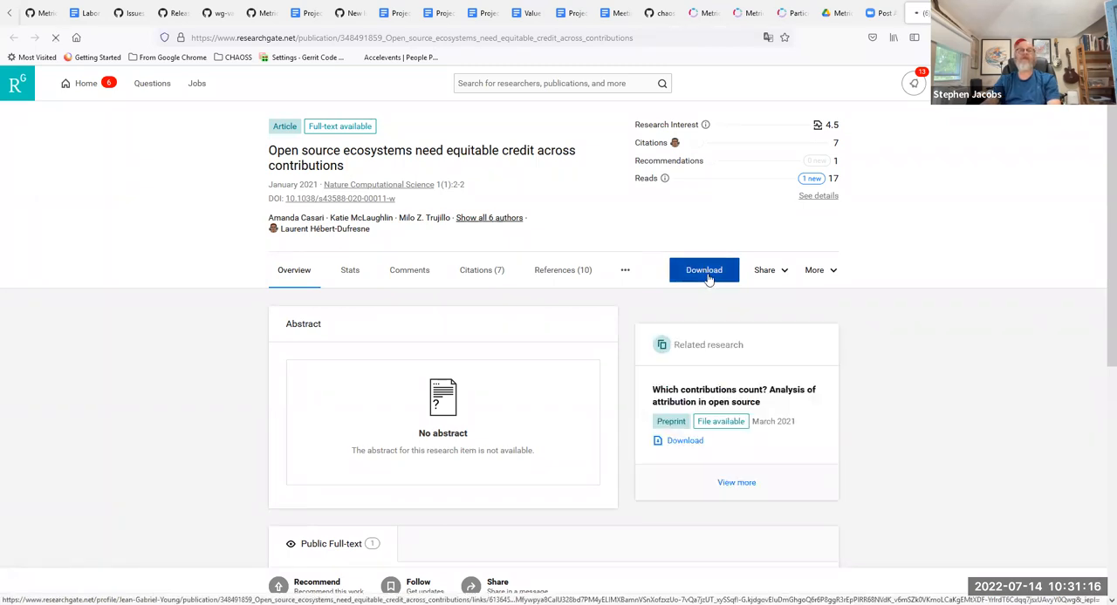
left_click(703, 270)
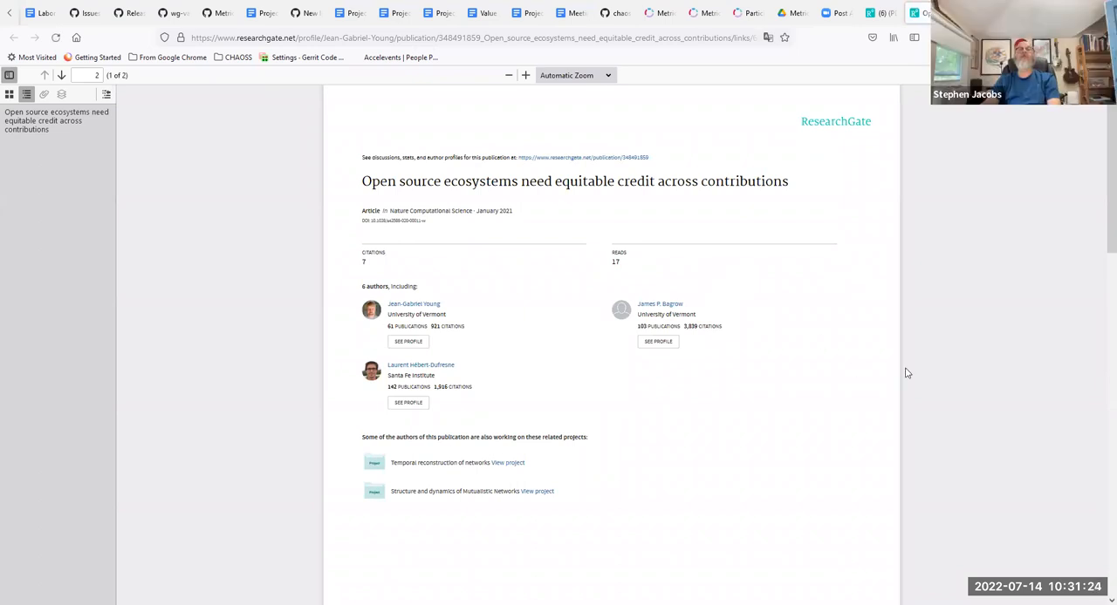
mouse_move(909, 369)
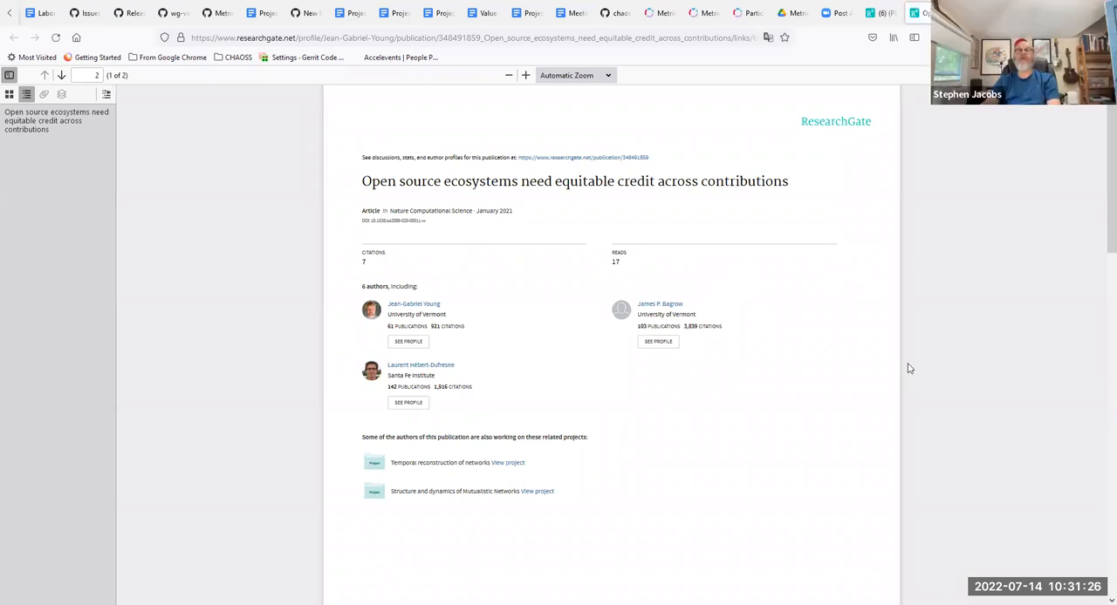
scroll("down", 3)
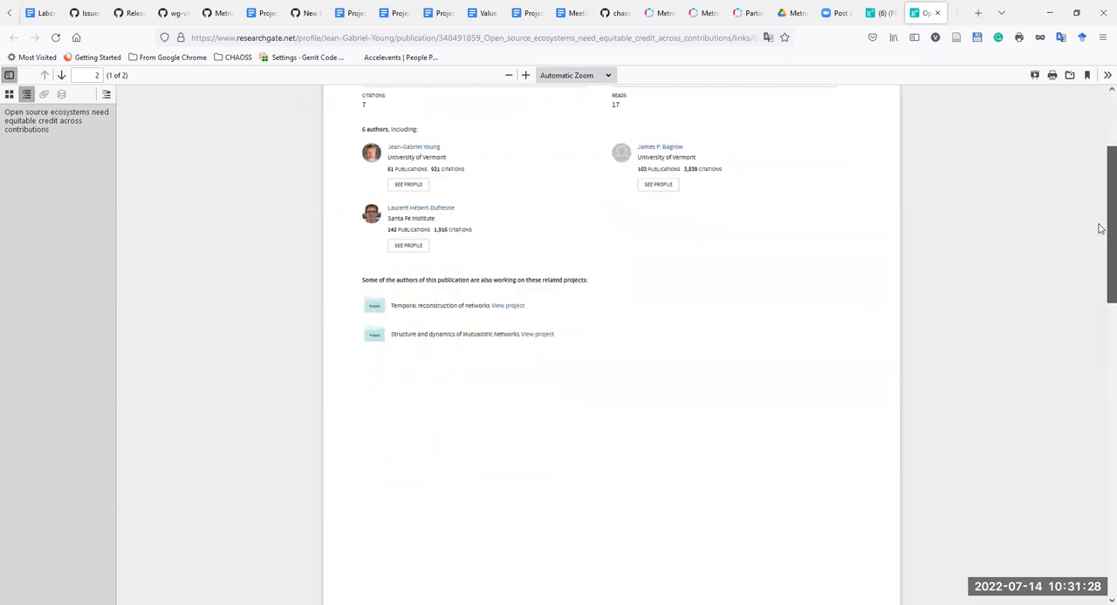
scroll("down", 3)
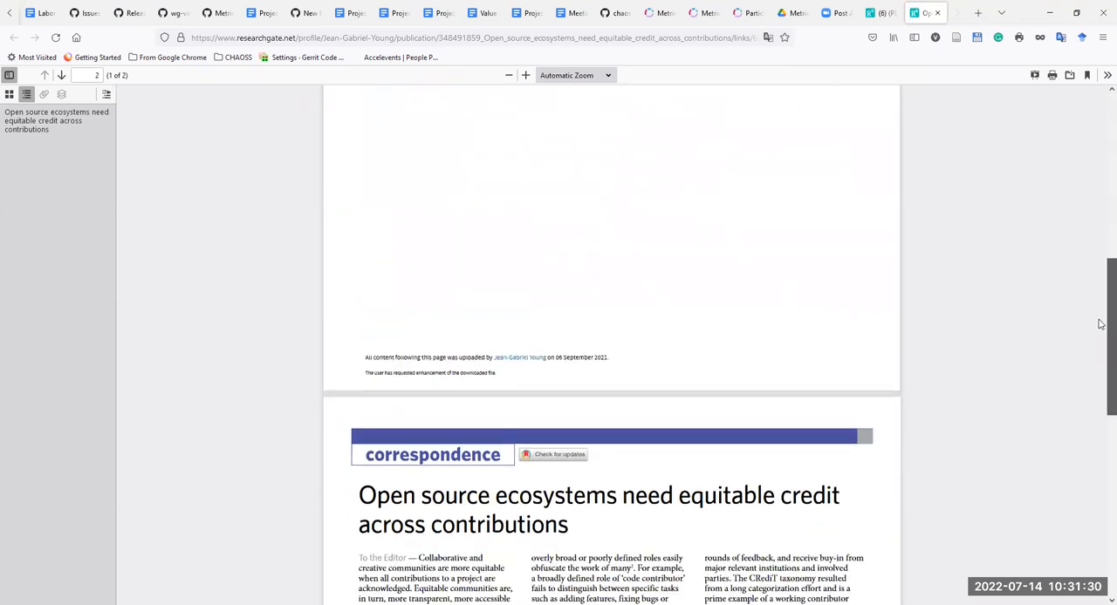
scroll("down", 3)
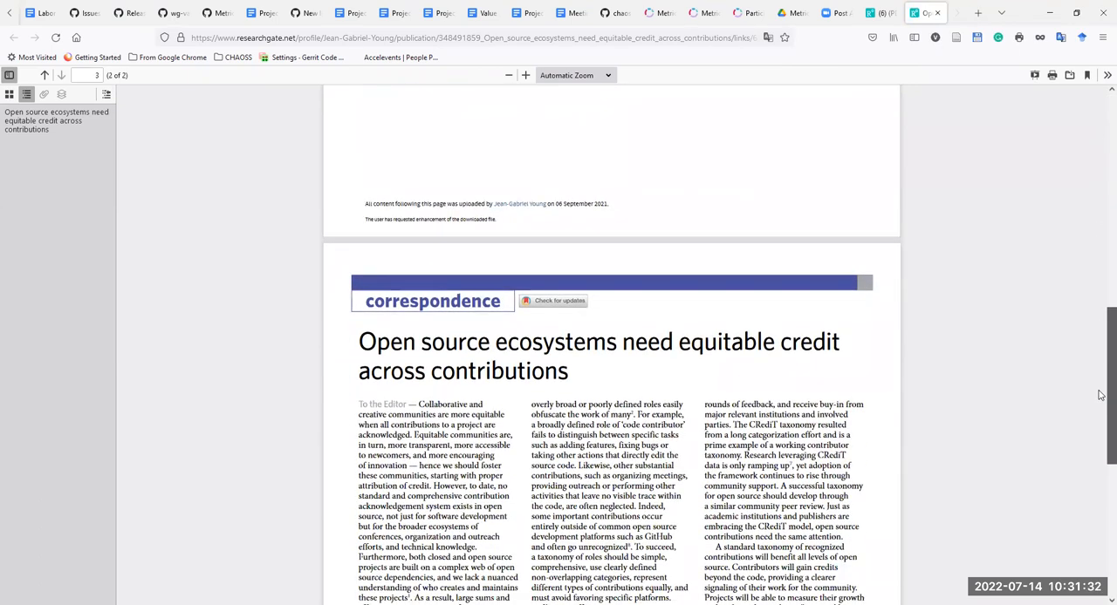
scroll("down", 3)
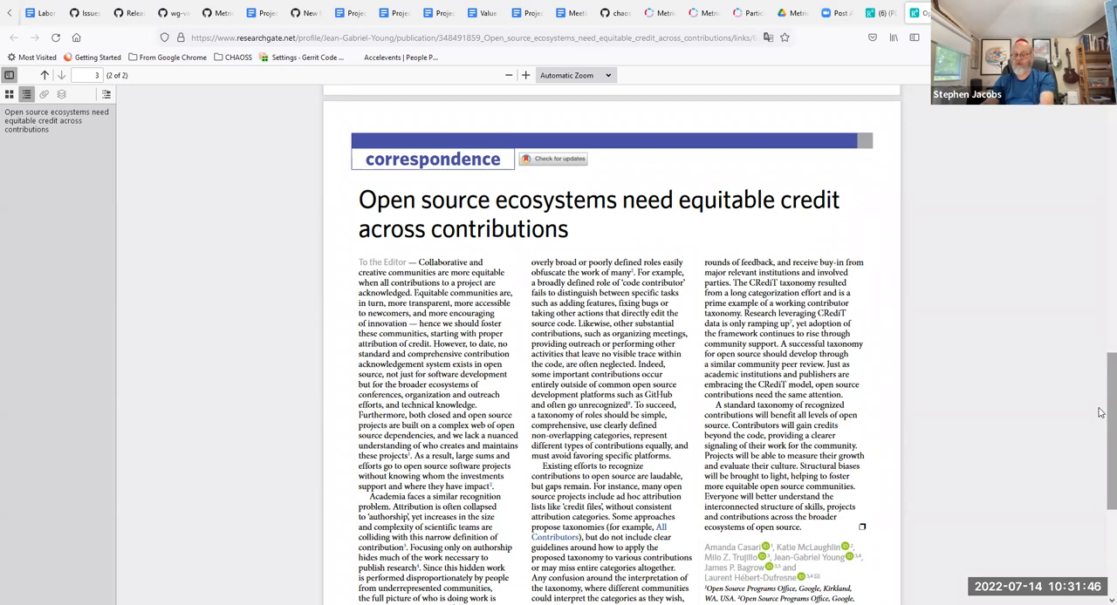
scroll("down", 3)
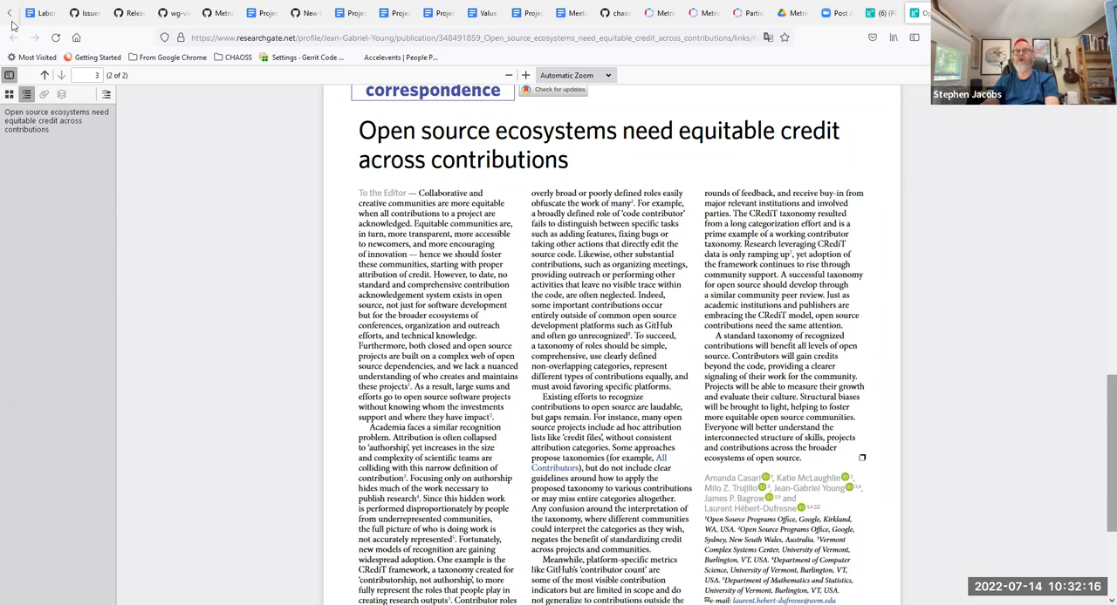
left_click(44, 13)
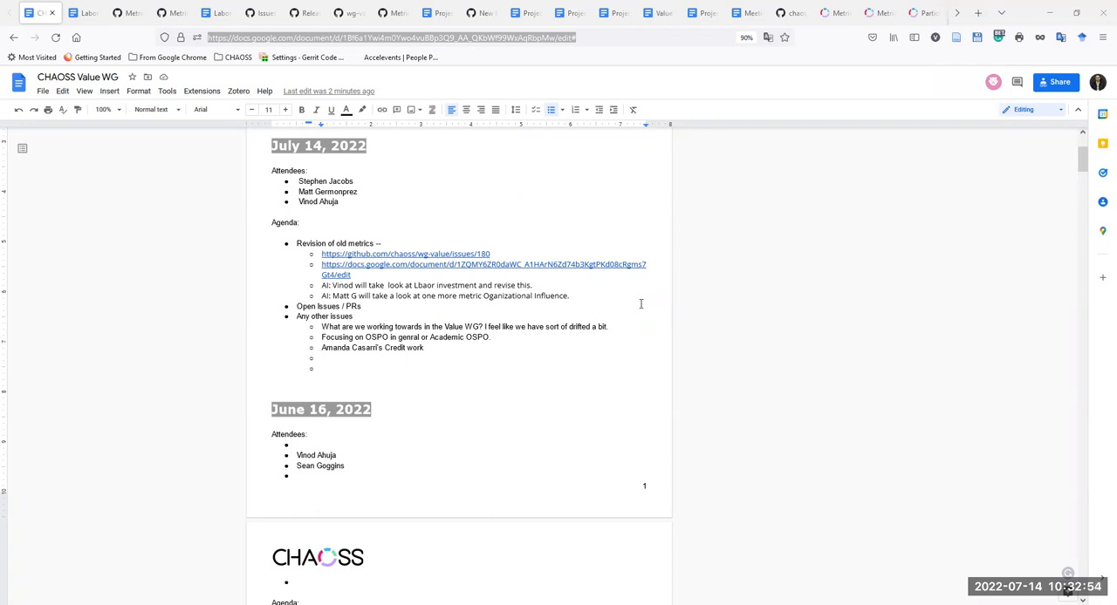
mouse_move(317, 215)
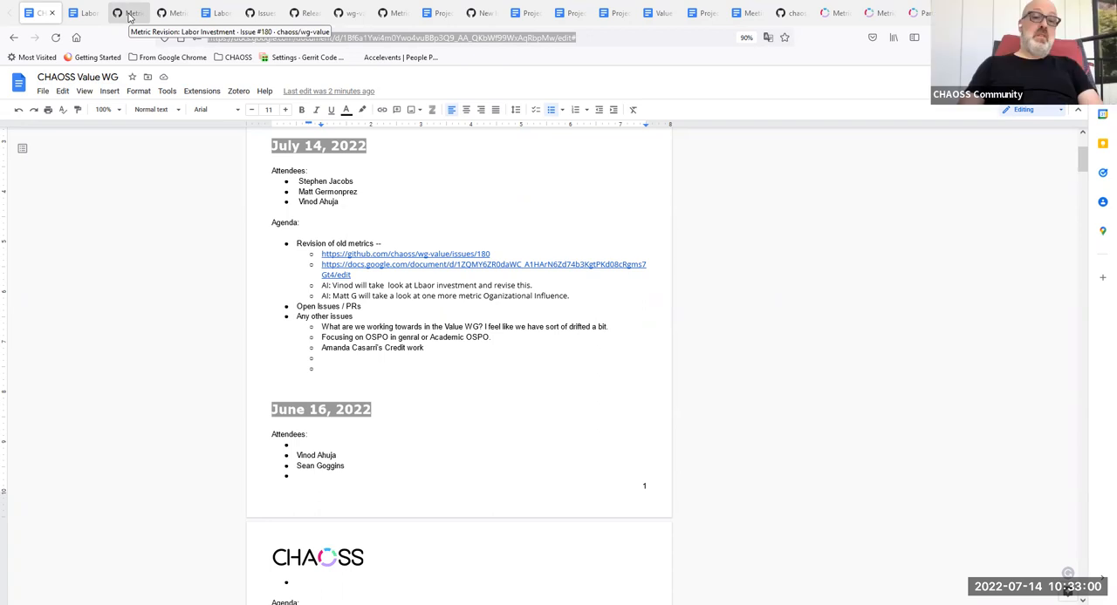
- Add Sean Goggins as the fourth attendee, then return to the CHAOSS Metrics page
type("Sean Goggins")
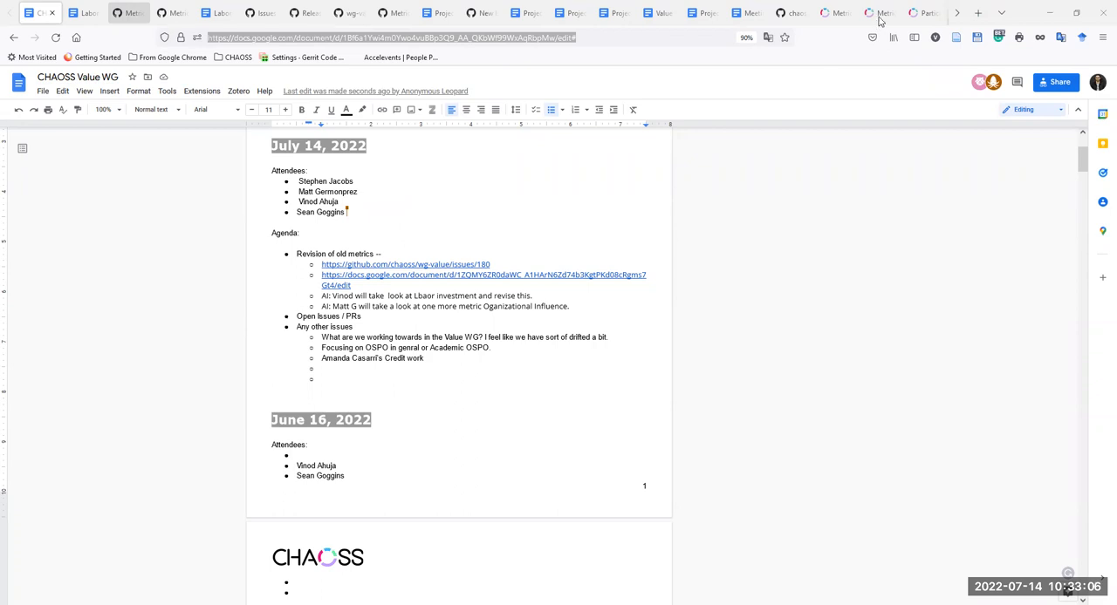
left_click(879, 12)
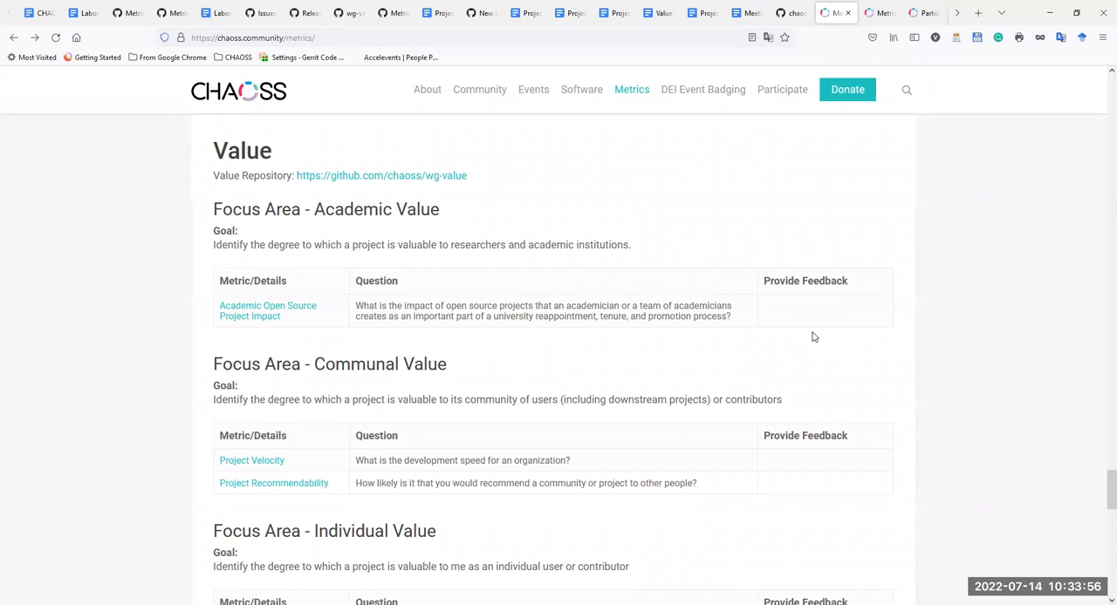
mouse_move(878, 227)
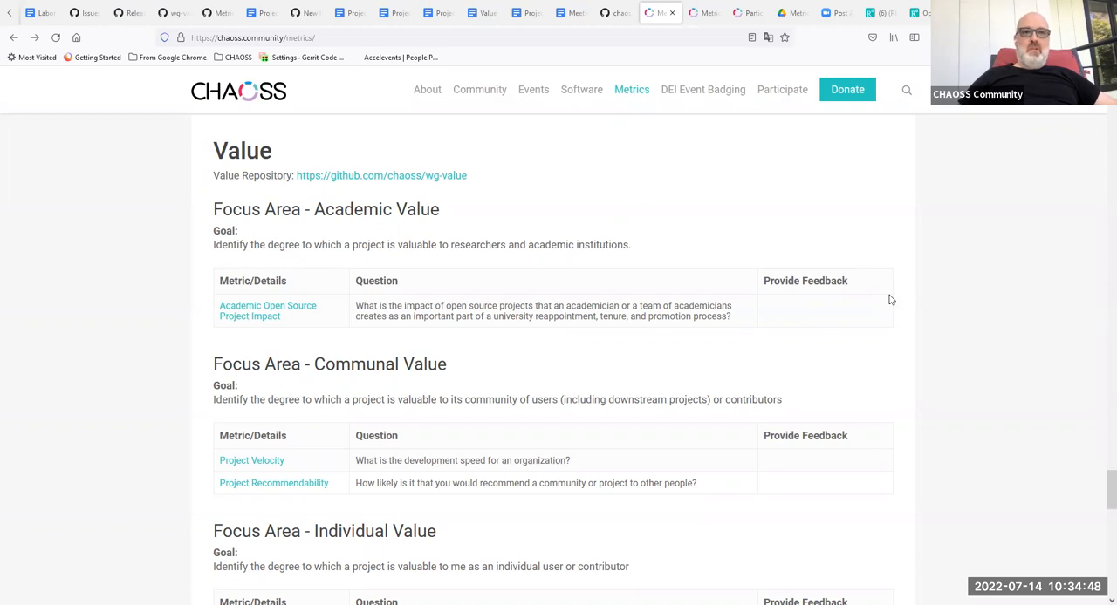
mouse_move(695, 360)
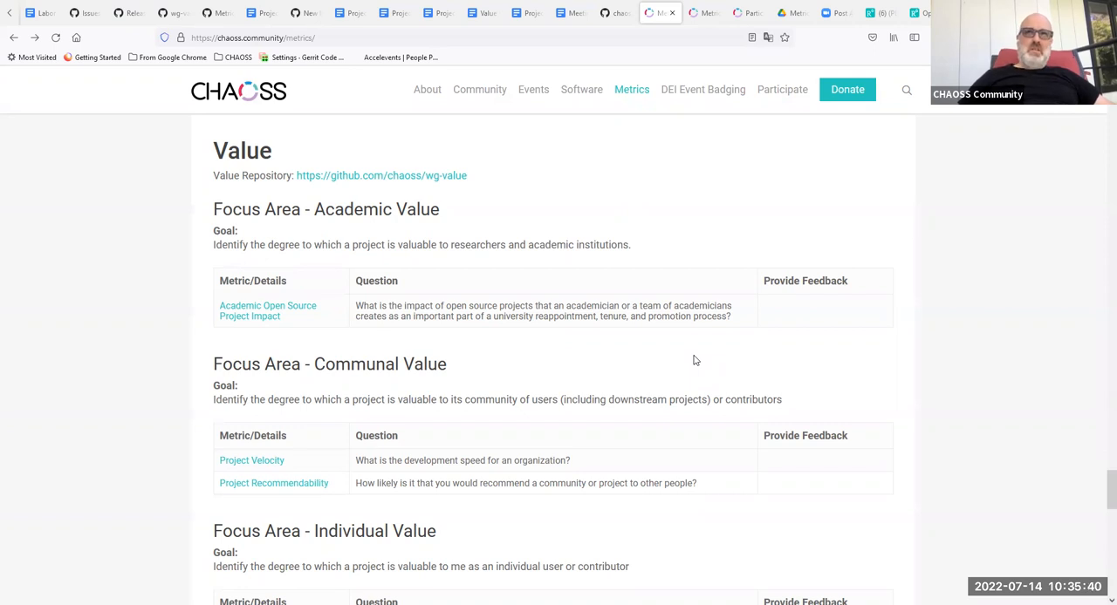
mouse_move(1100, 291)
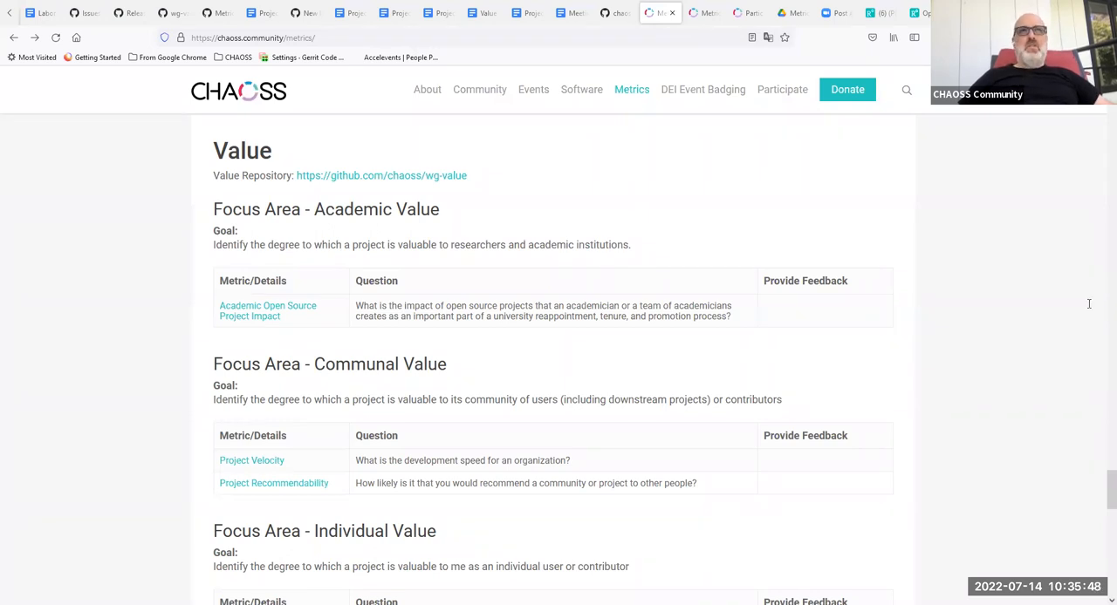
mouse_move(1086, 280)
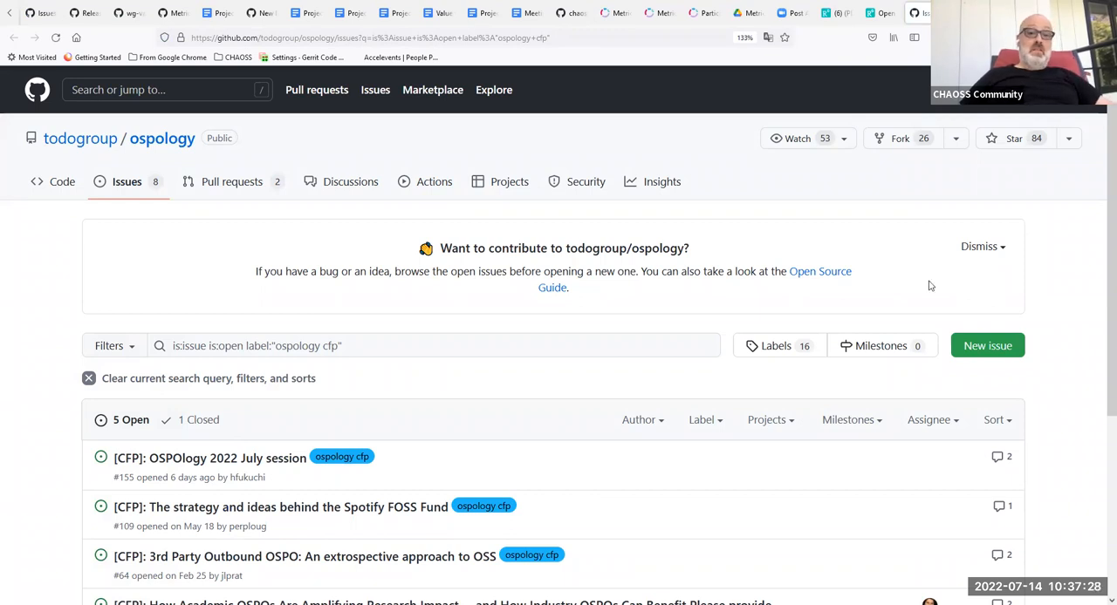
mouse_move(1100, 408)
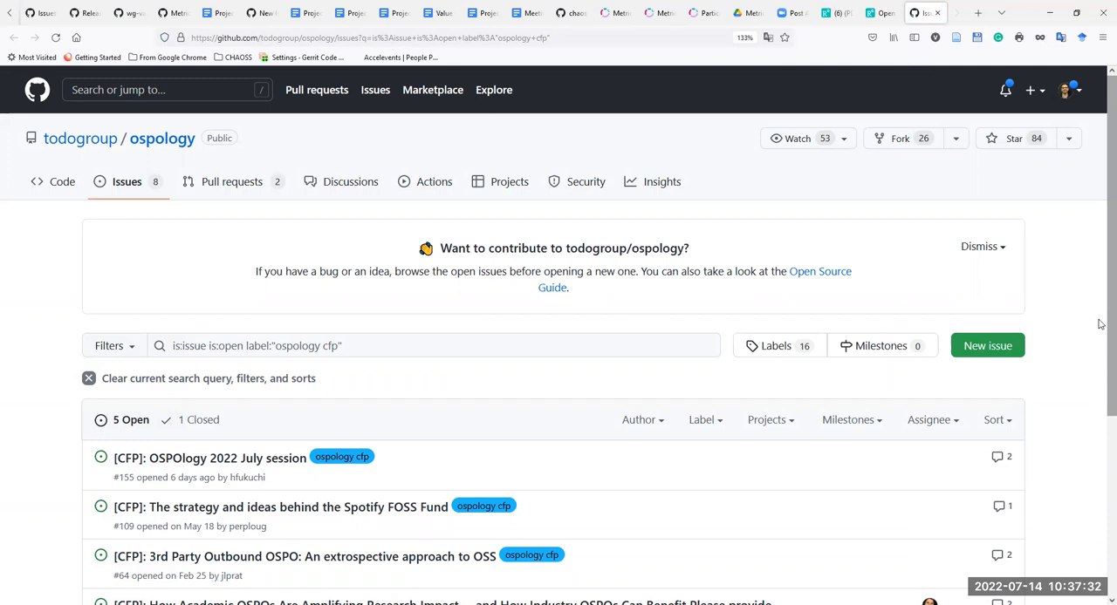
- Scroll through the page, then return to the CHAOSS Value metrics page
scroll("down", 3)
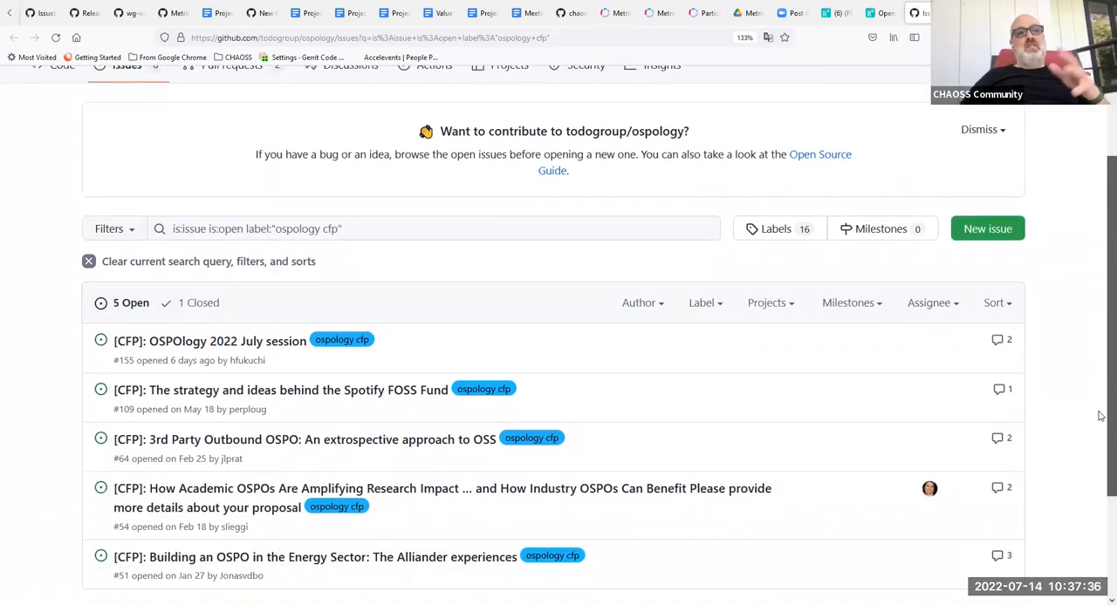
scroll("down", 3)
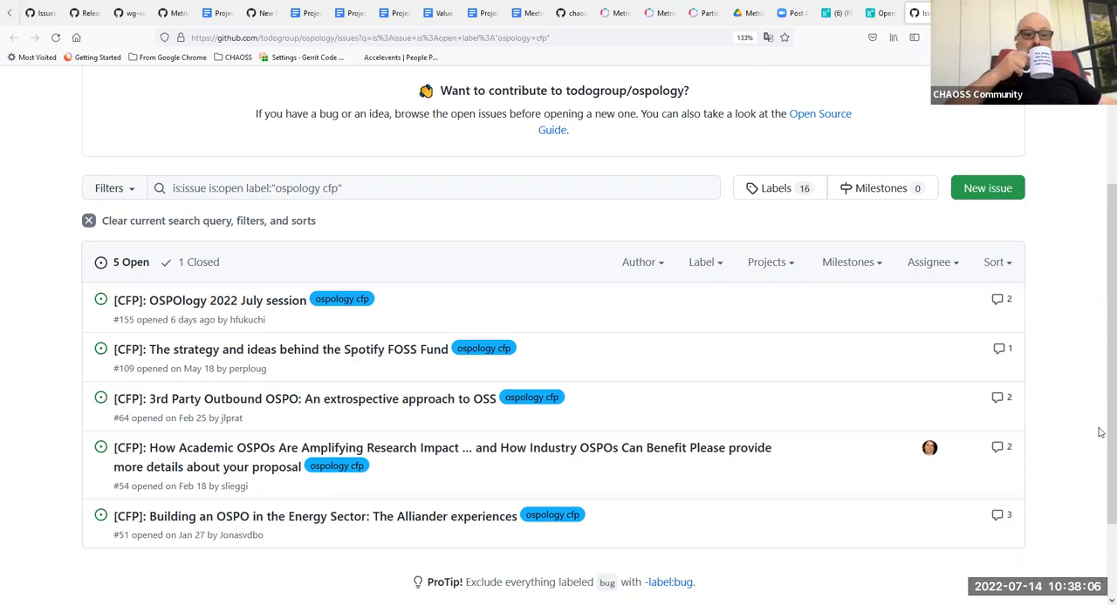
mouse_move(805, 399)
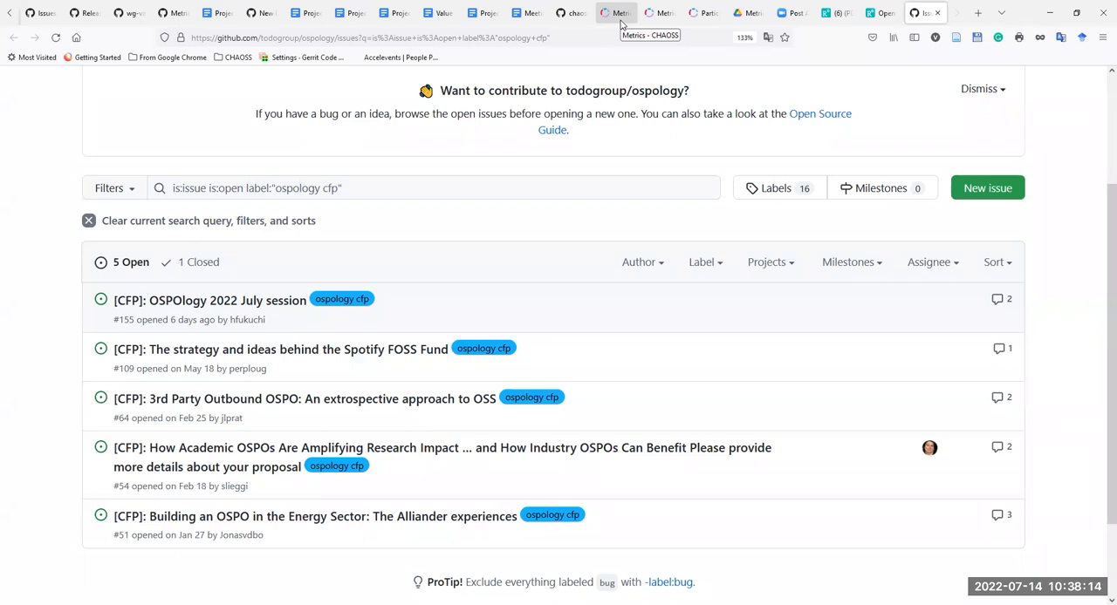
left_click(616, 12)
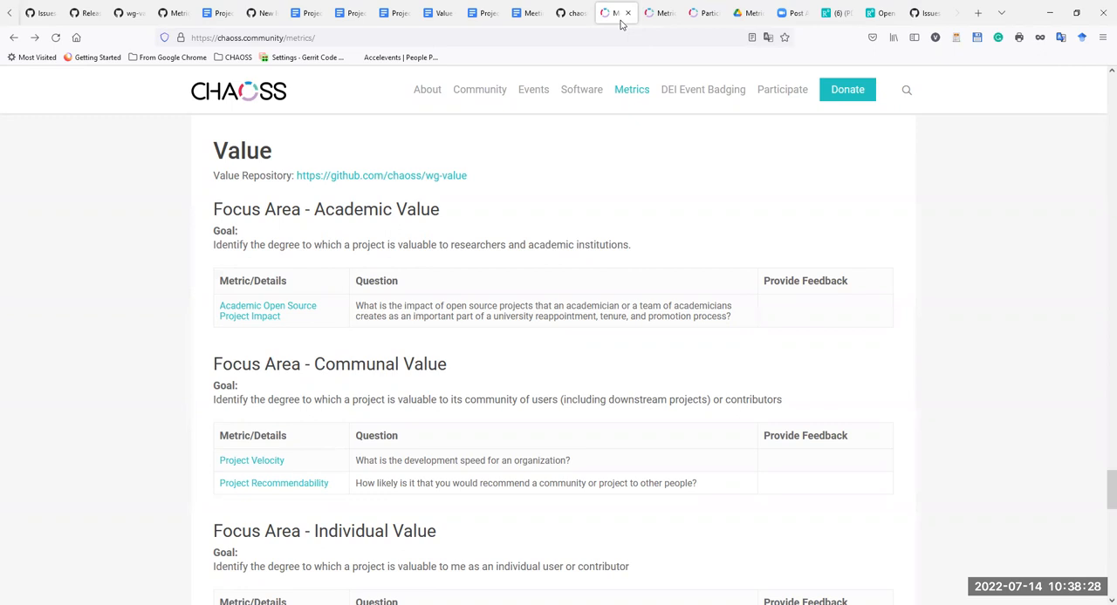
mouse_move(1100, 128)
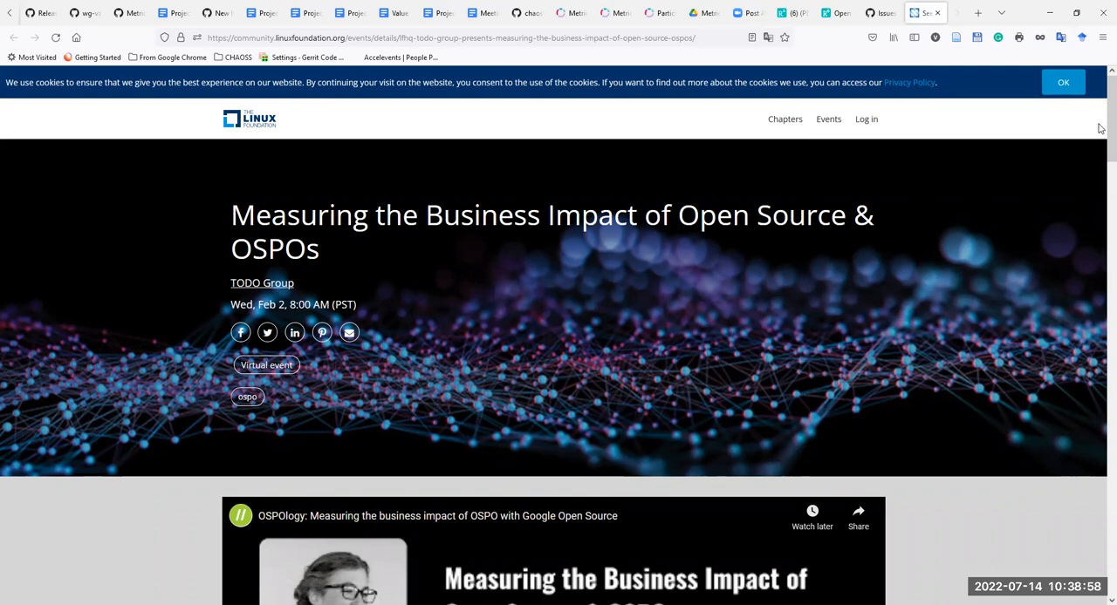
- Scroll the Linux Foundation event page to its recorded talk, then return to GitHub's cfp issues
scroll("down", 3)
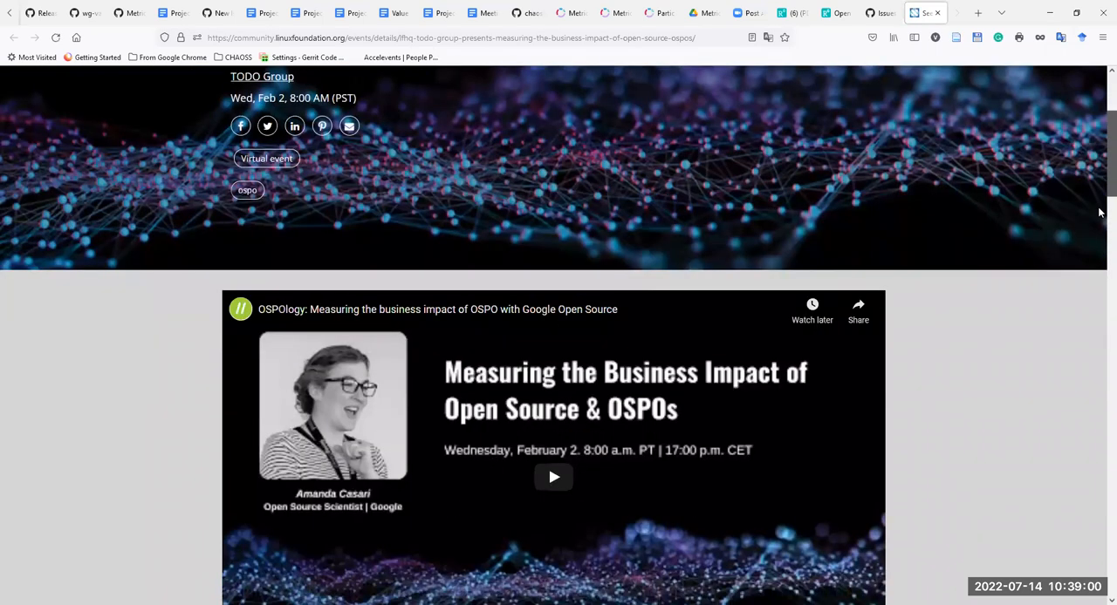
scroll("down", 3)
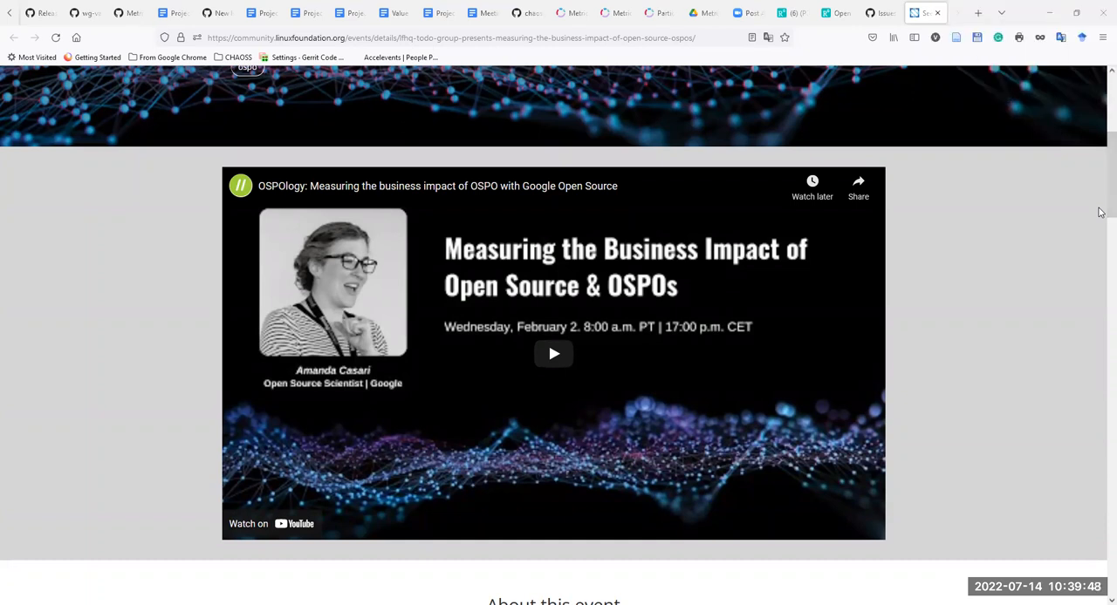
left_click(881, 12)
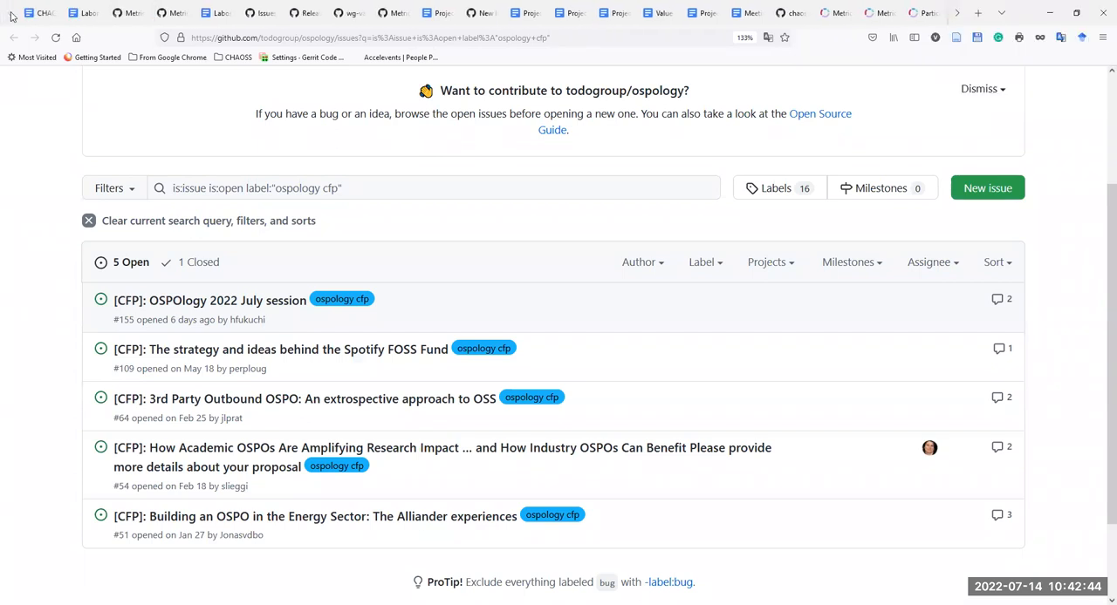
- Return to the Google Docs meeting notes
left_click(39, 13)
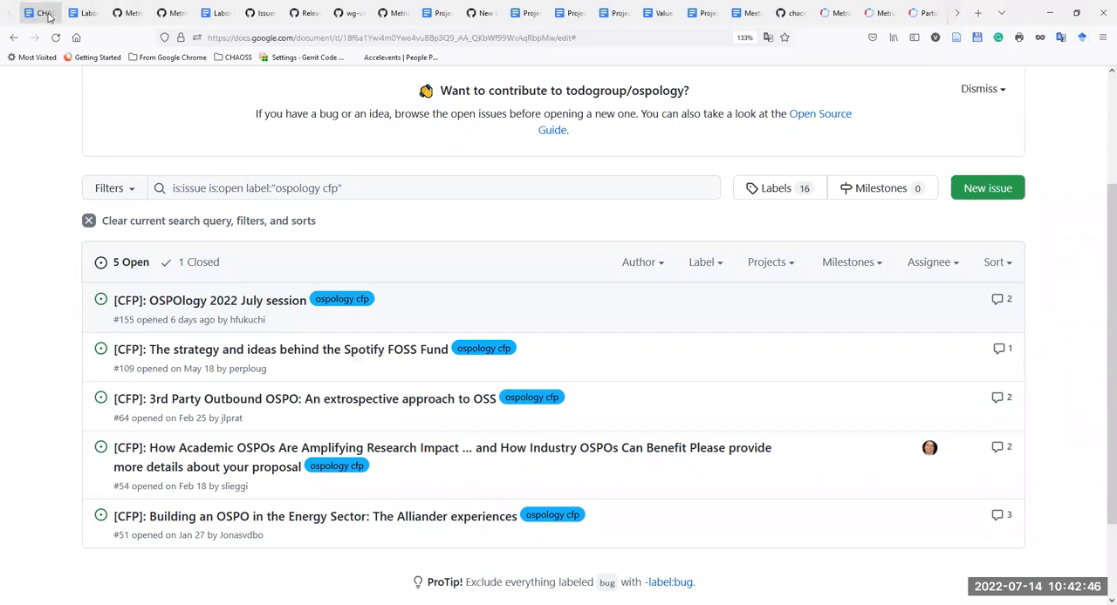
- Append 'OSS Contributors' and 'building a healthy contribution community' to the Social Value bullet
left_click(40, 12)
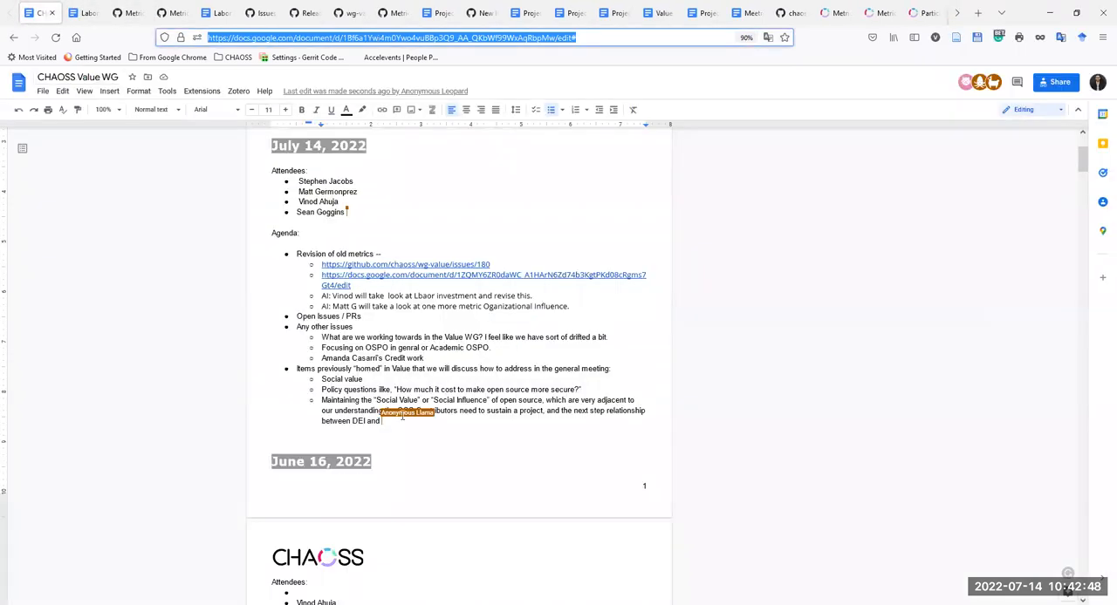
mouse_move(443, 423)
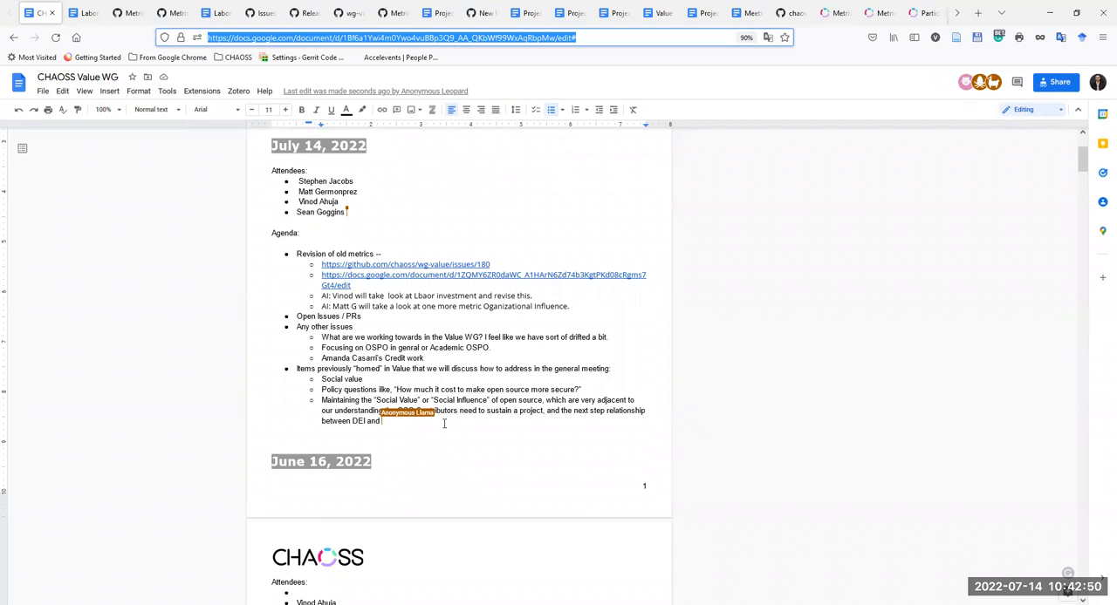
type("and")
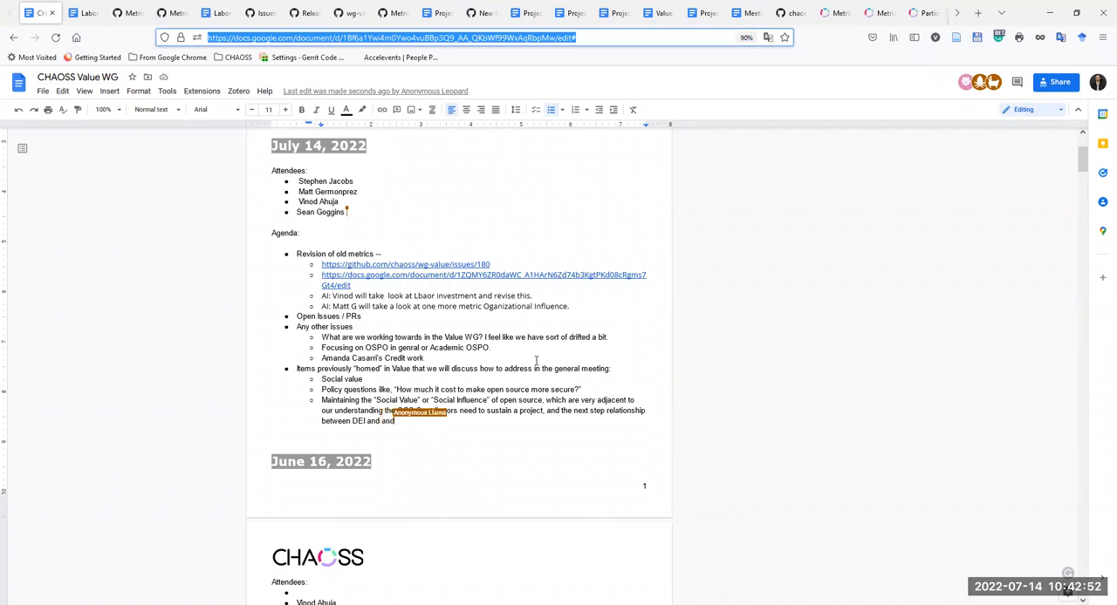
type("OSS Contributors")
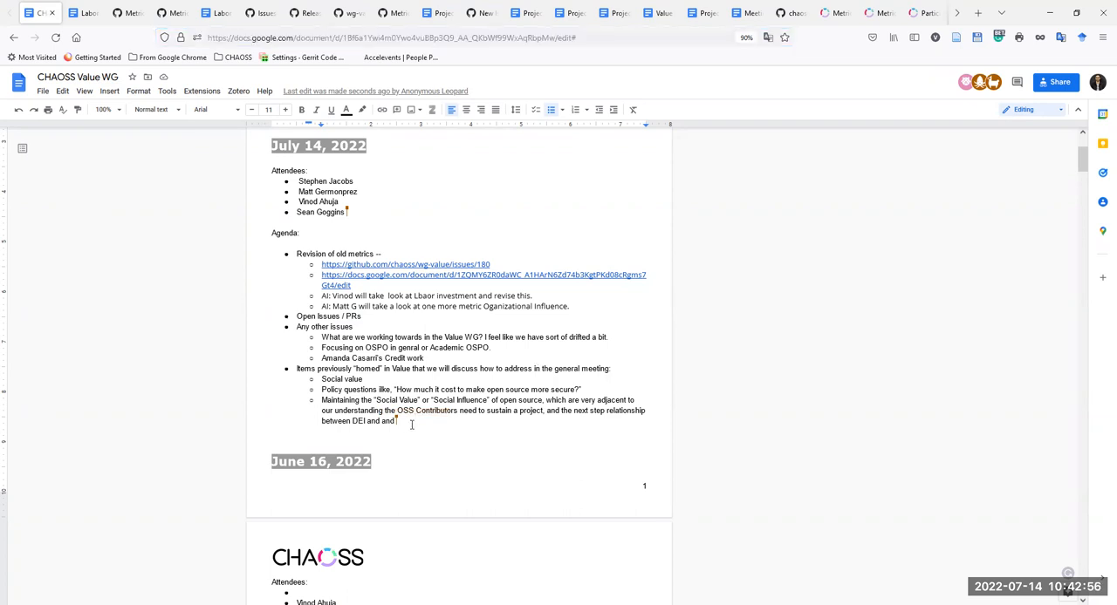
type("building a healthy conribution community.")
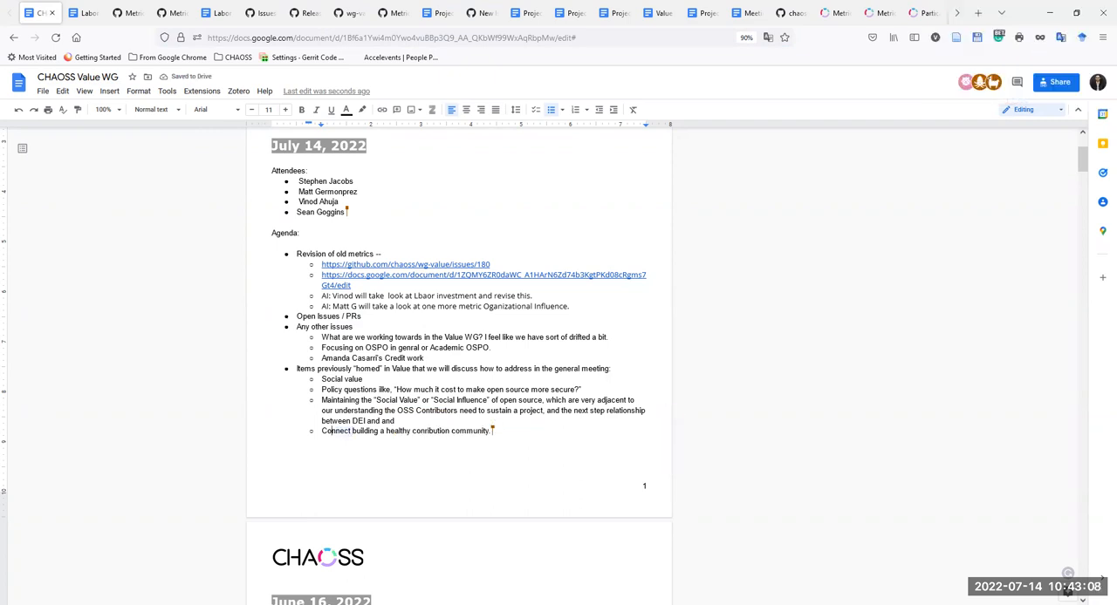
left_click_drag(296, 254, 491, 430)
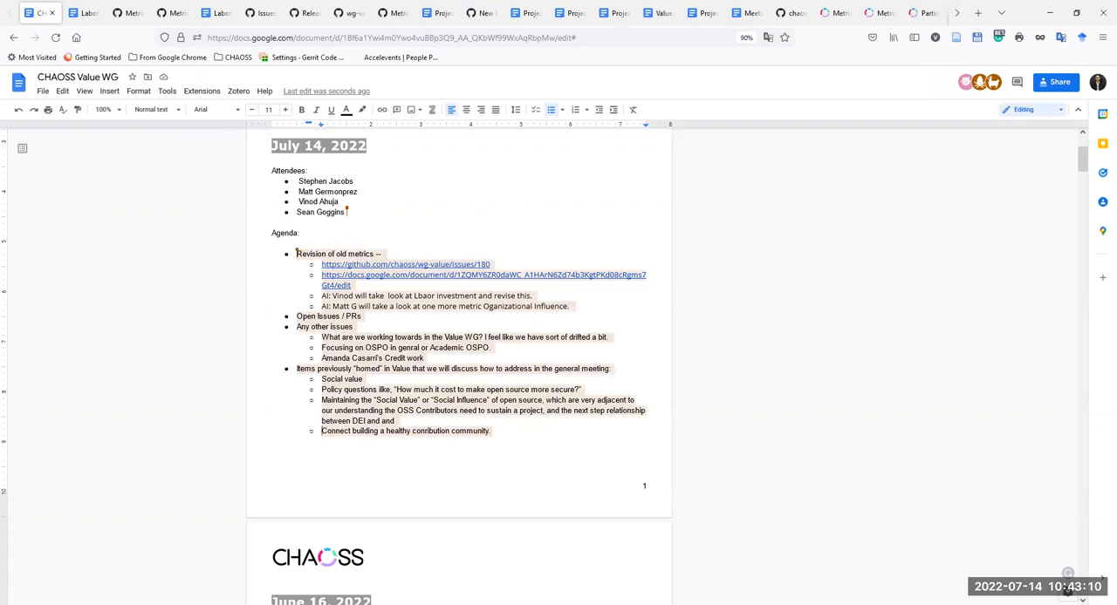
double_click(335, 431)
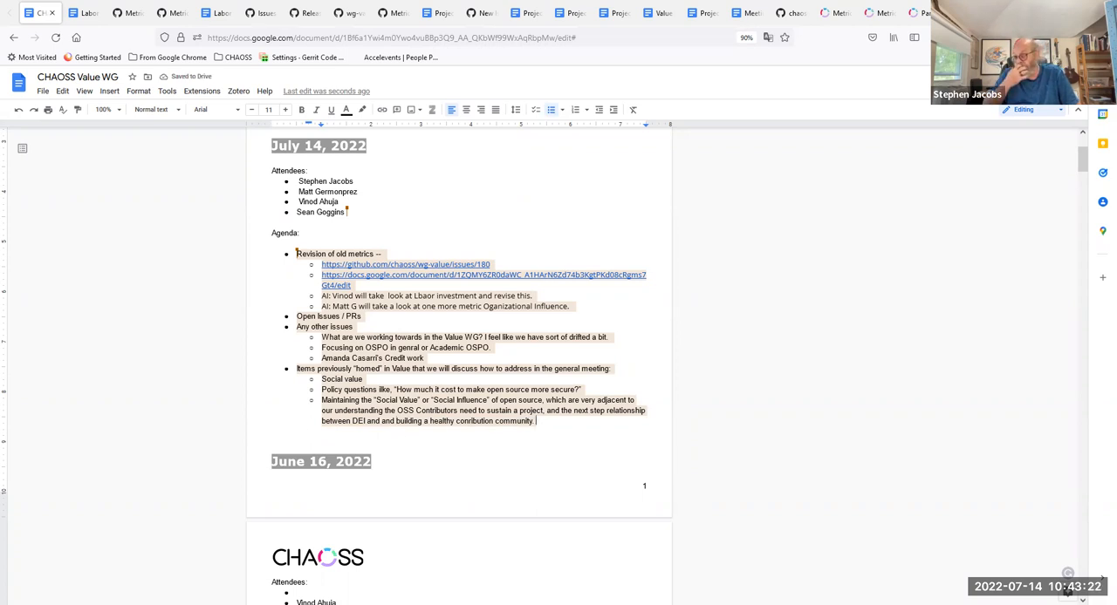
- Type the sub-bullet 'Setup connection with OSPO in open source summit.'
type("Se")
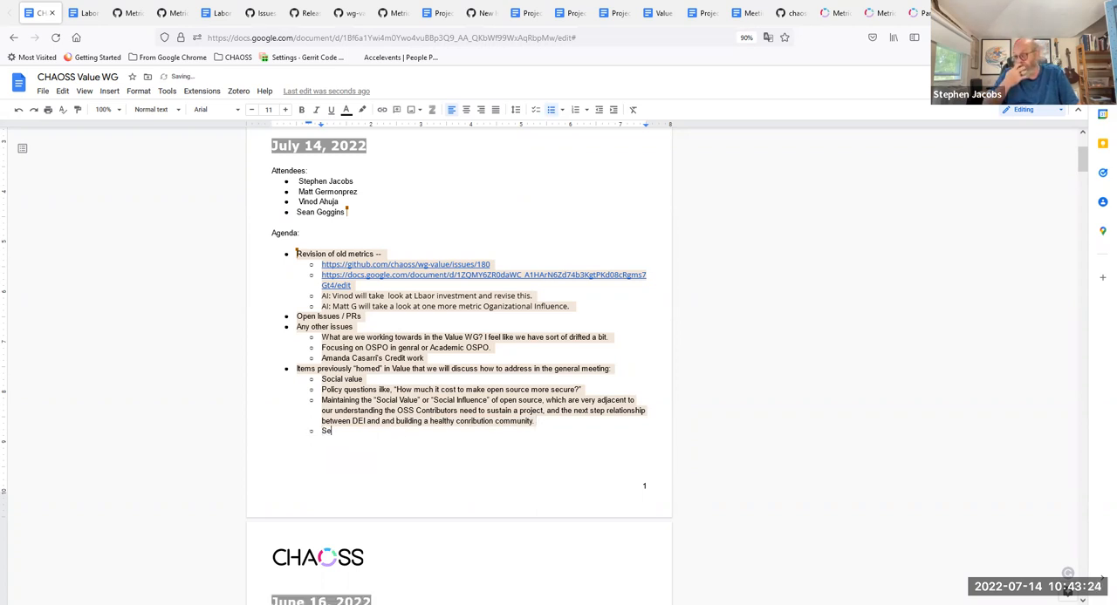
type("tup")
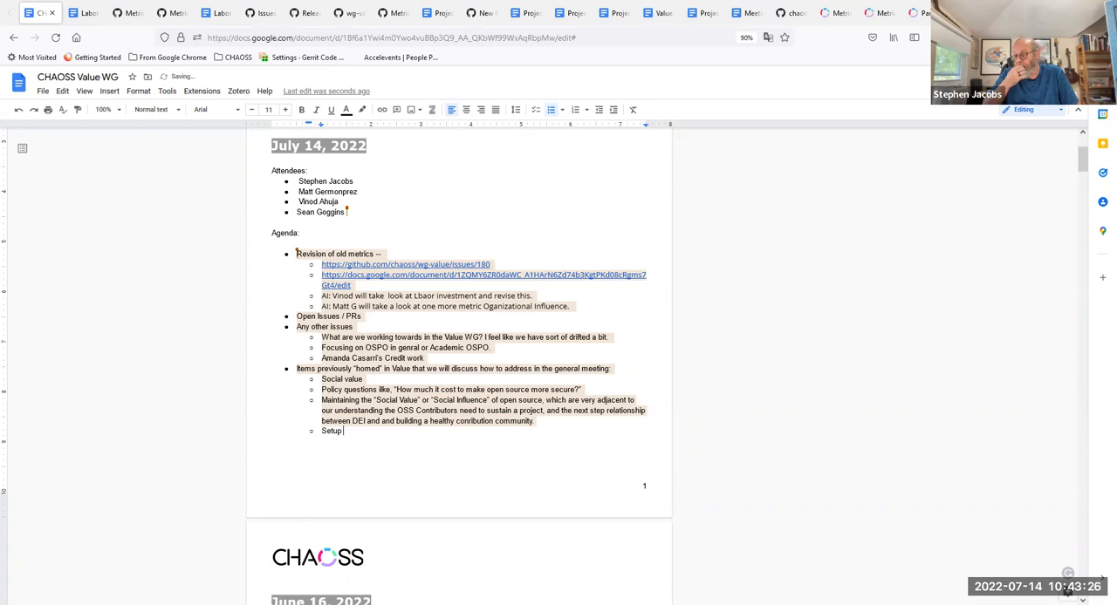
type("connection")
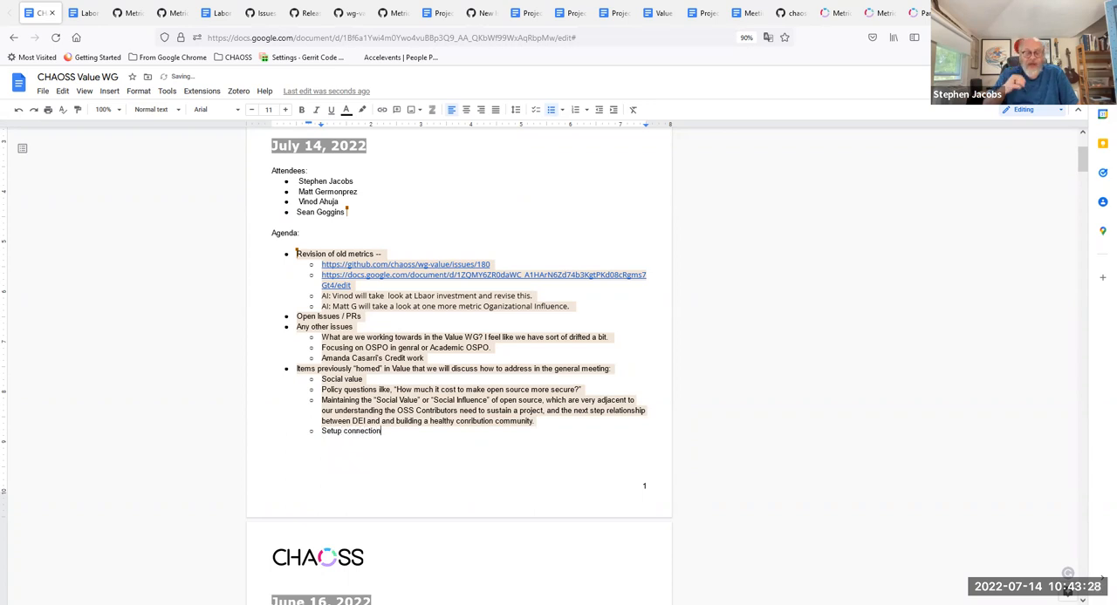
type("with")
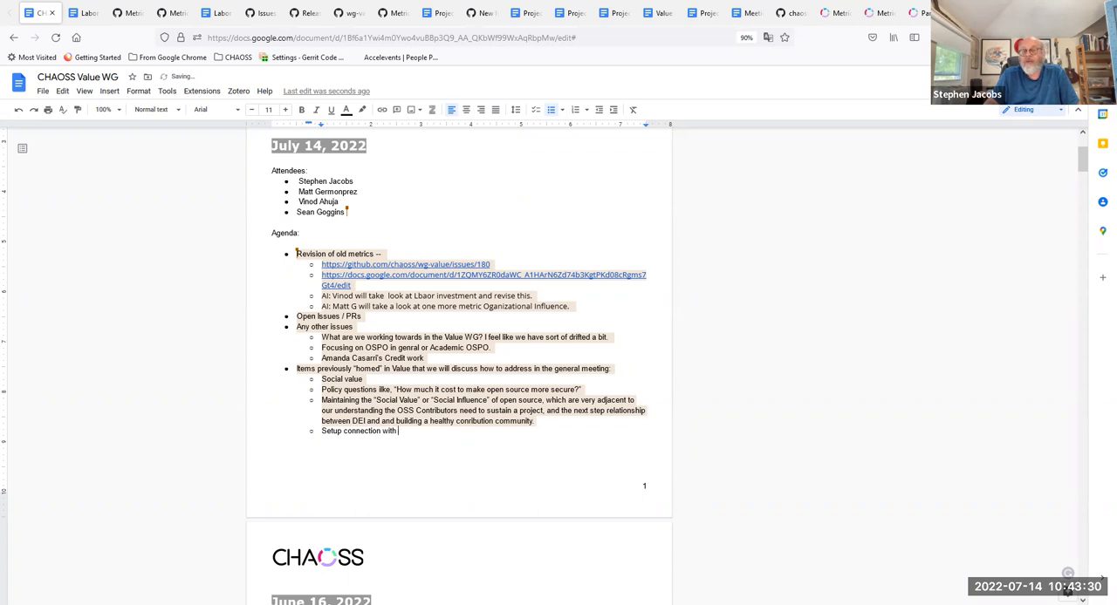
type("OSPO in open so")
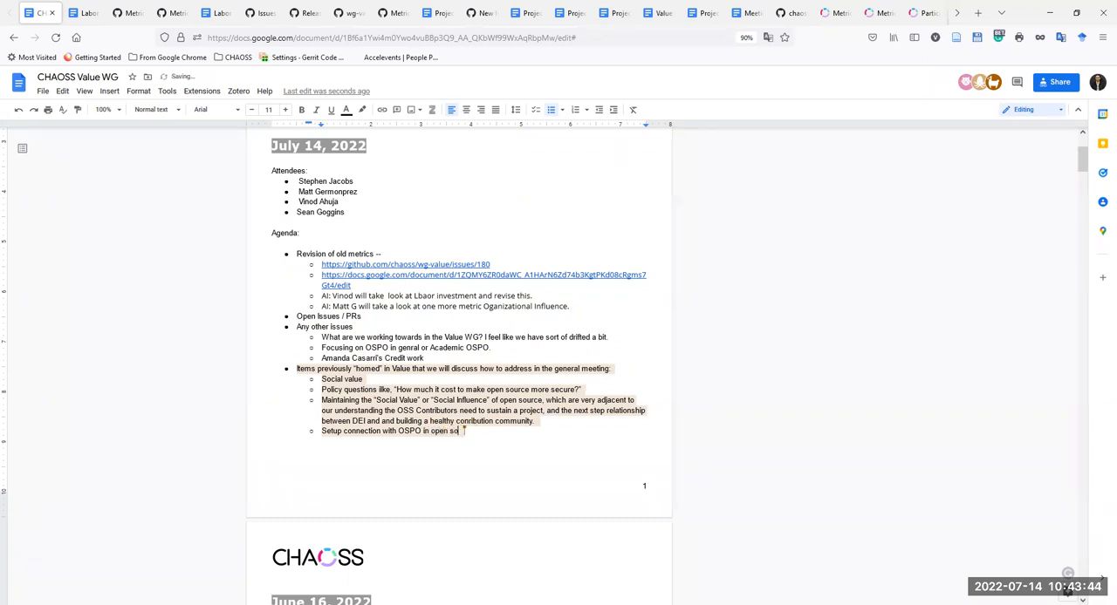
type("summi")
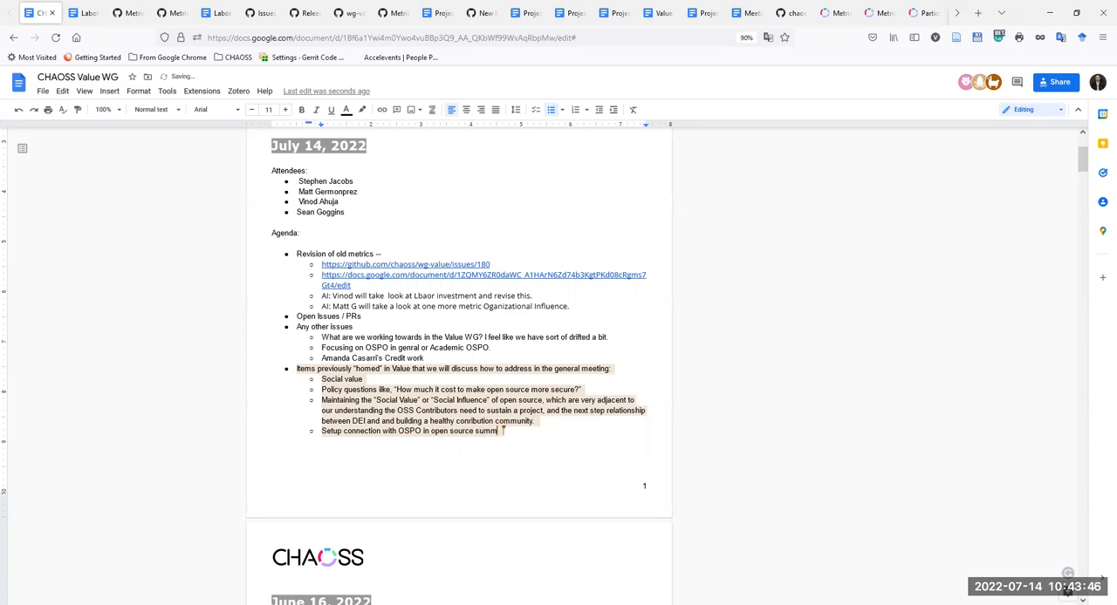
type("t")
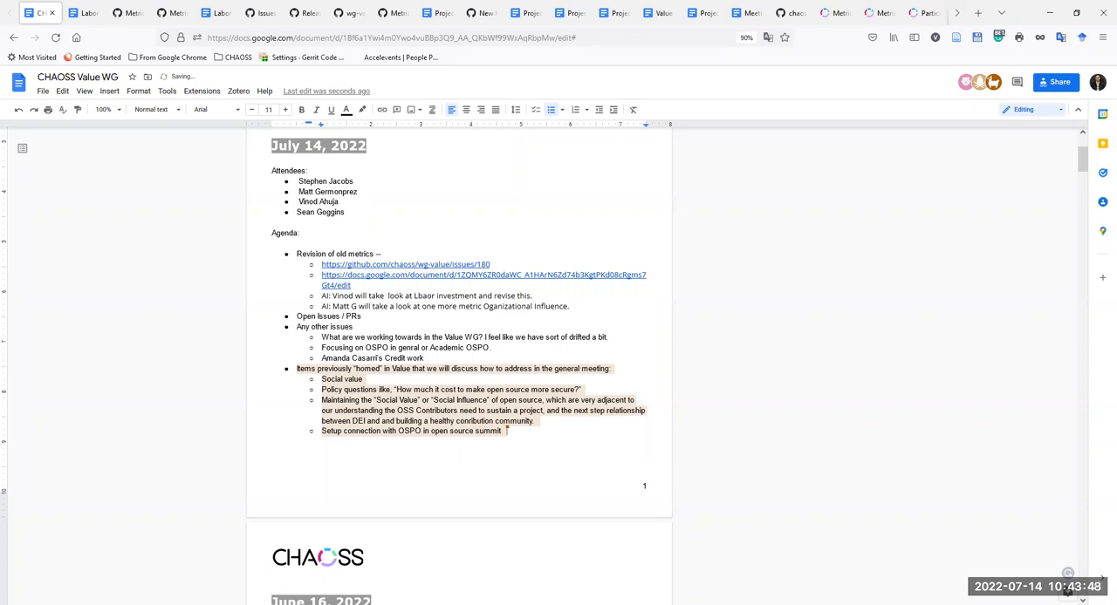
- Start a nested point beneath it beginning 'Listen to OSPO'
key("enter")
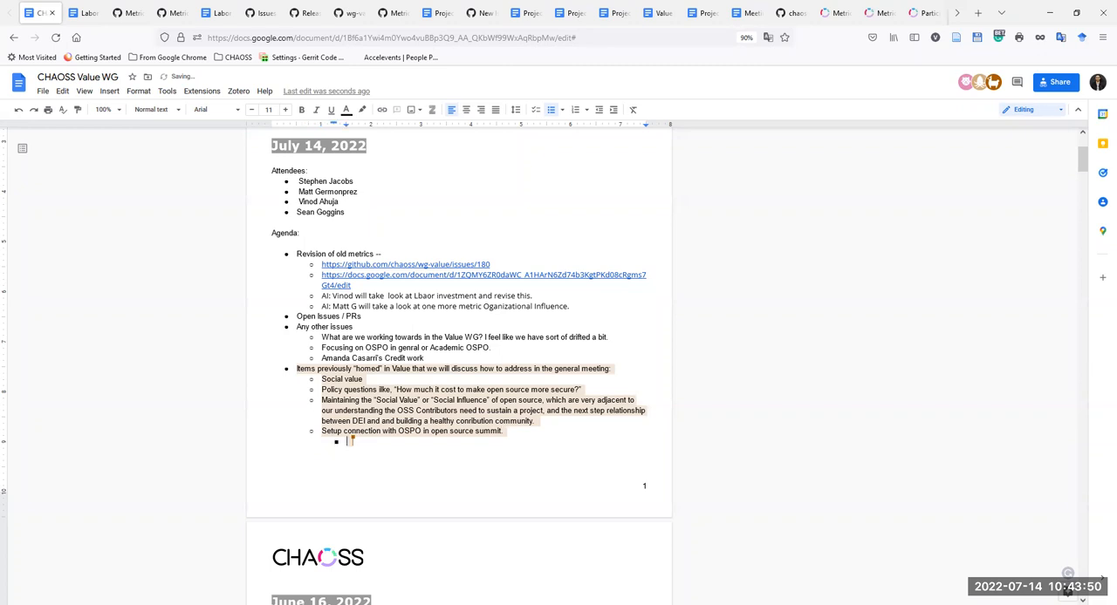
type("Listen to")
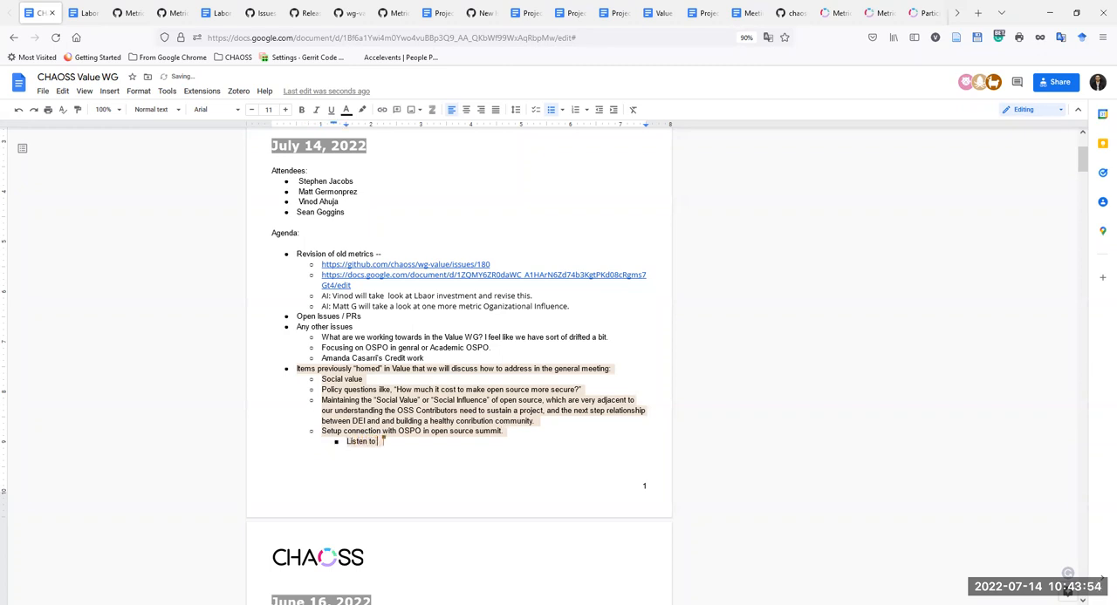
type("OSPO")
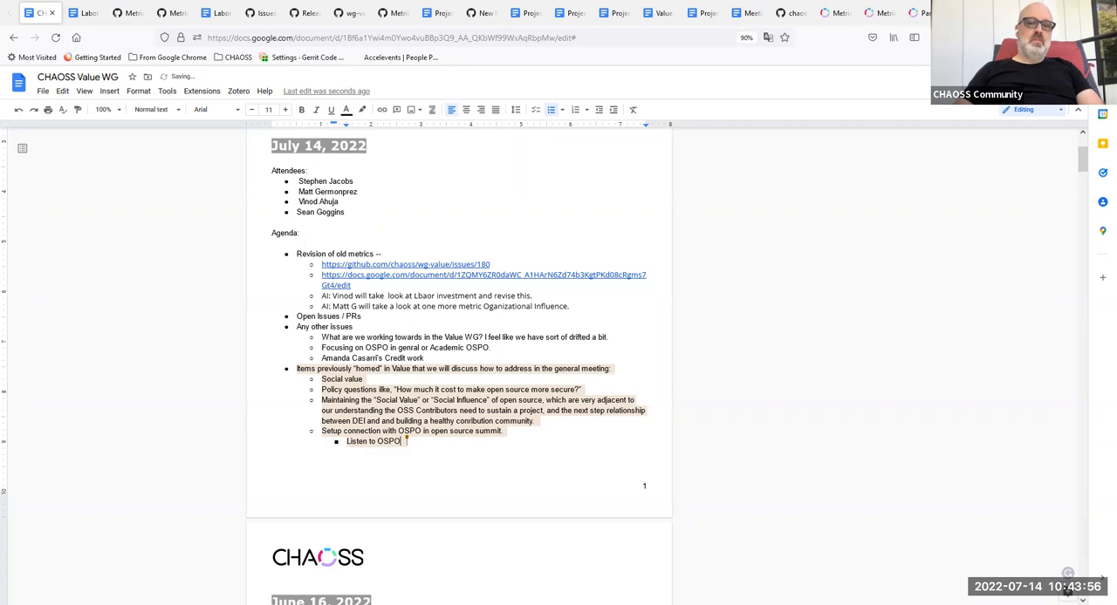
- Extend the nested line to read 'Listen to OSPOs need'
type("need")
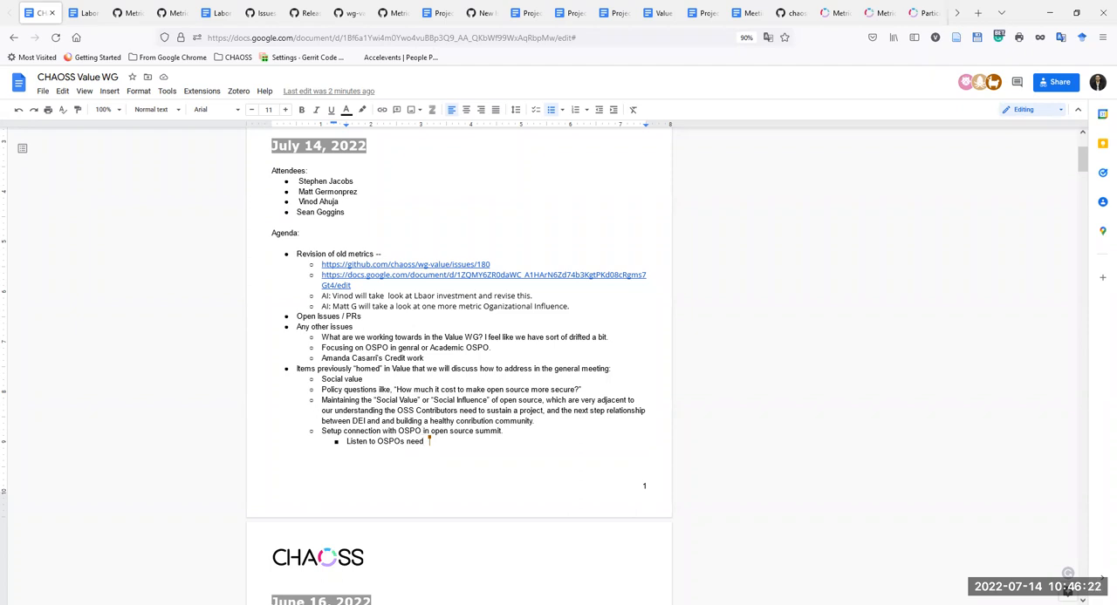
- Extend the sub-bullet to 'Listen to OSPOs need and thier software needs' and add a new sub-bullet
type("and (")
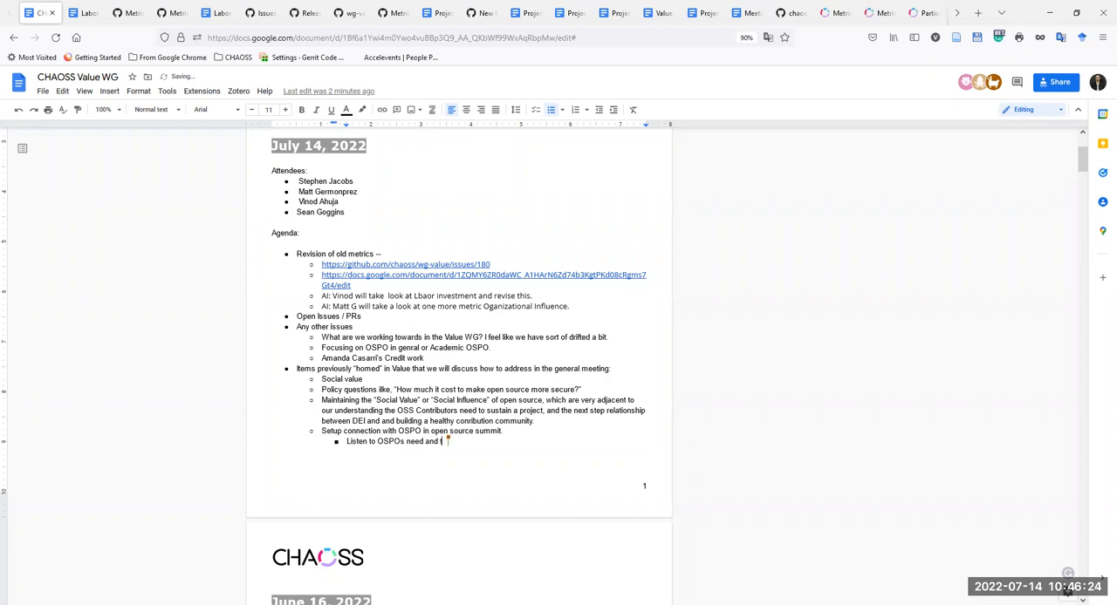
type("thier")
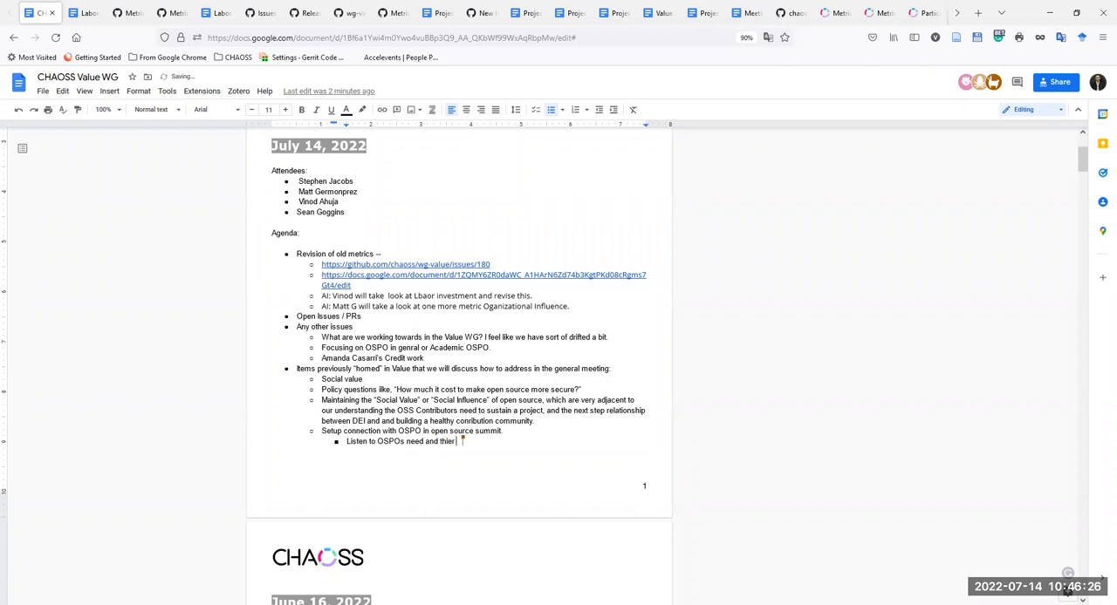
type("software")
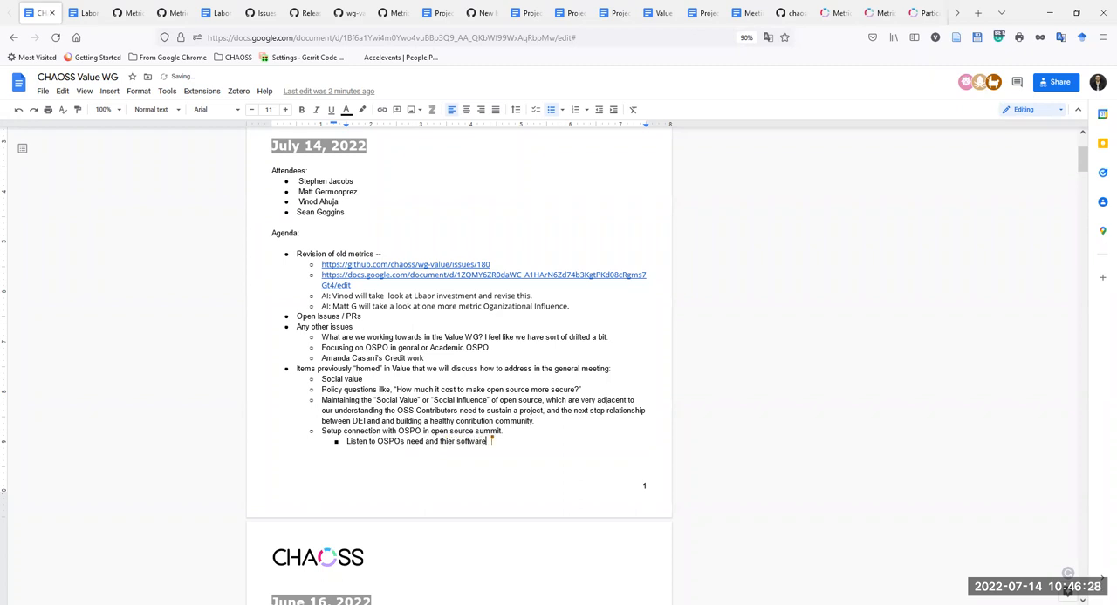
type("needs")
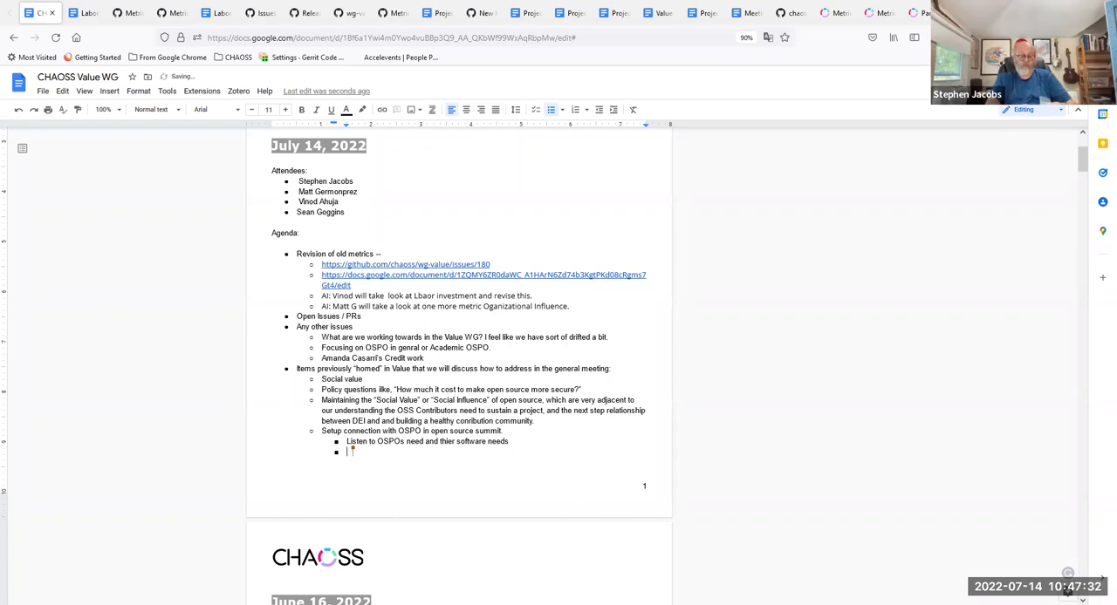
- Type 'How CHAOSS can sevre as resource to solve those problems of OSPOs' in the sub-bullet
type("How CHAOSS can sevre as")
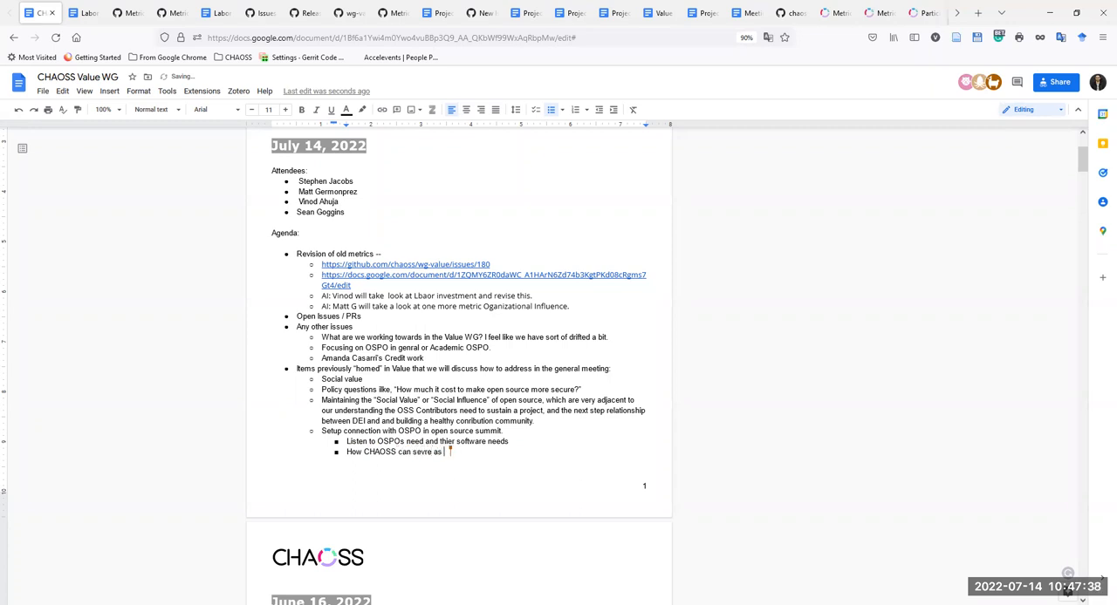
type("resource to solve those problems of O")
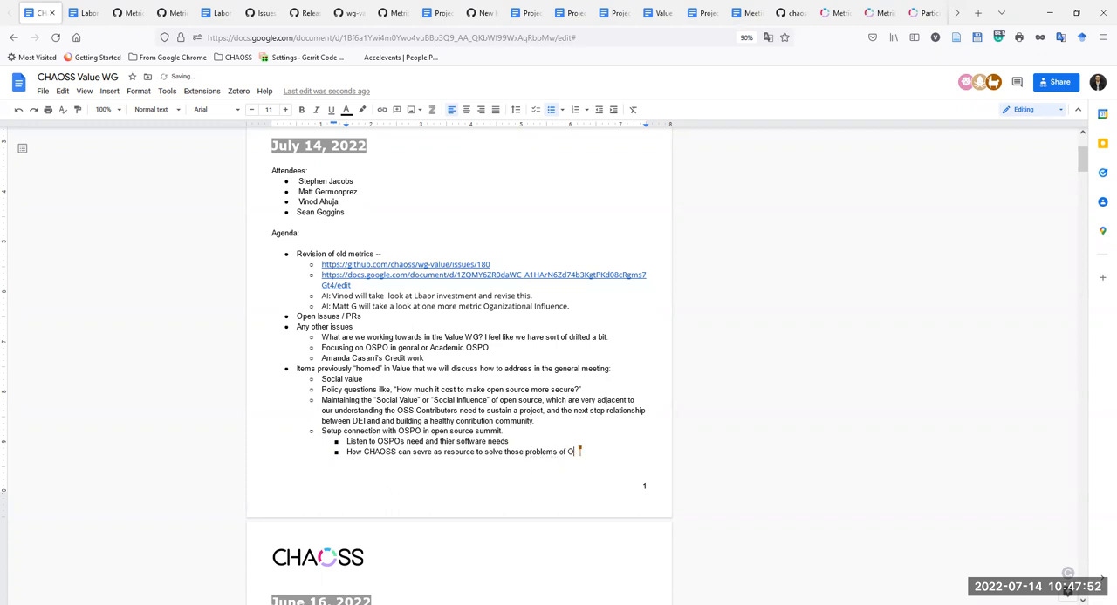
type("SPO")
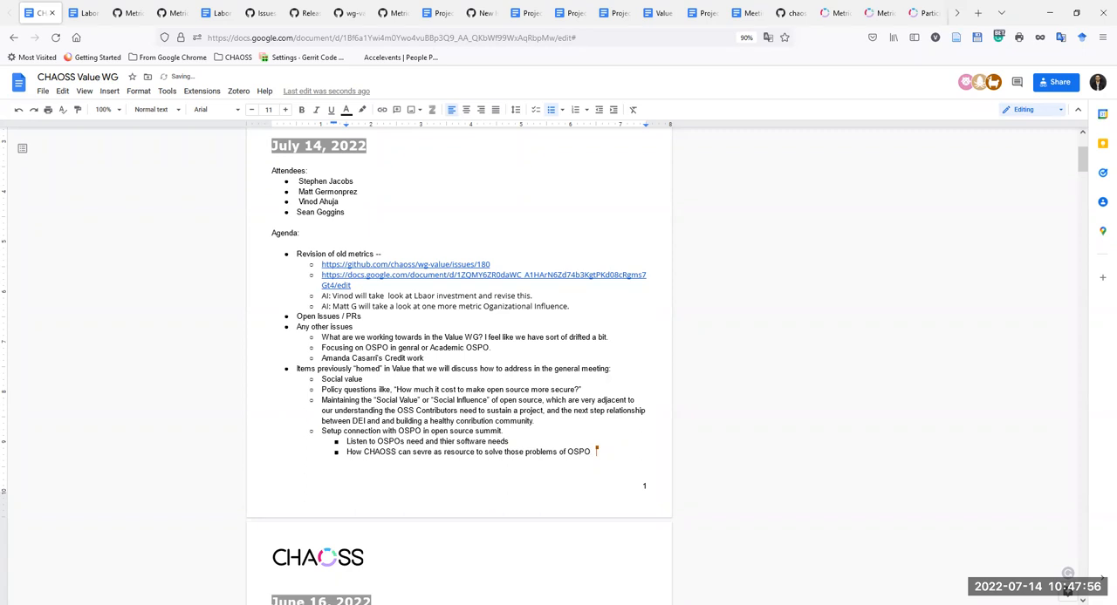
type("s")
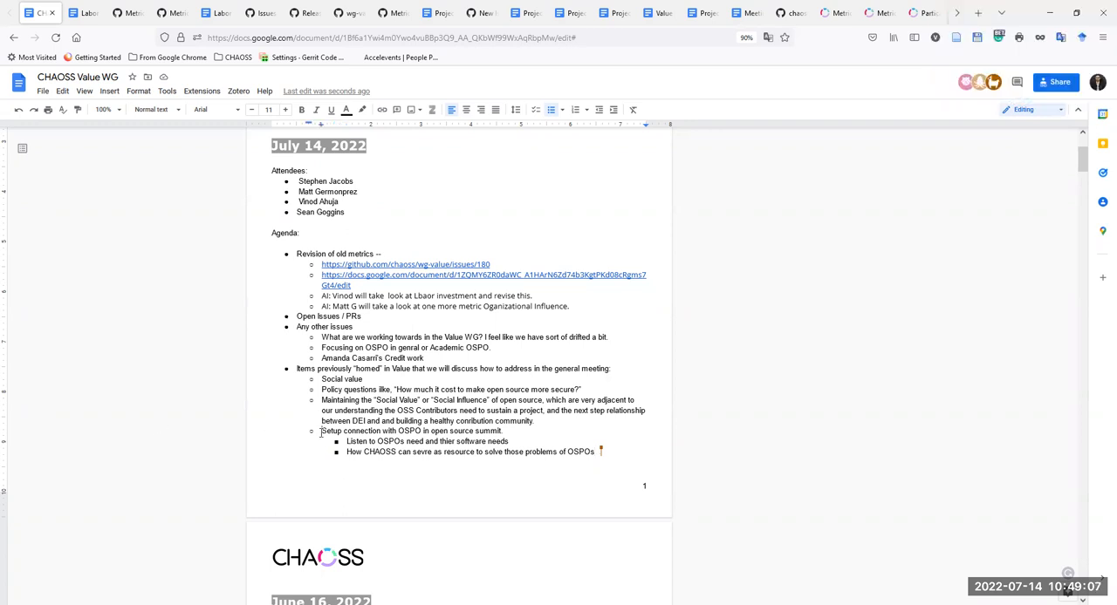
- Move 'Setup connection with OSPO in open source summit.' under 'Any other issues'
triple_click(411, 431)
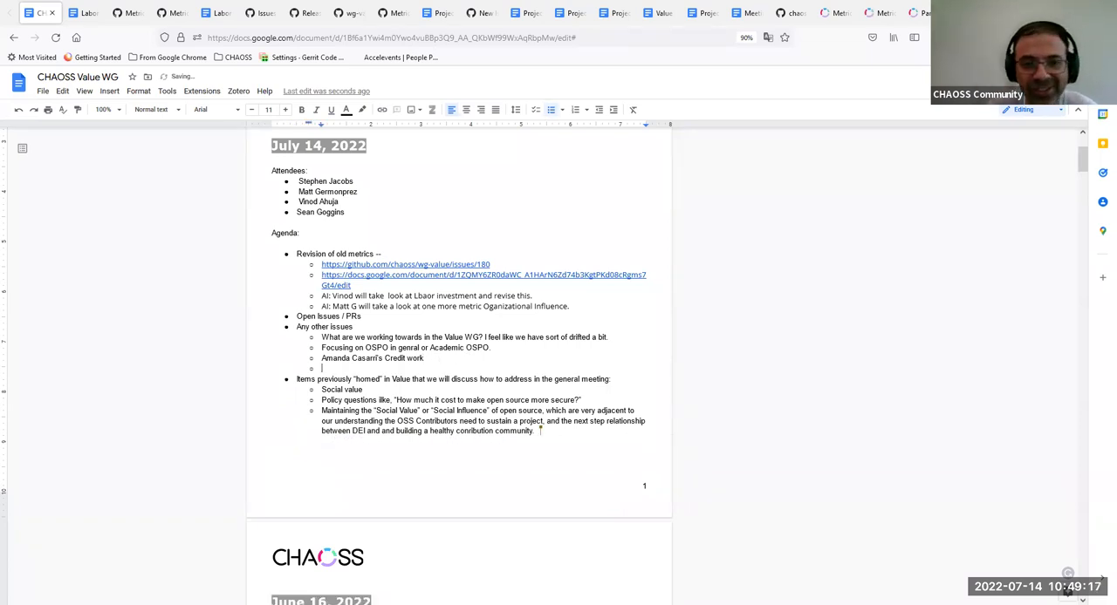
type("Setup connection with OSPO in open source summit.")
type("How CHAOSS can severe as resource to solve those problems of OSPOs")
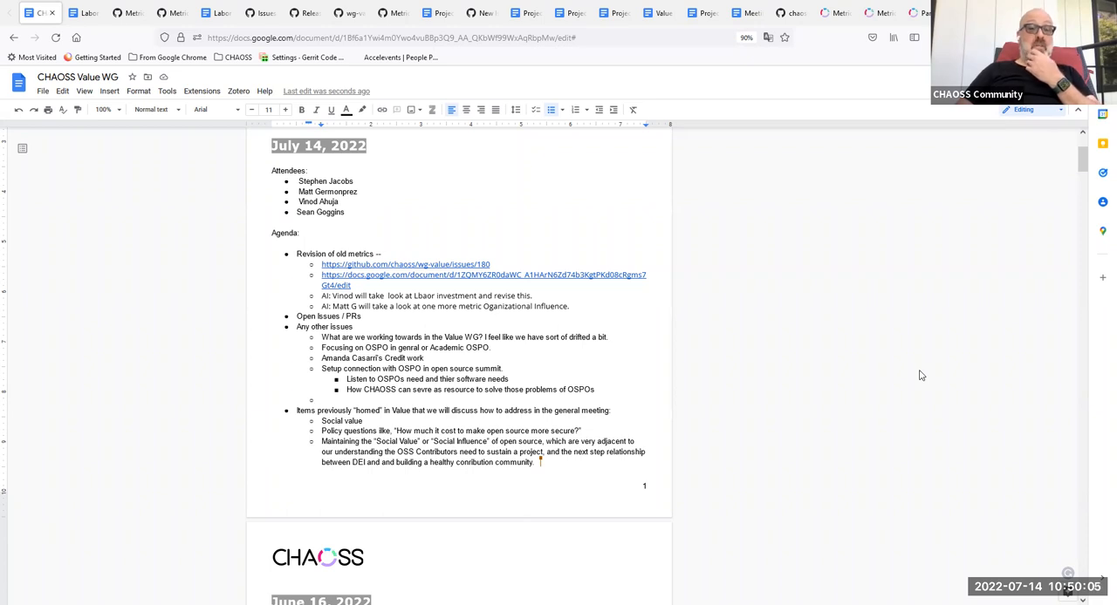
mouse_move(1100, 318)
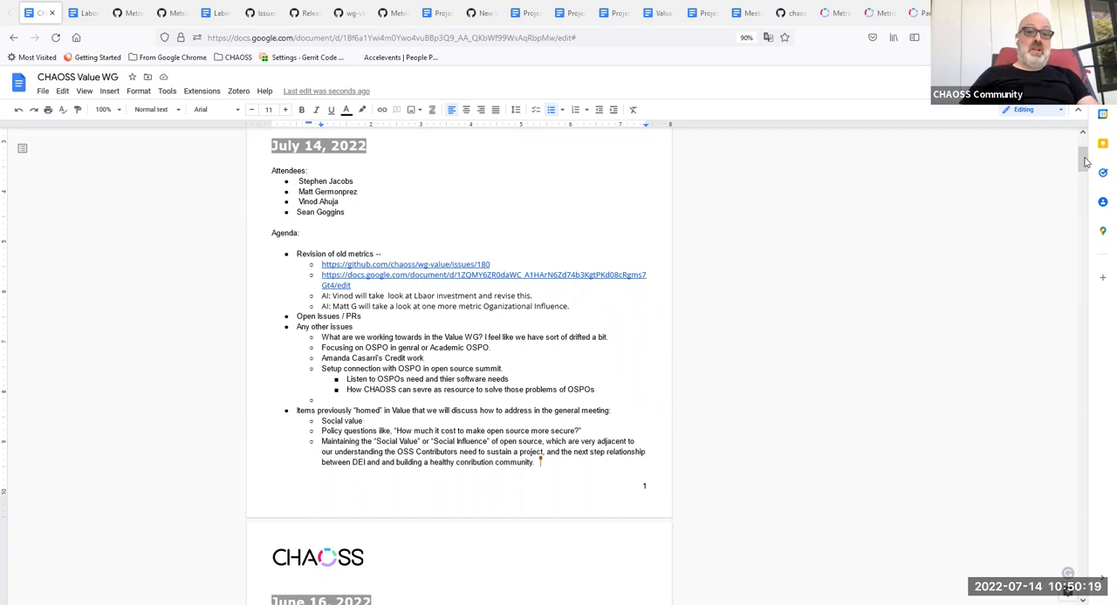
scroll("down", 3)
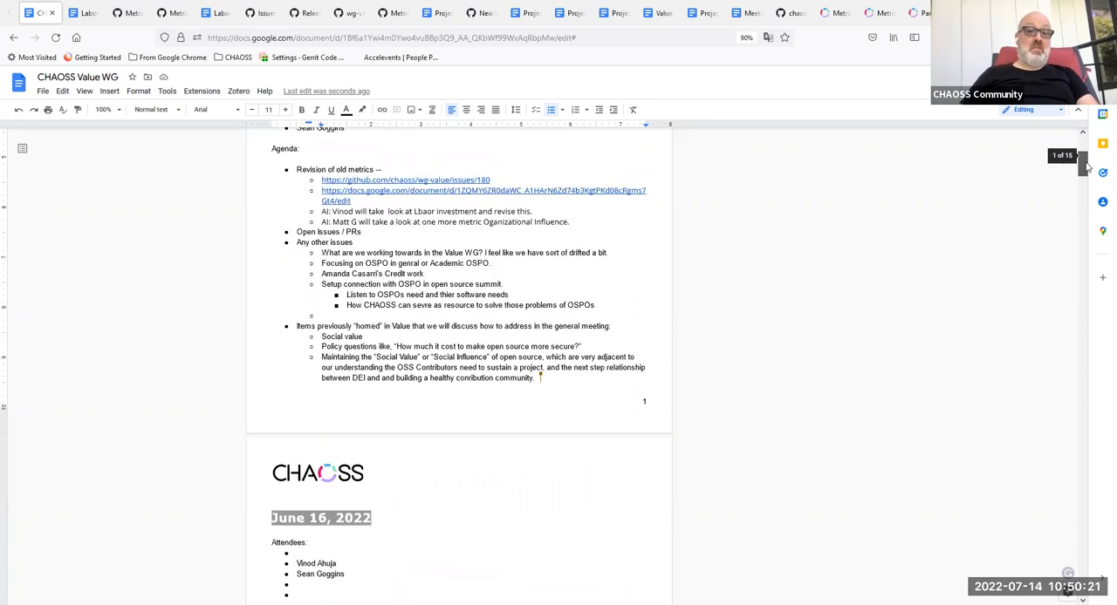